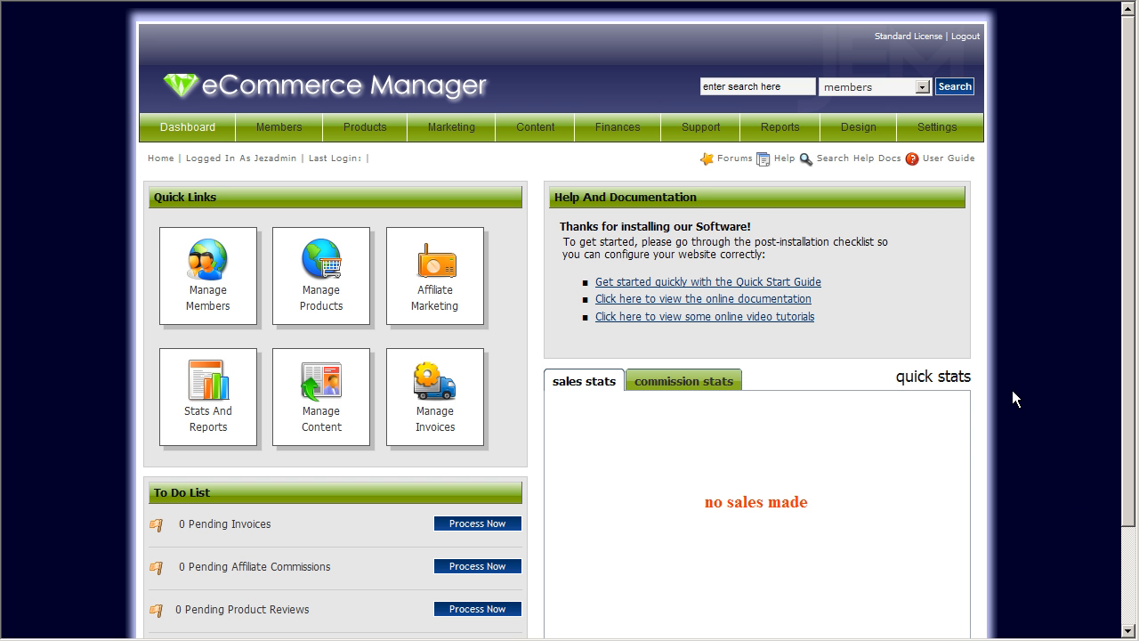
mouse_move(1009, 402)
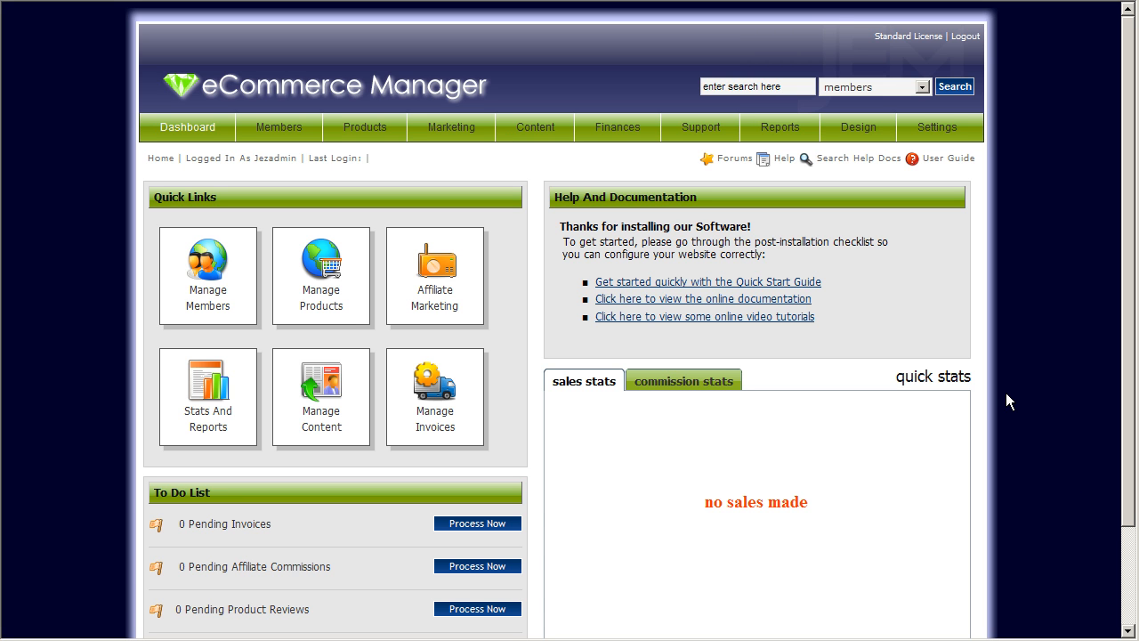
mouse_move(904, 205)
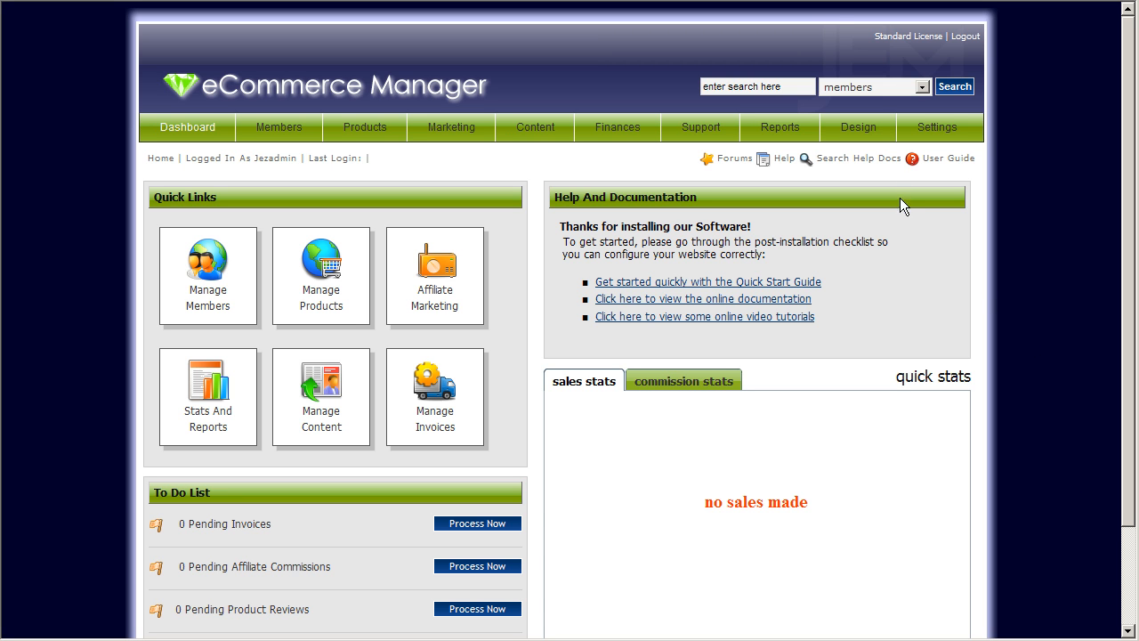
mouse_move(1068, 265)
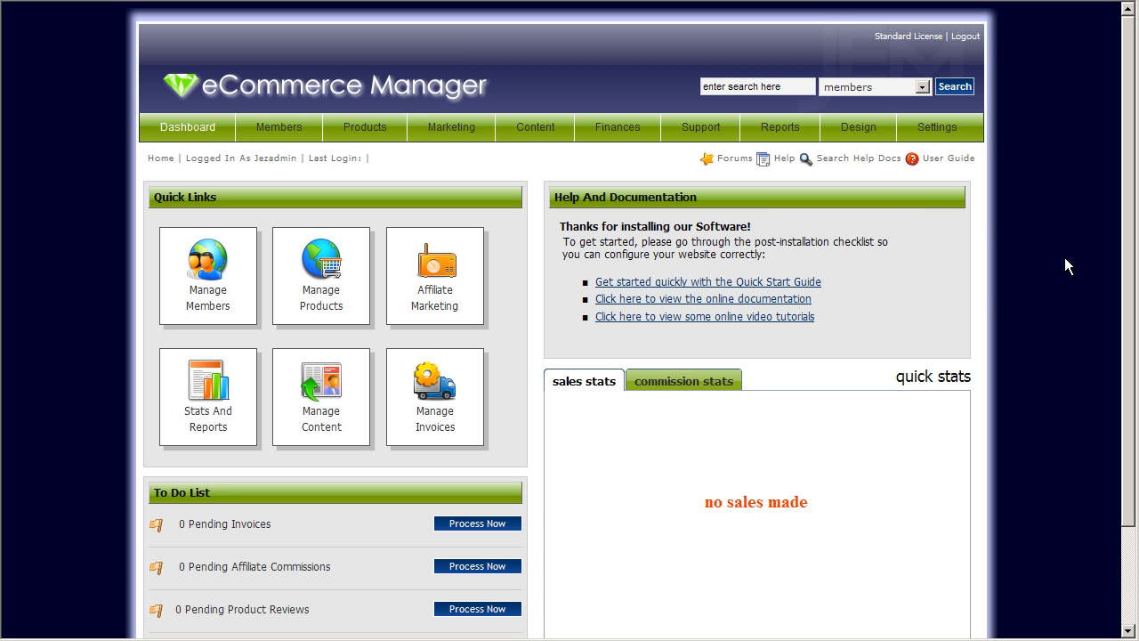
mouse_move(1072, 221)
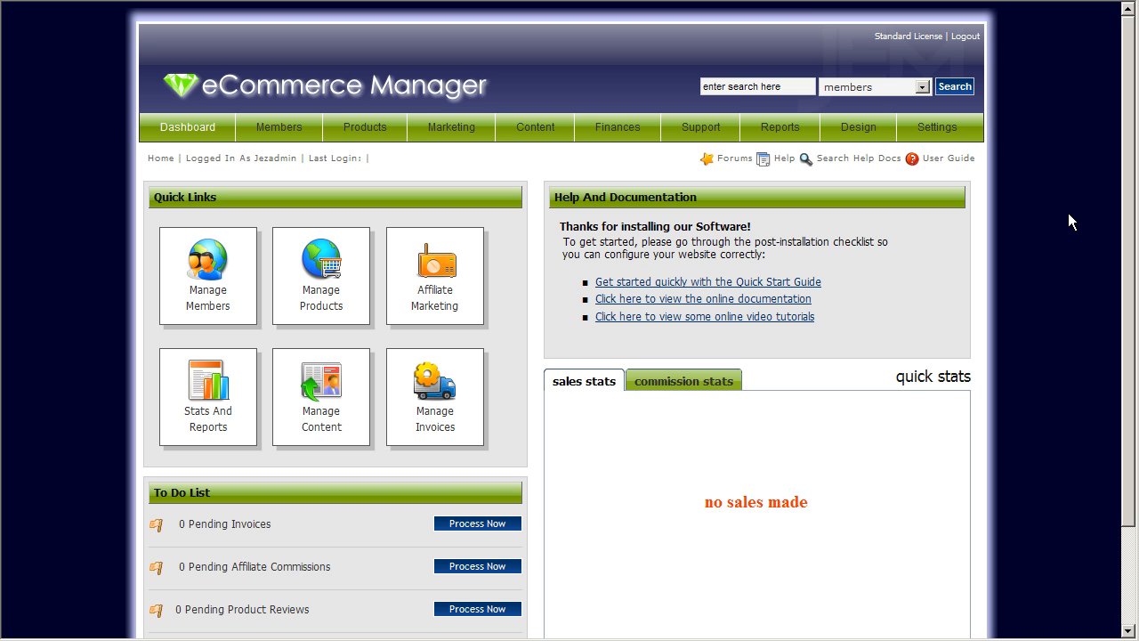
- Reach Manage Themes from the Design menu and browse the layout theme thumbnails
left_click(277, 128)
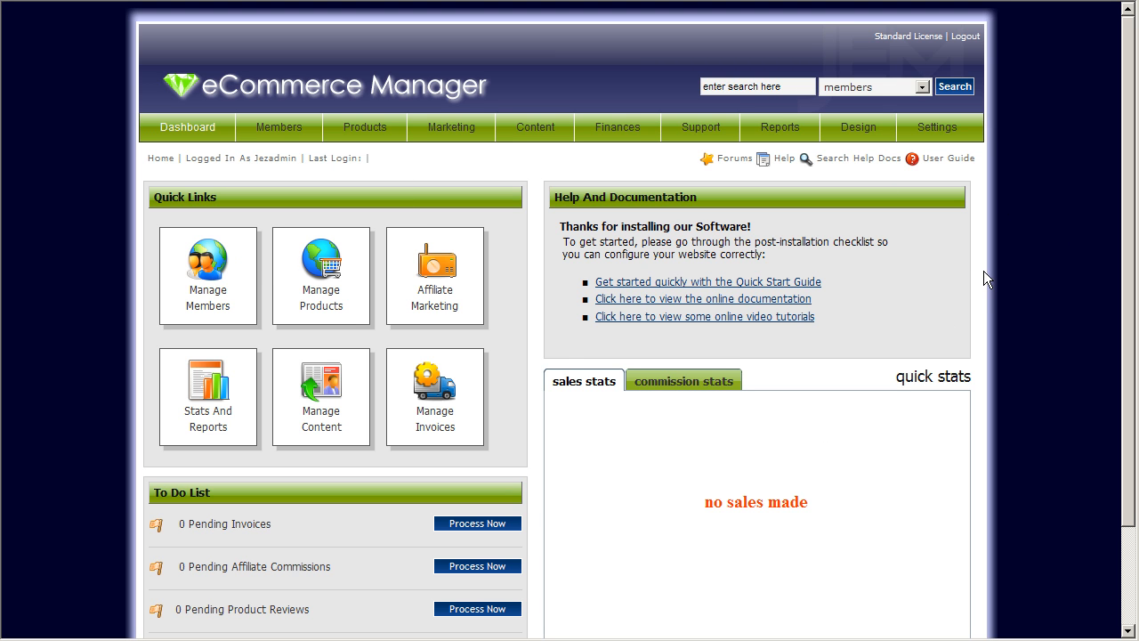
mouse_move(993, 278)
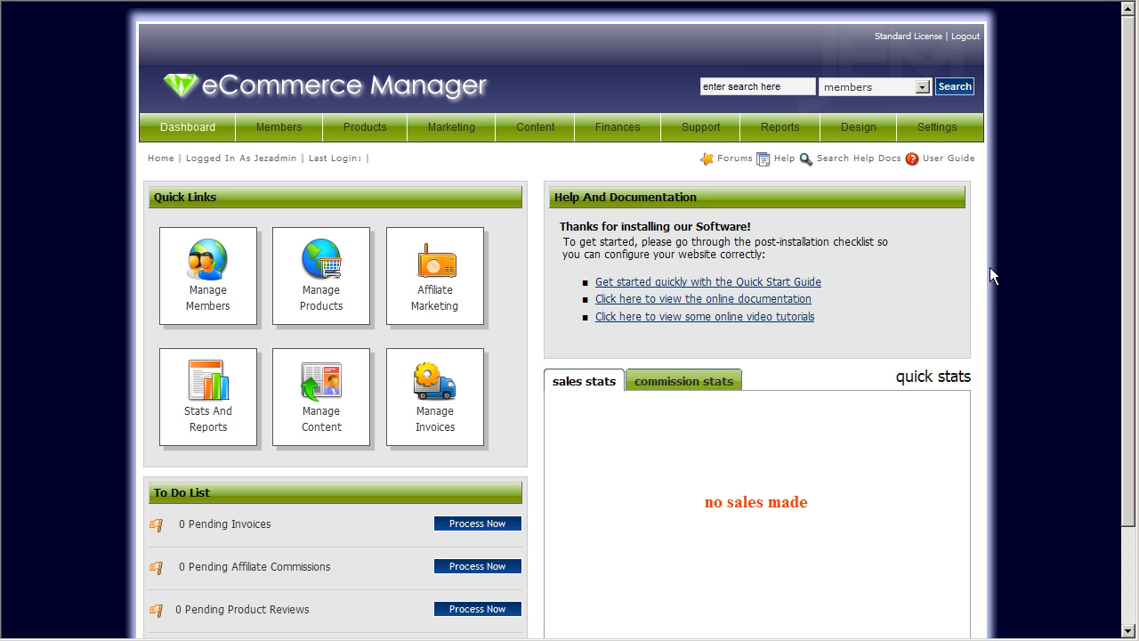
left_click(858, 128)
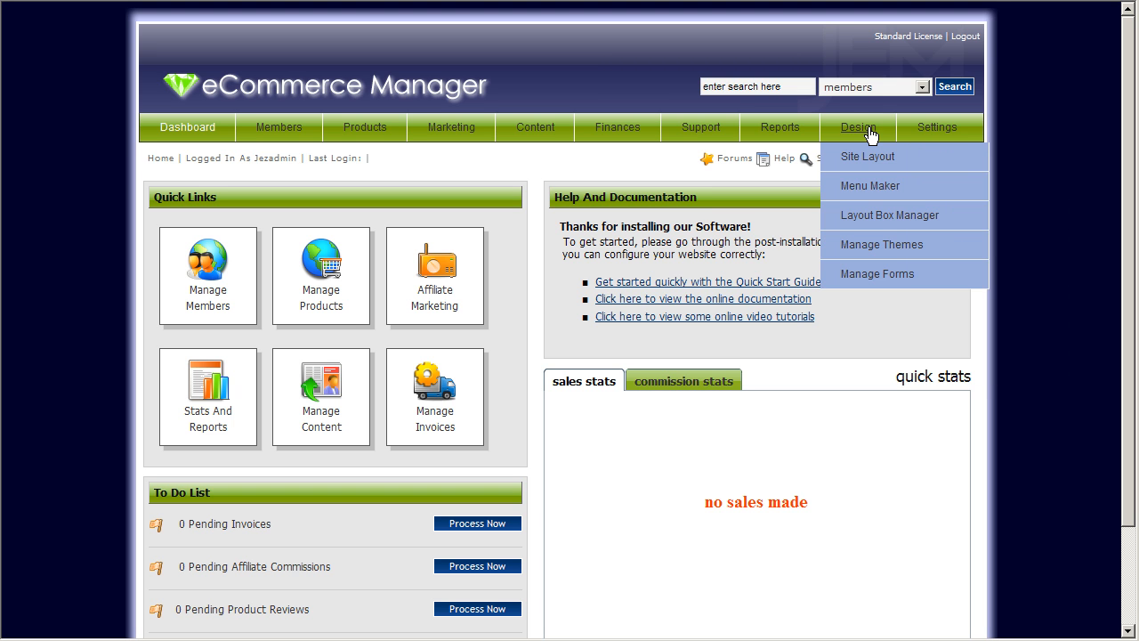
mouse_move(876, 248)
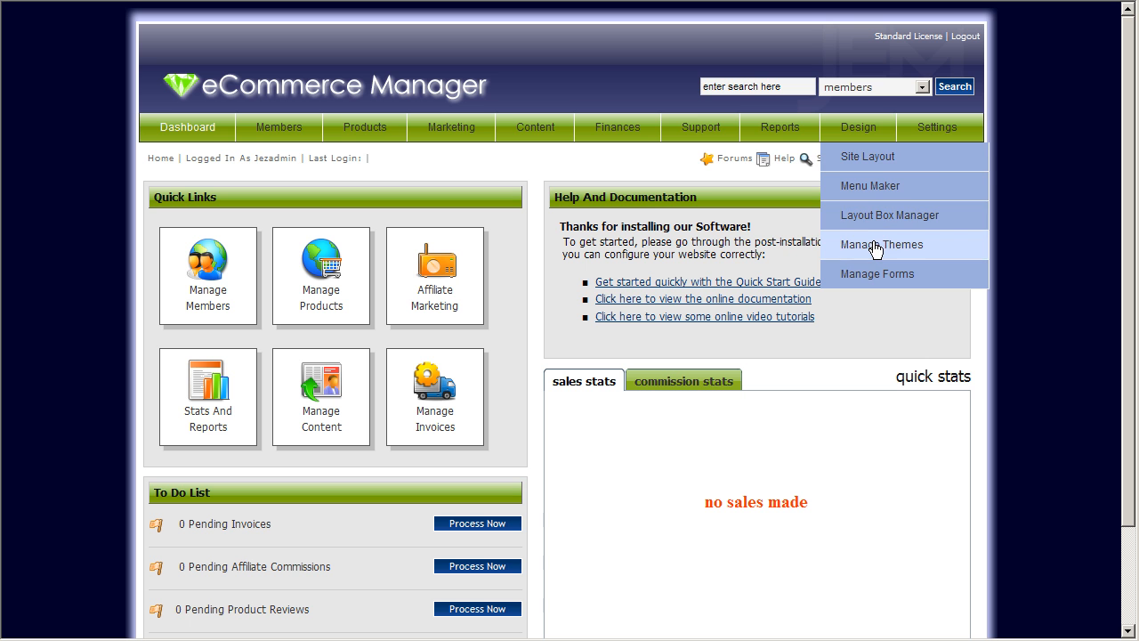
left_click(881, 246)
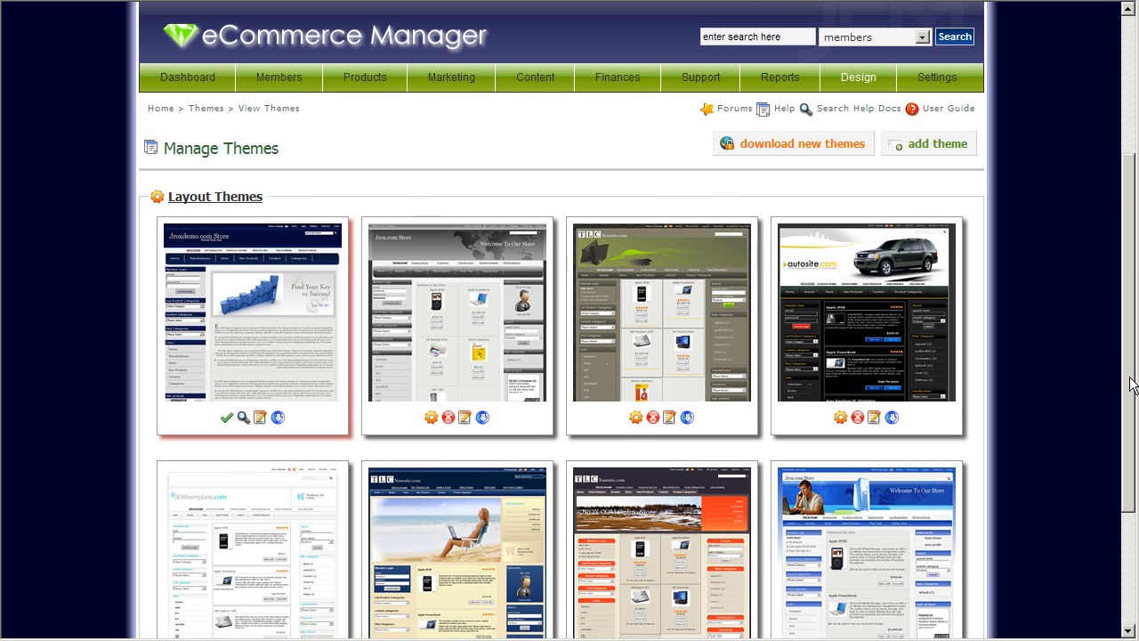
scroll("down", 3)
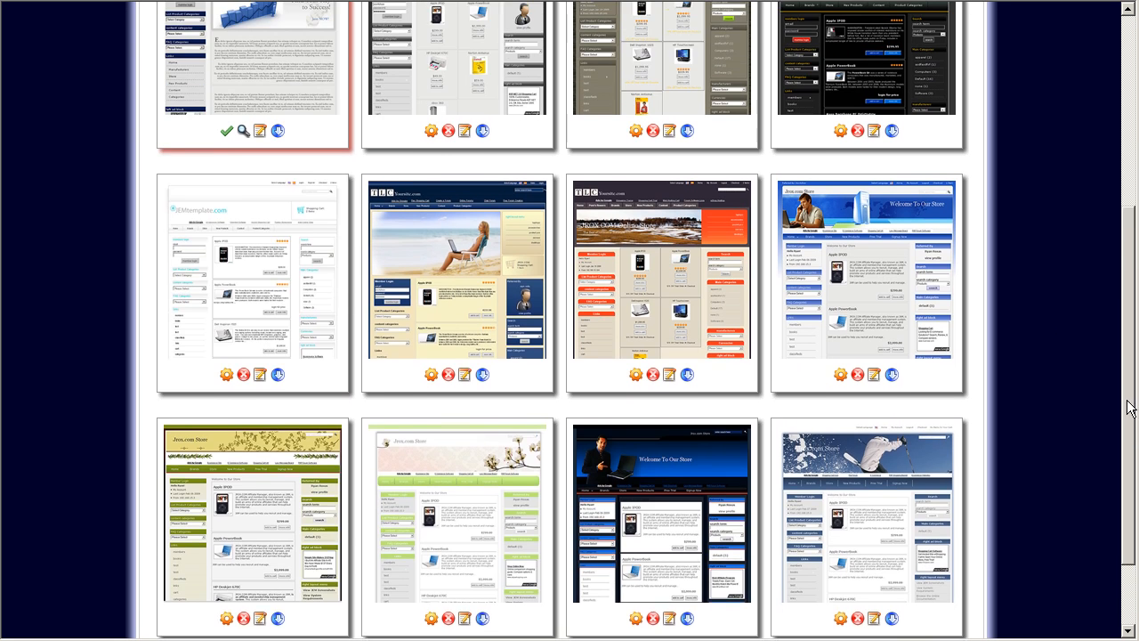
scroll("up", 3)
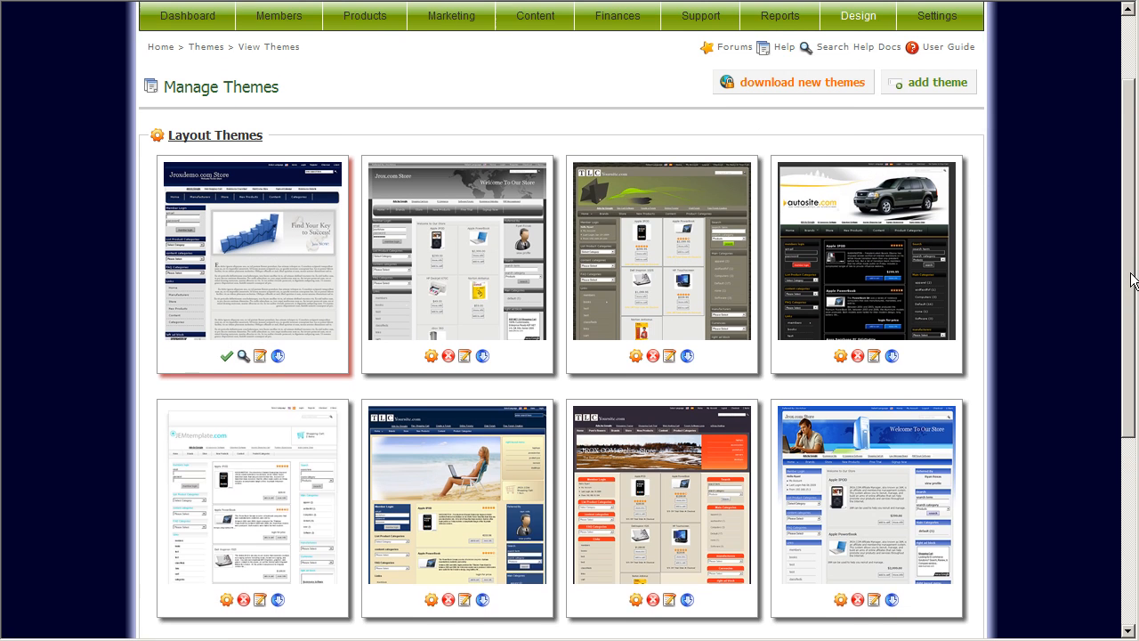
scroll("up", 3)
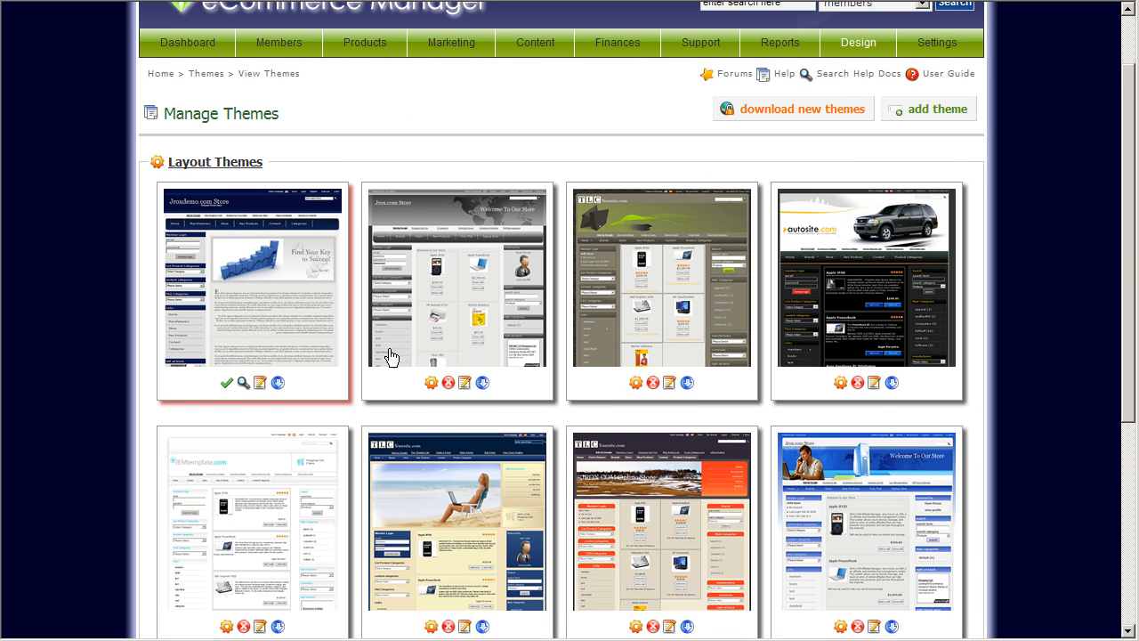
mouse_move(1121, 295)
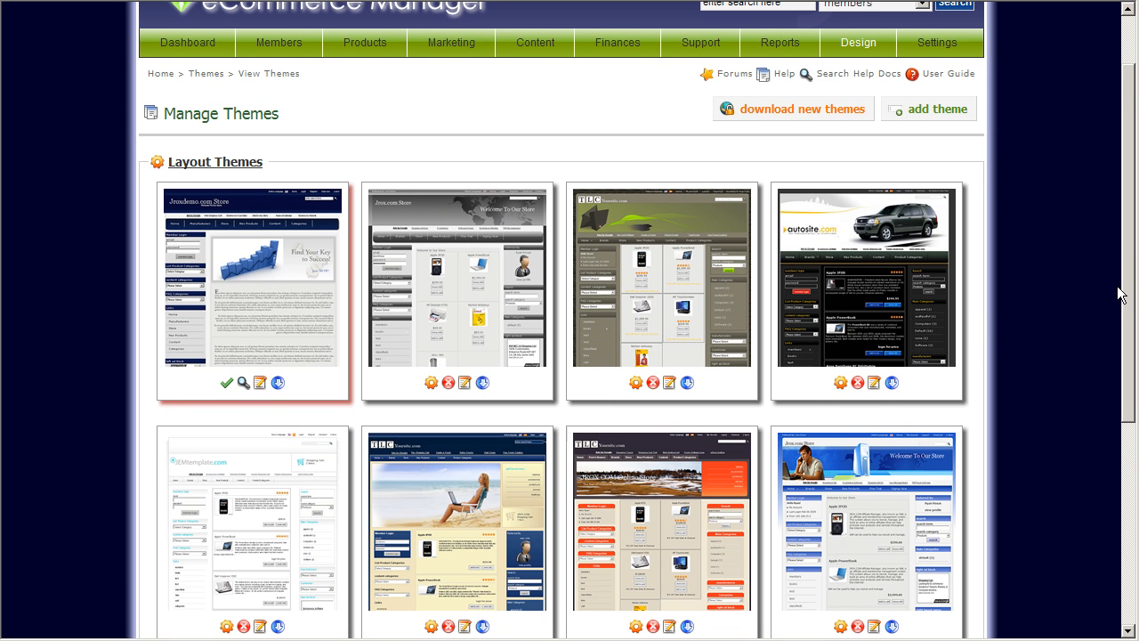
scroll("down", 3)
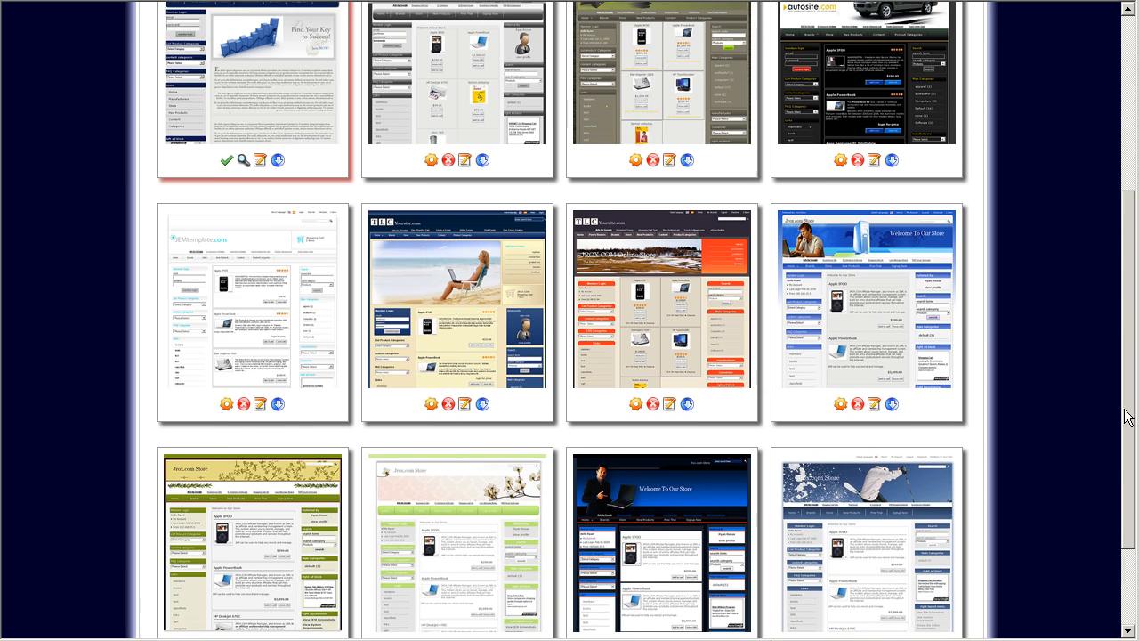
scroll("up", 3)
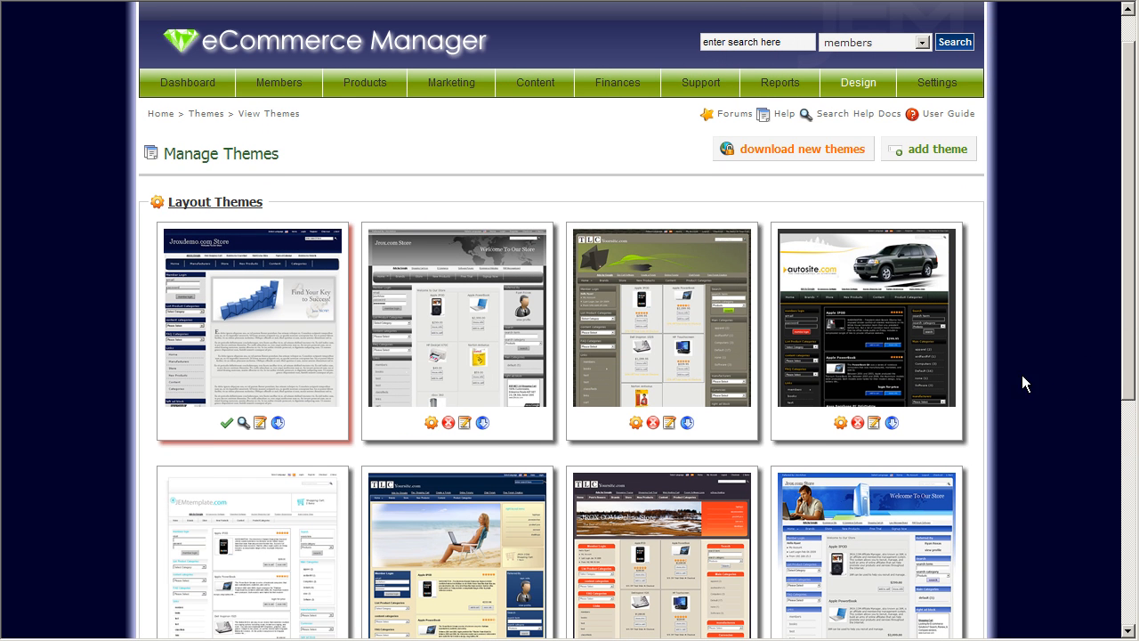
mouse_move(1045, 247)
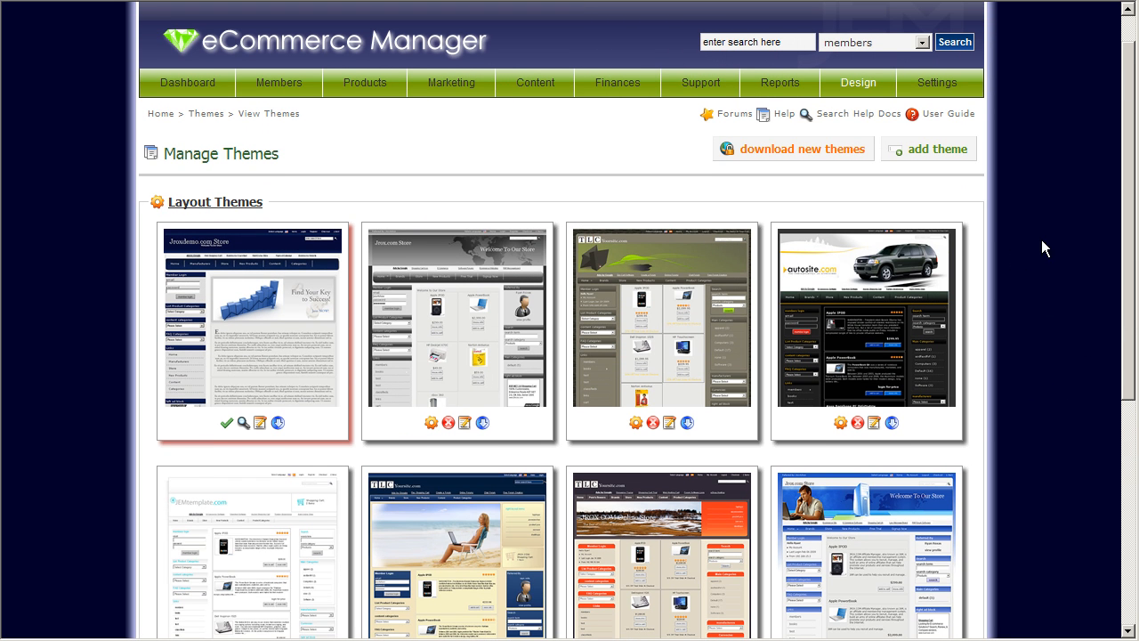
mouse_move(651, 132)
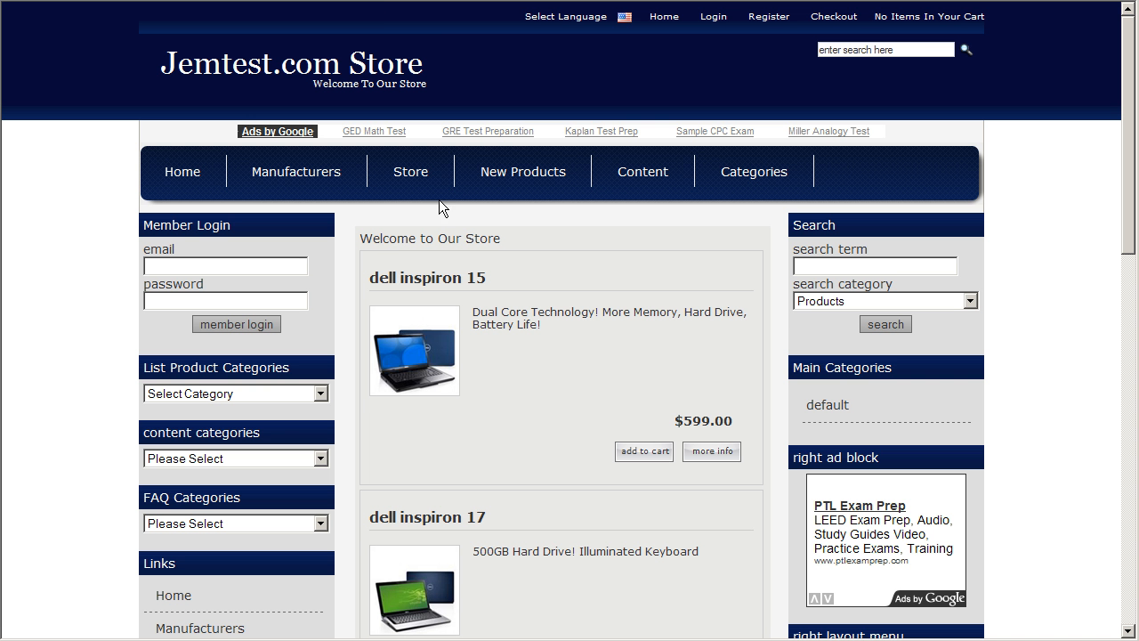
mouse_move(677, 393)
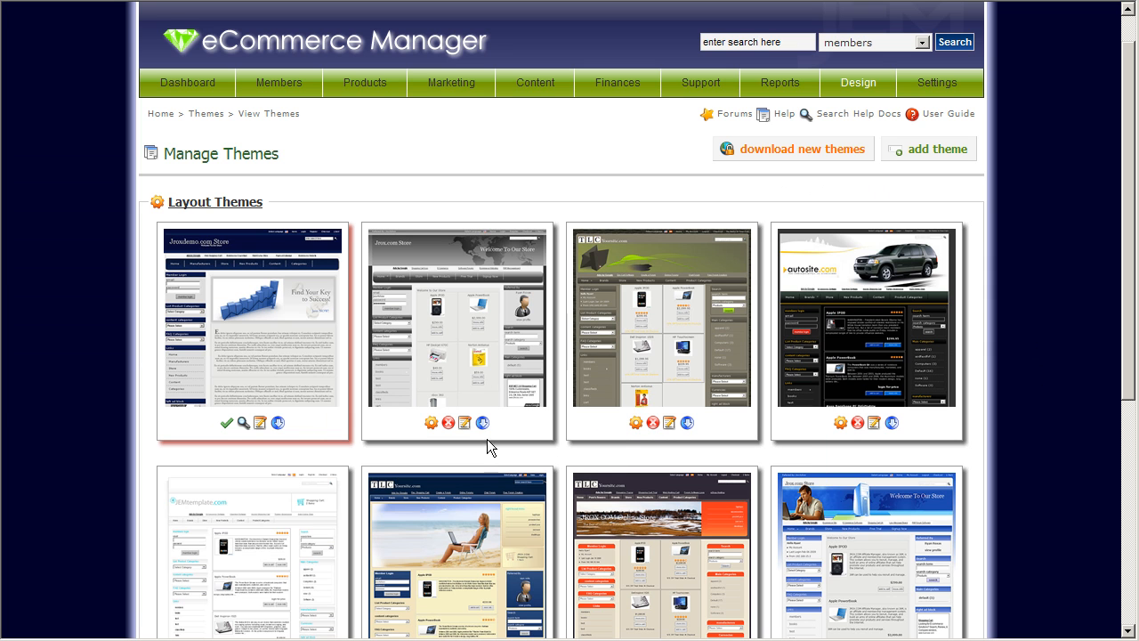
mouse_move(1131, 326)
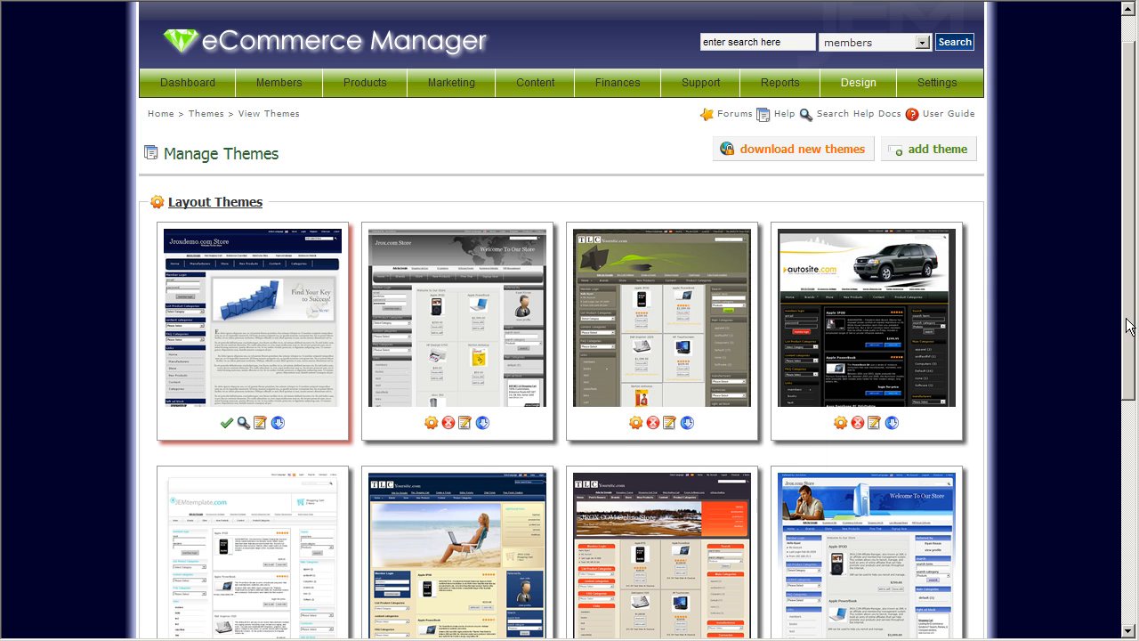
- Scroll the Manage Themes gallery to review the snowy blue-and-white theme now listed first
scroll("down", 3)
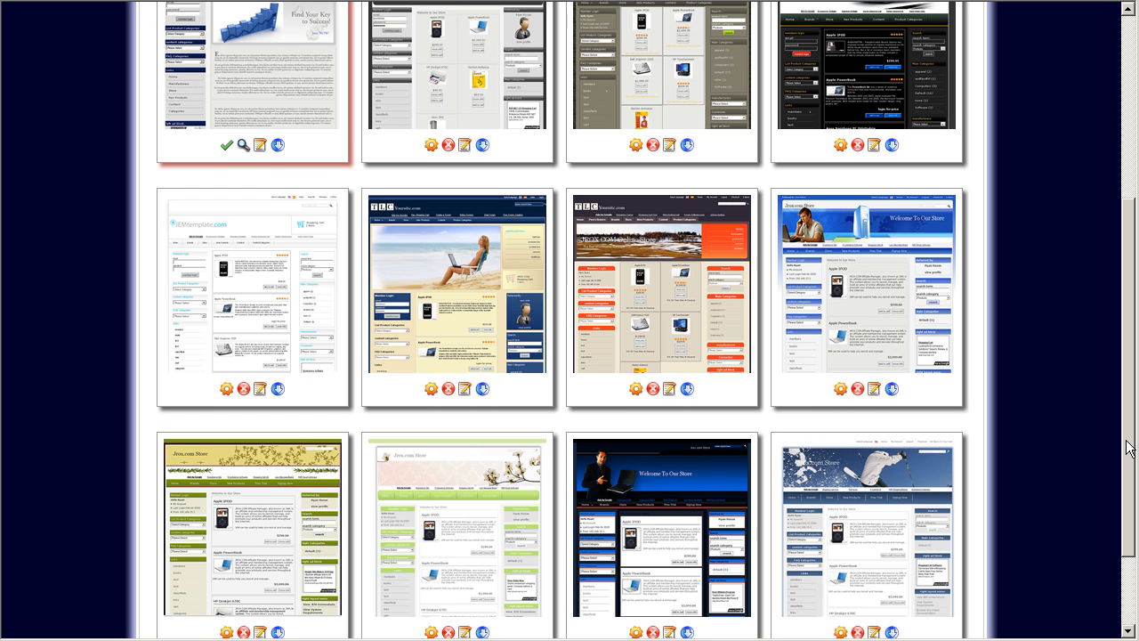
scroll("down", 3)
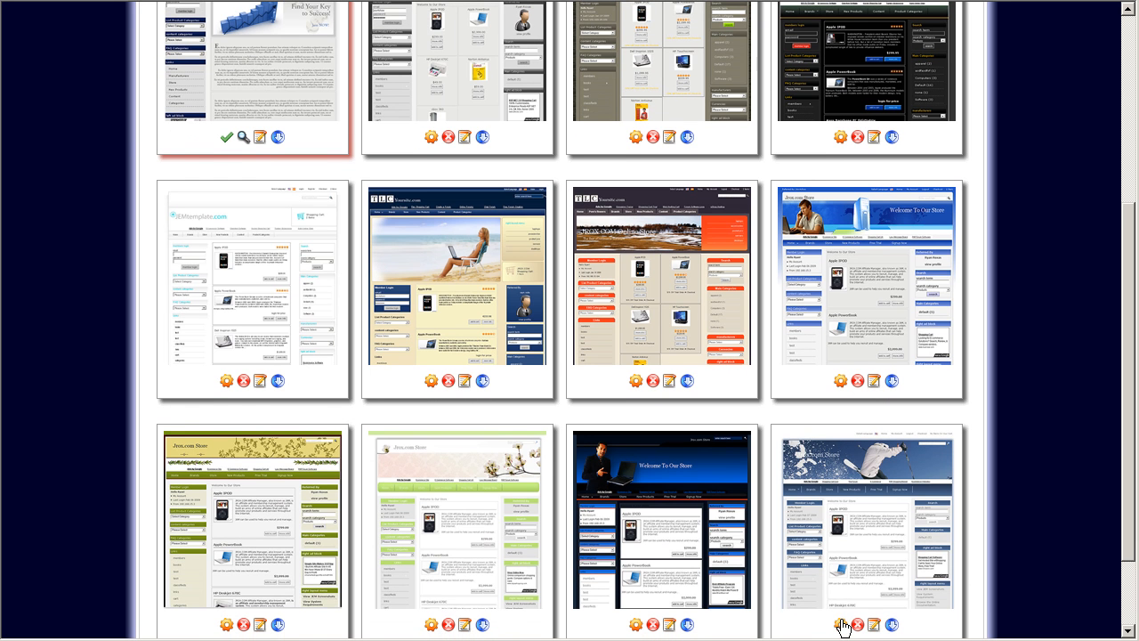
scroll("up", 3)
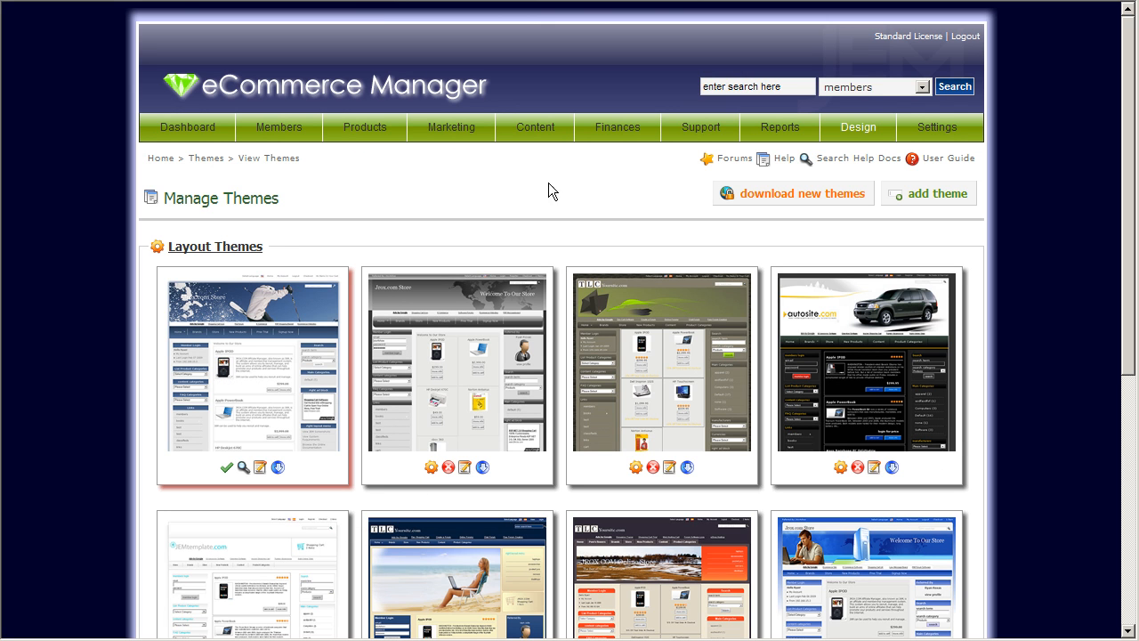
mouse_move(336, 277)
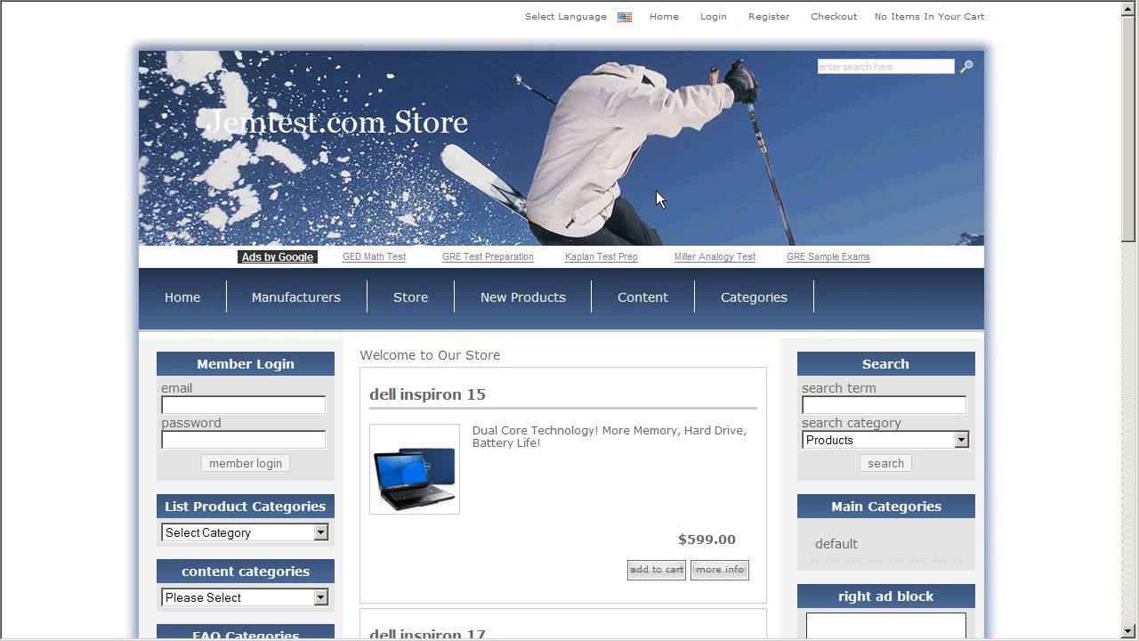
mouse_move(1129, 121)
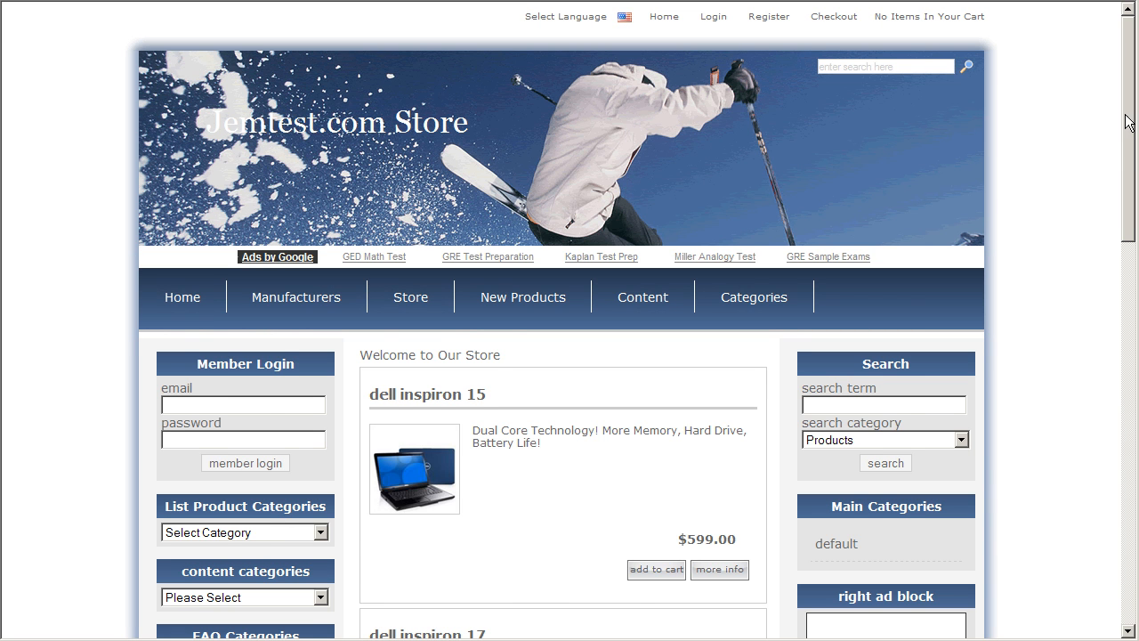
scroll("down", 3)
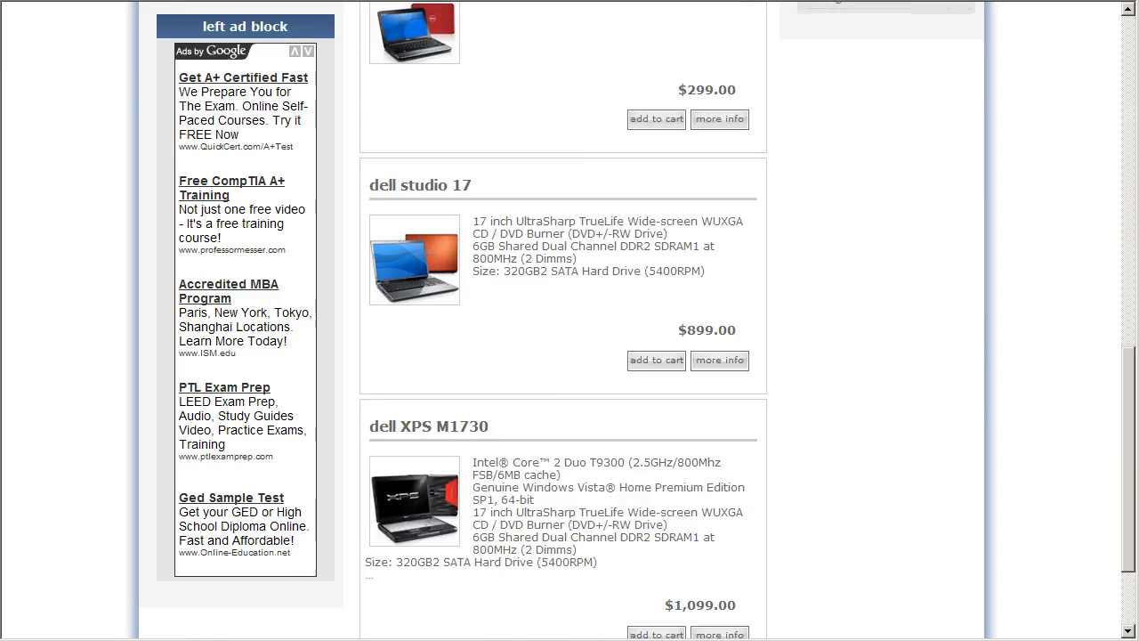
scroll("up", 3)
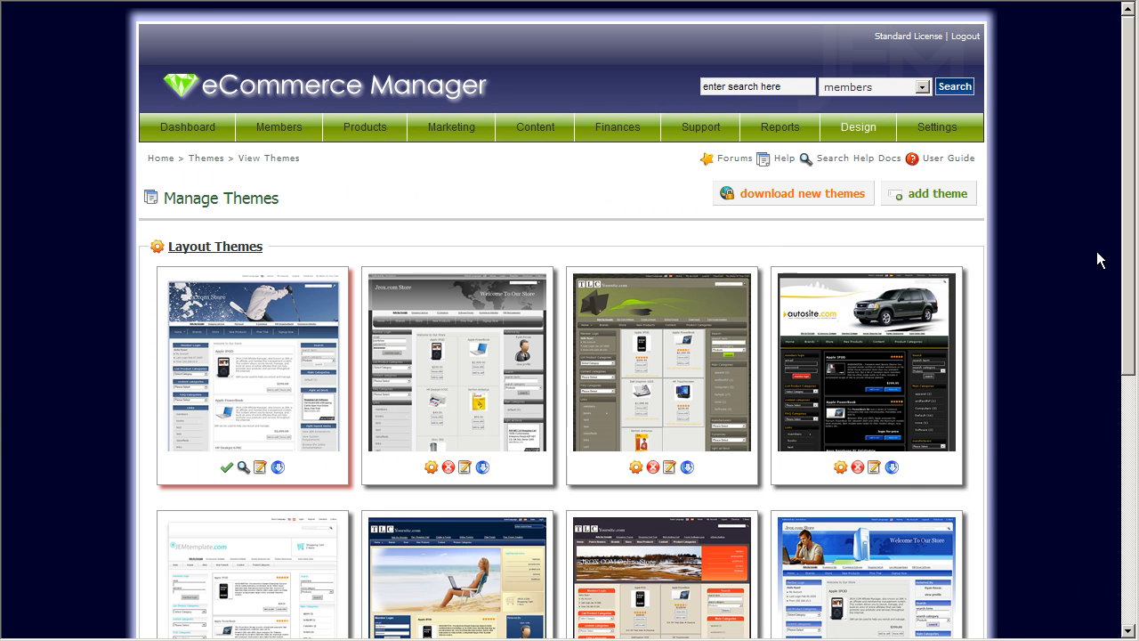
mouse_move(1080, 232)
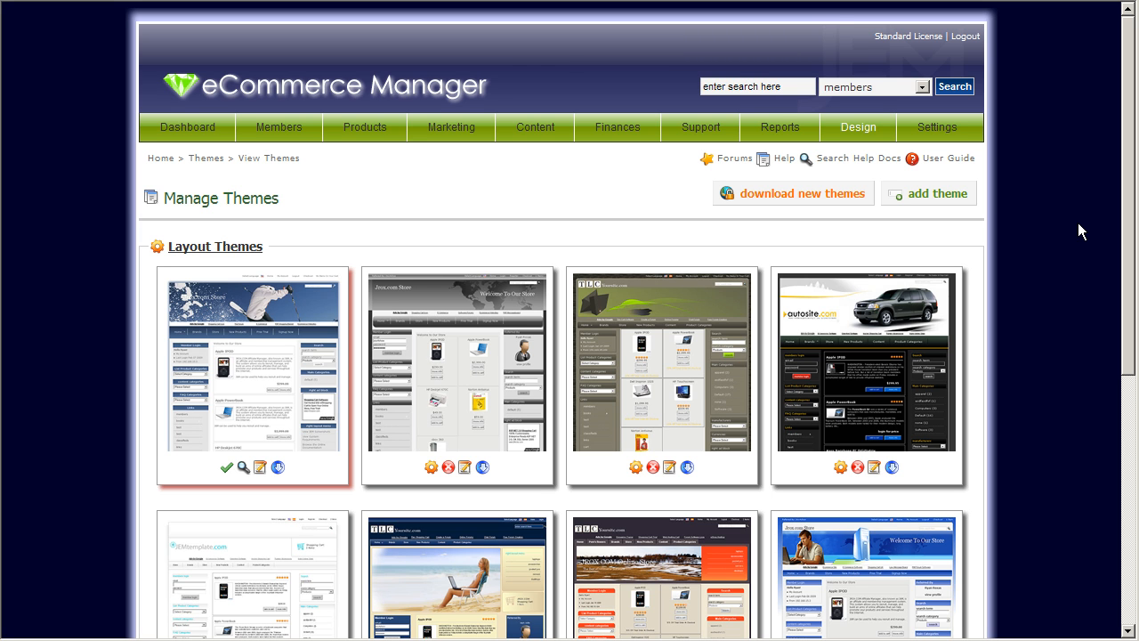
mouse_move(1087, 207)
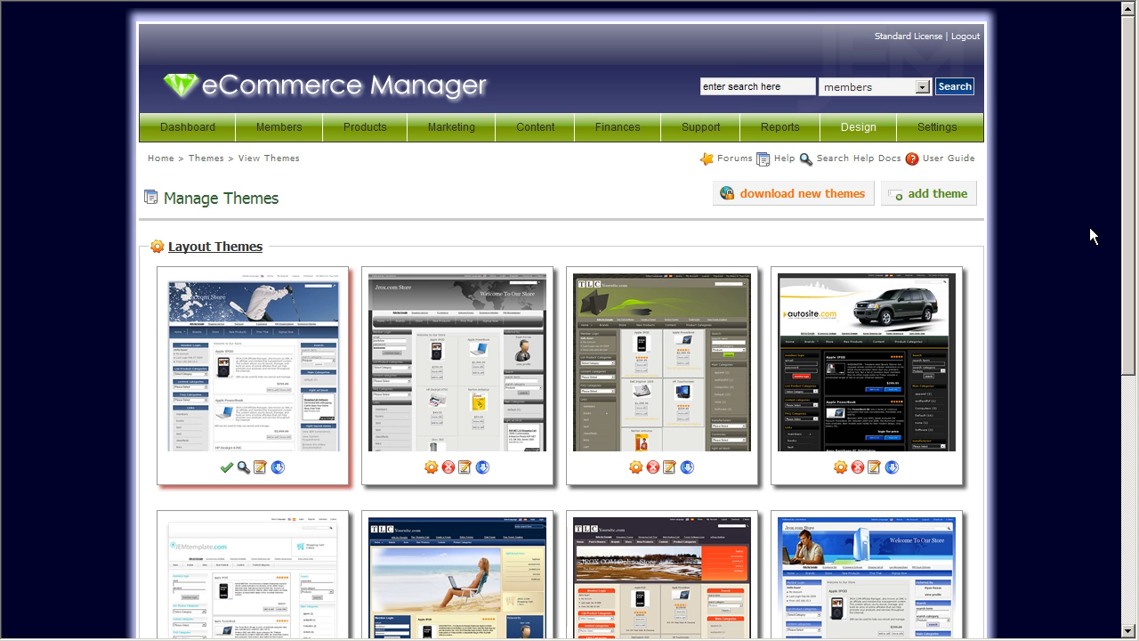
- Scroll the Manage Themes gallery, leaving the snowy skier theme active
scroll("down", 3)
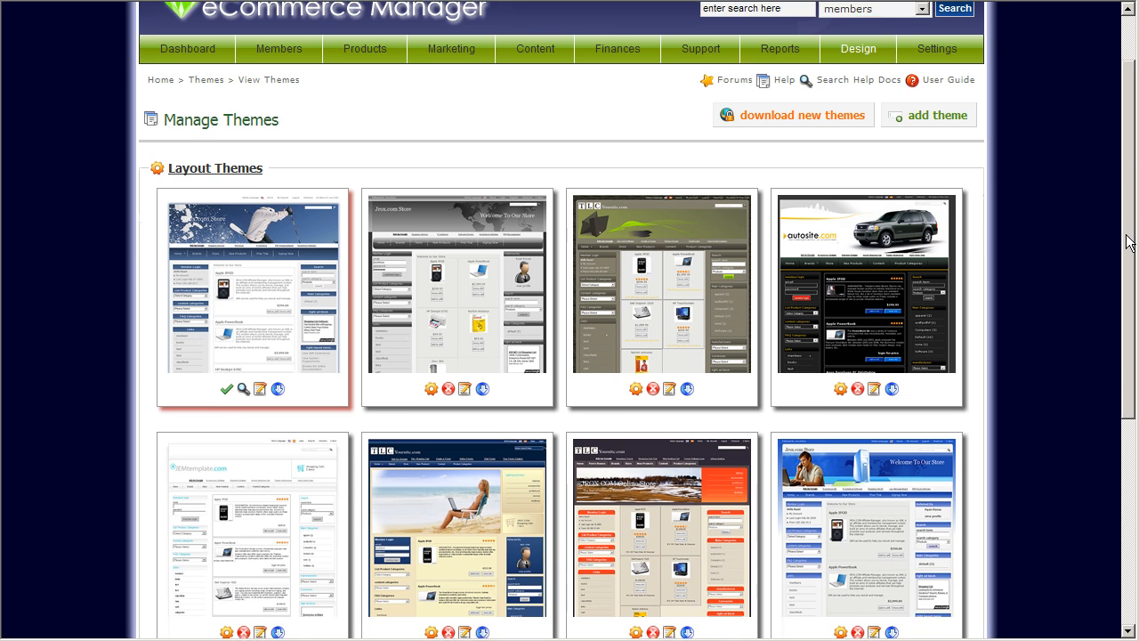
scroll("up", 3)
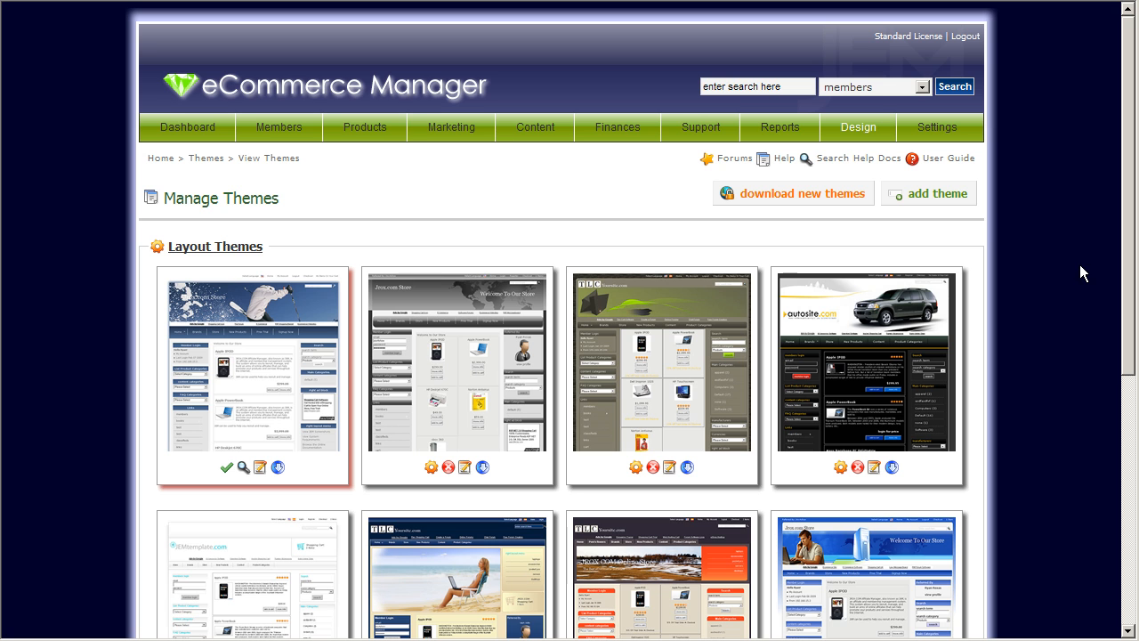
mouse_move(1132, 228)
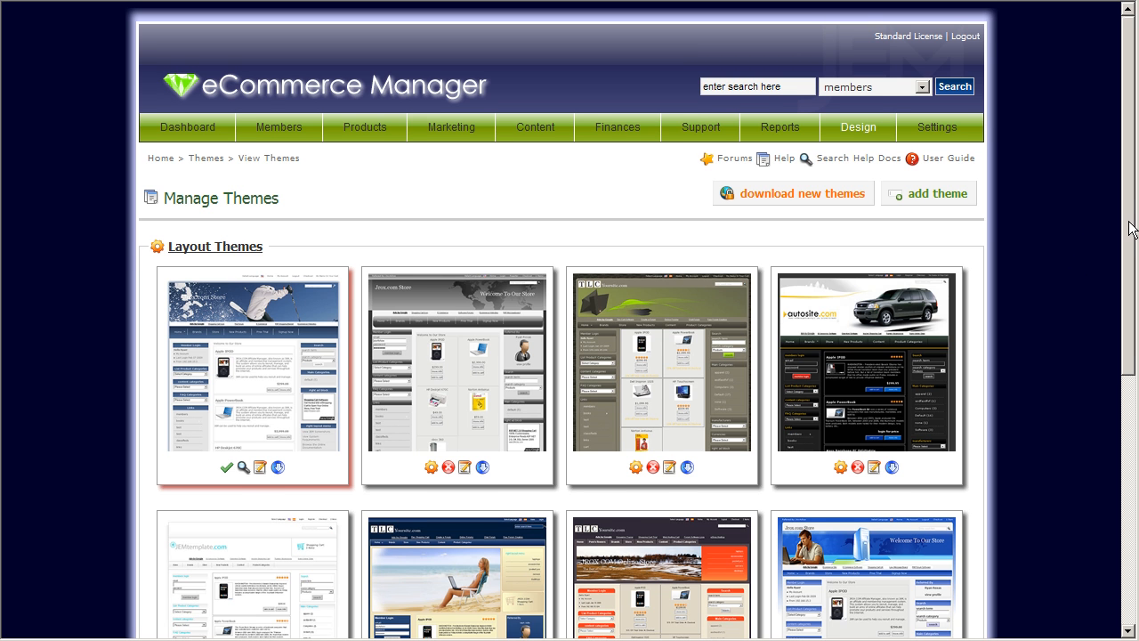
mouse_move(1119, 247)
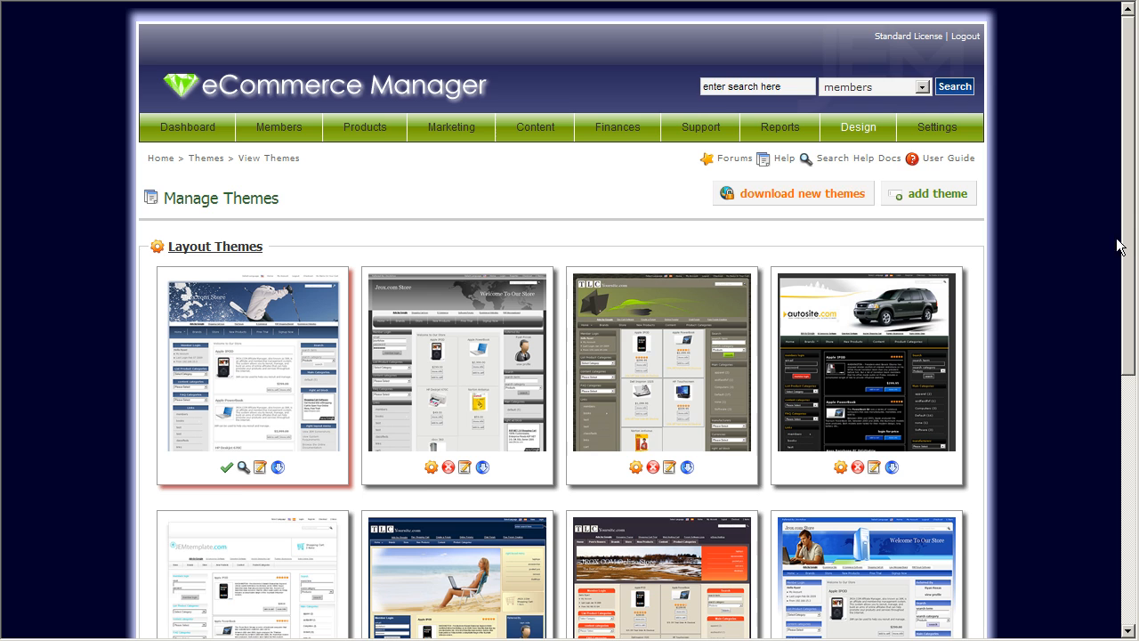
mouse_move(395, 32)
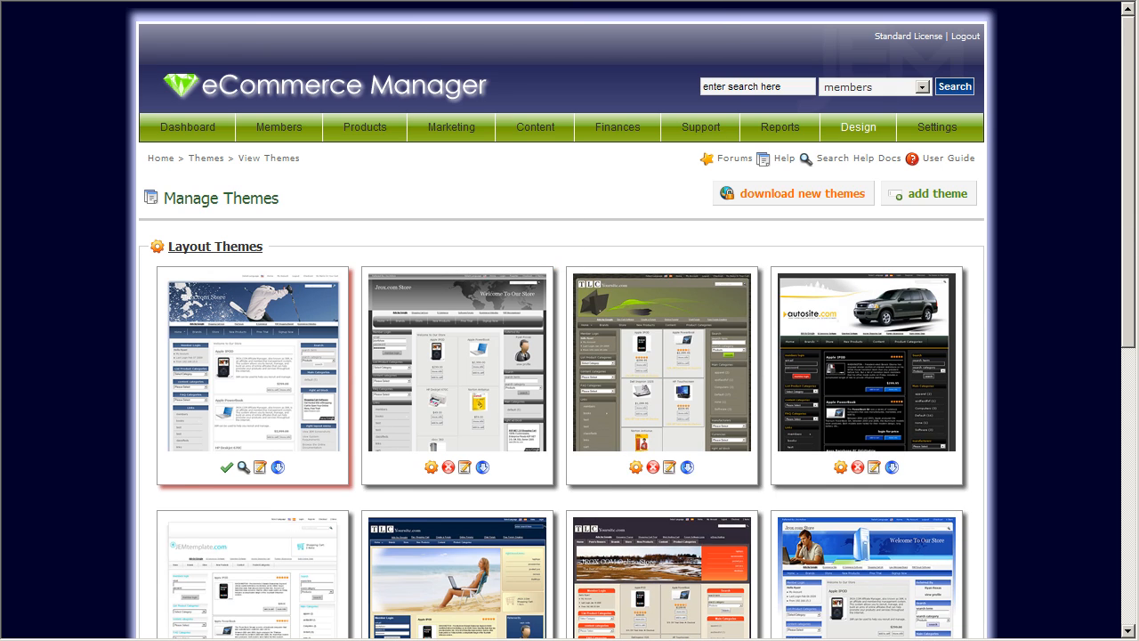
- Go to jrox.com's JEM Template Themes download catalog and browse the free themes listed
left_click(801, 192)
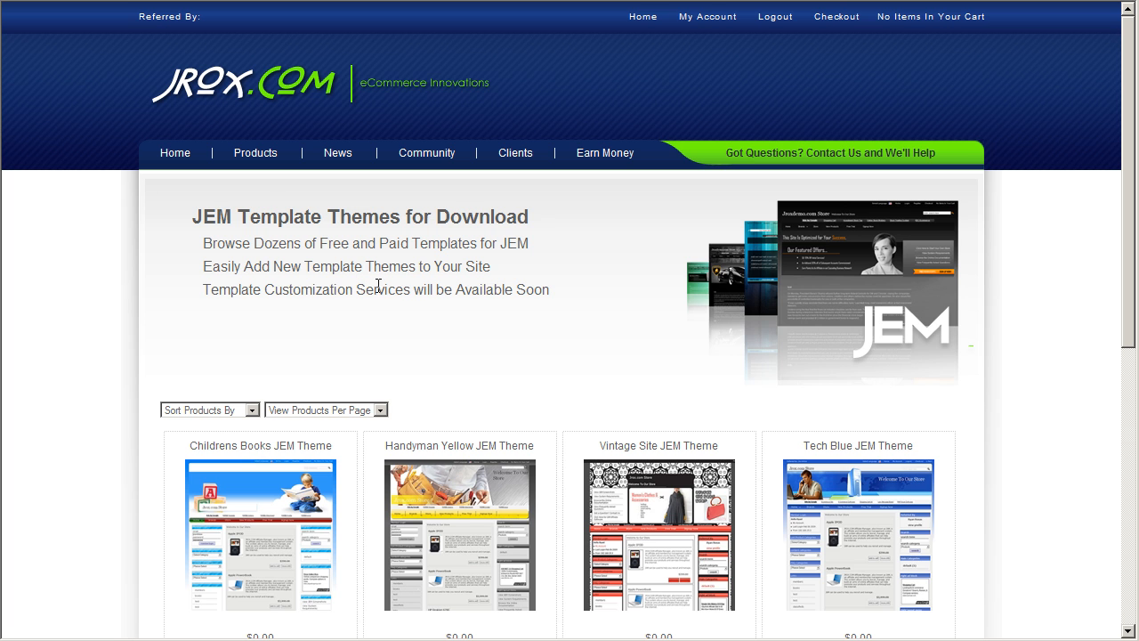
mouse_move(1119, 233)
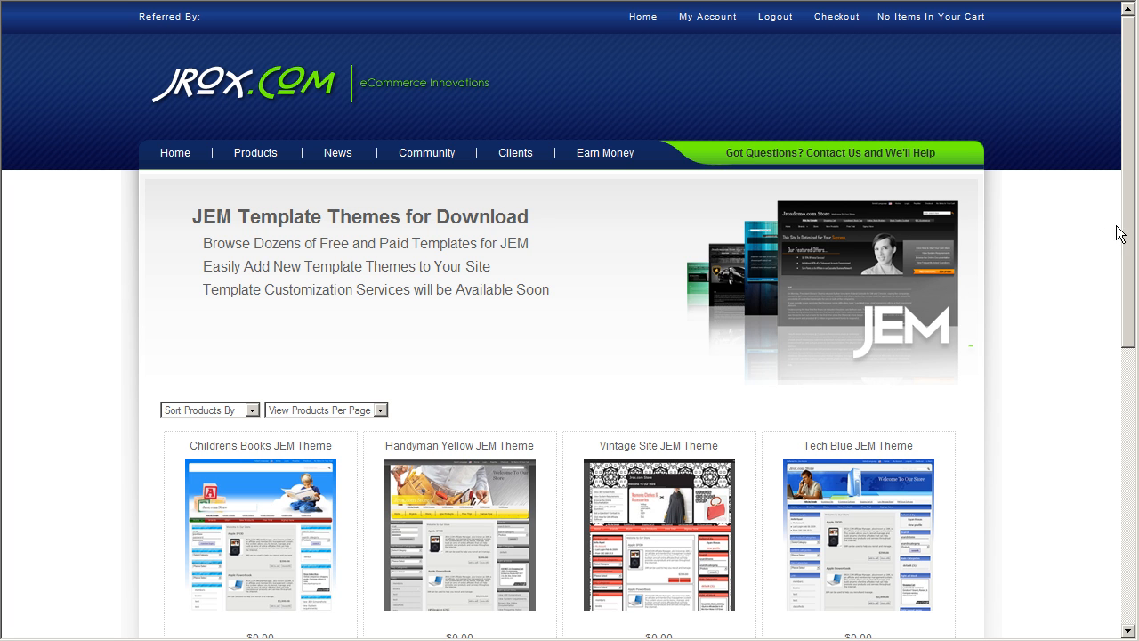
mouse_move(858, 347)
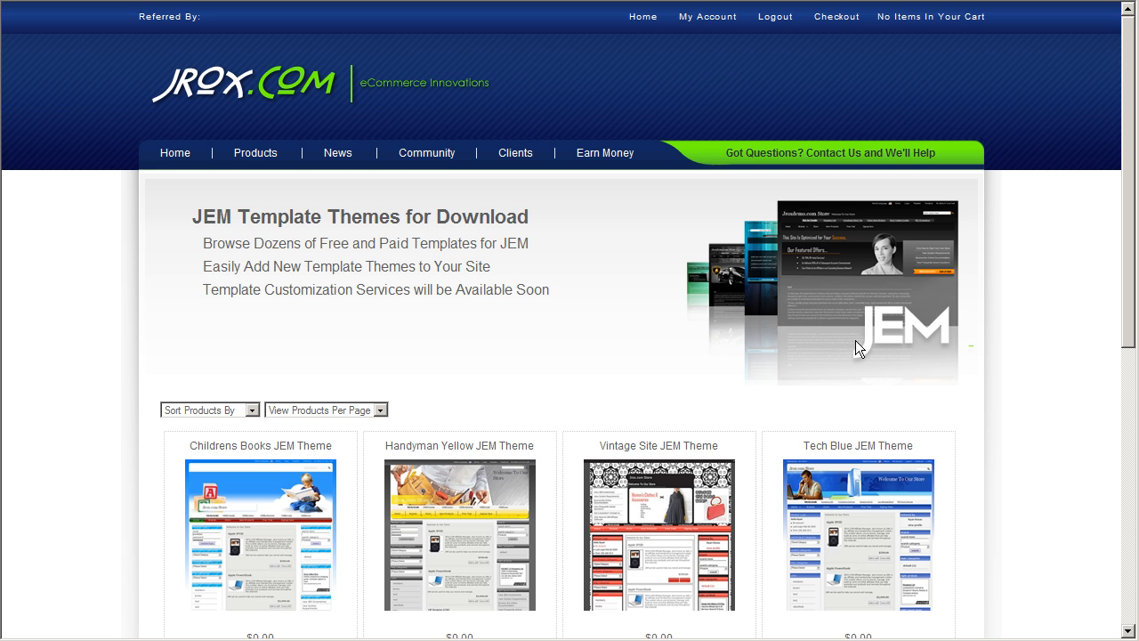
scroll("down", 3)
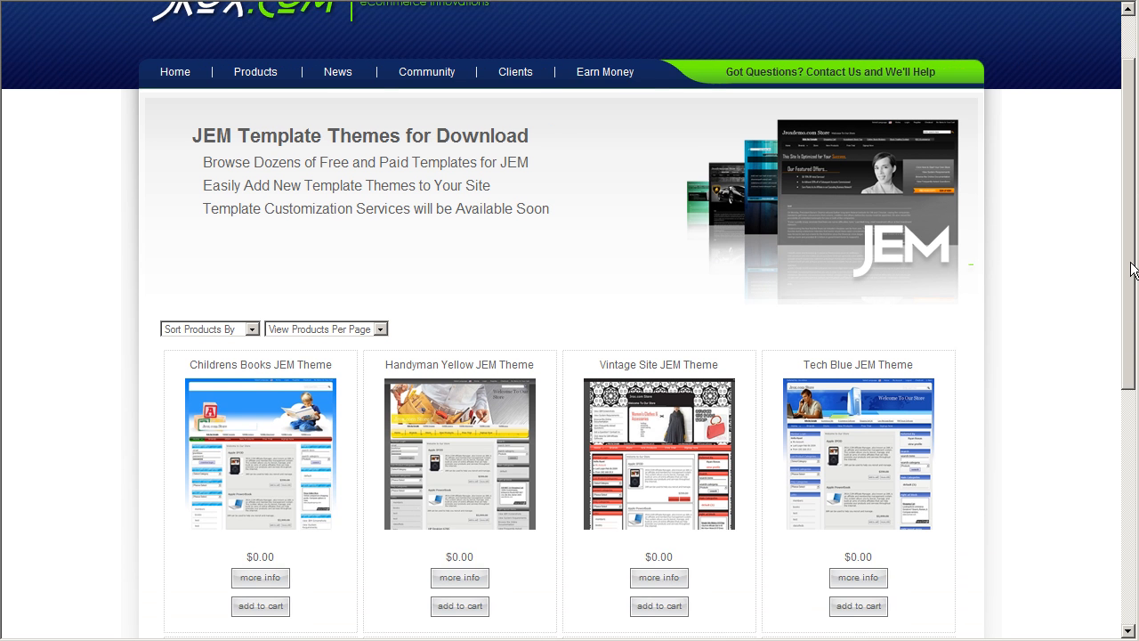
scroll("down", 3)
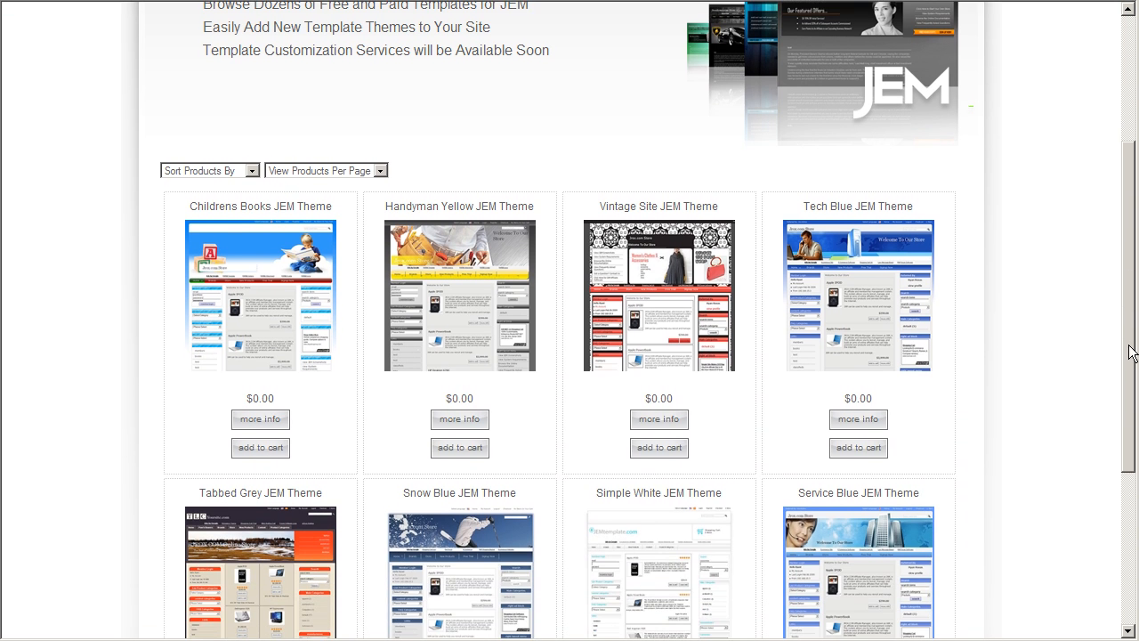
scroll("down", 3)
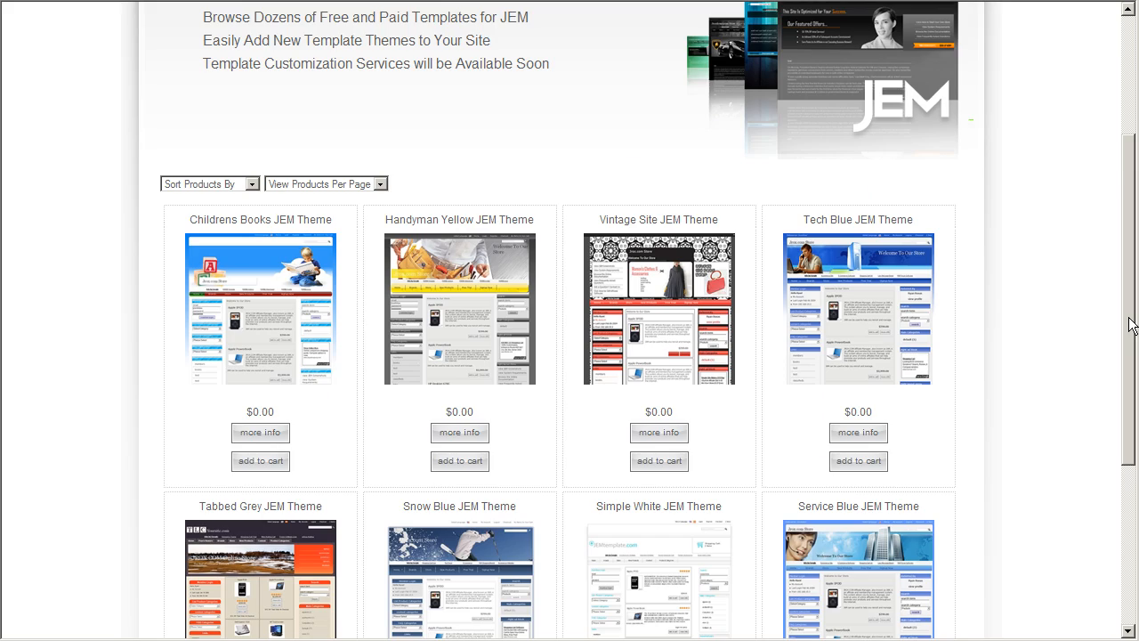
scroll("up", 3)
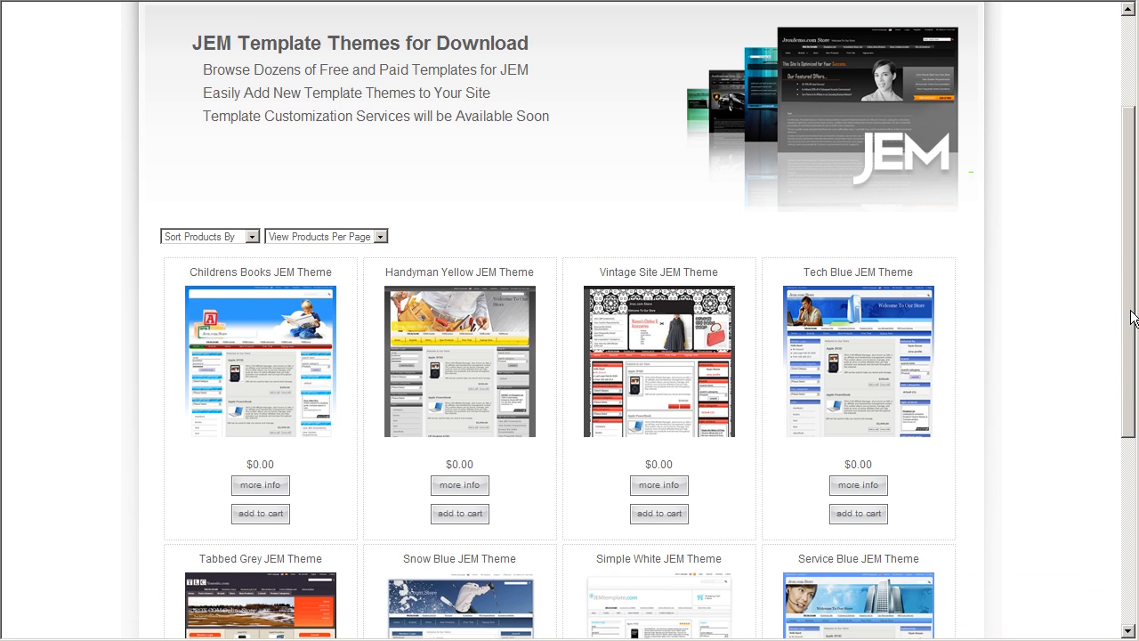
scroll("down", 3)
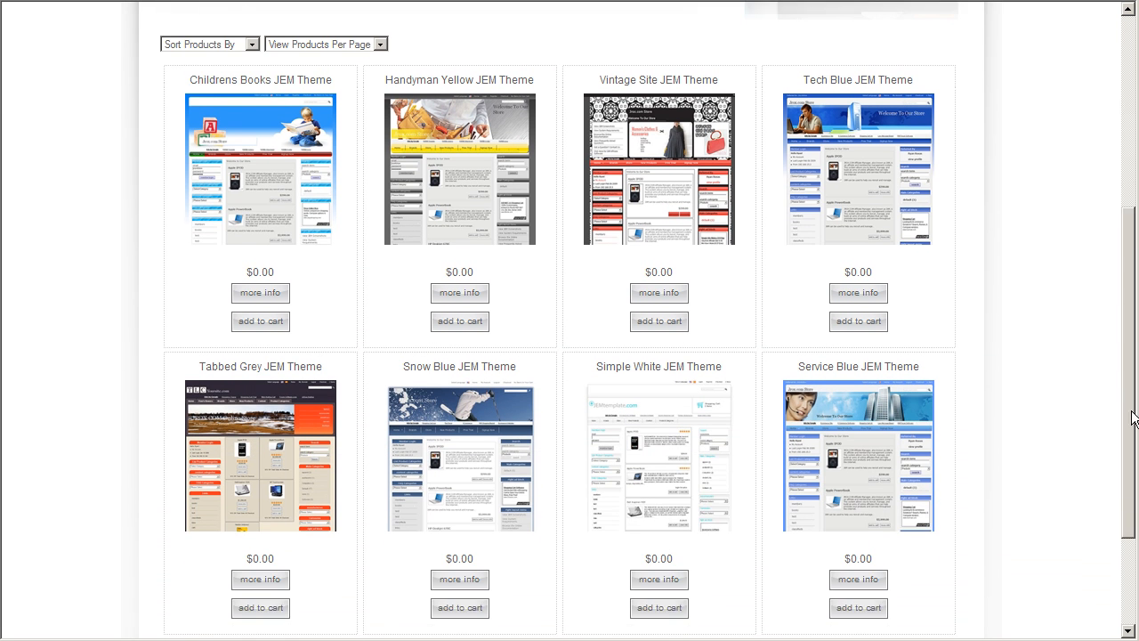
scroll("down", 3)
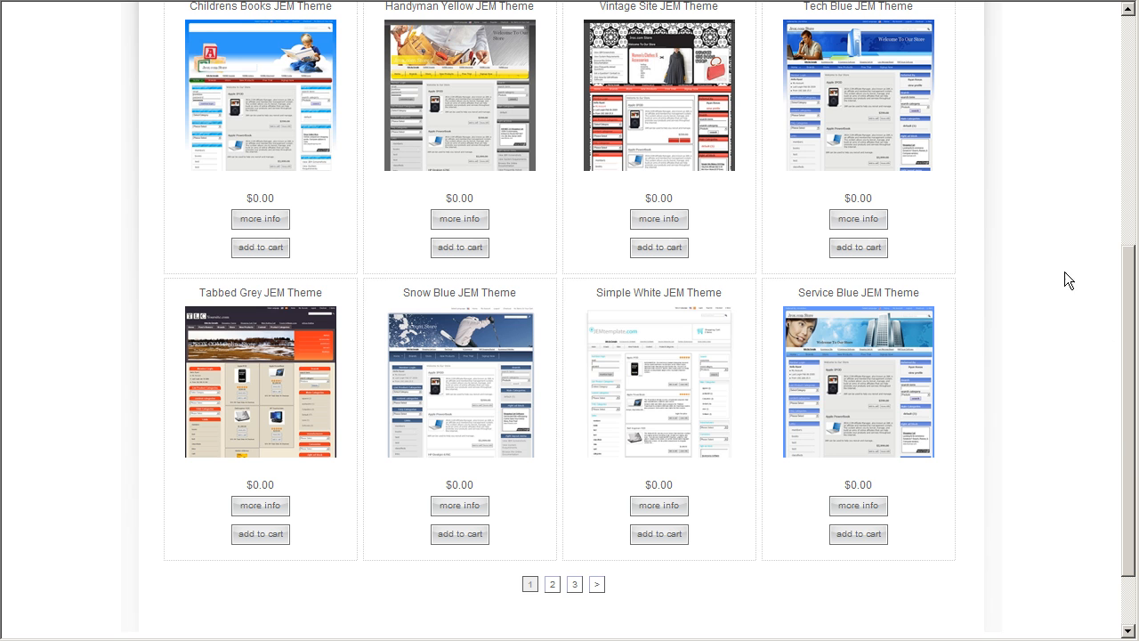
mouse_move(1071, 342)
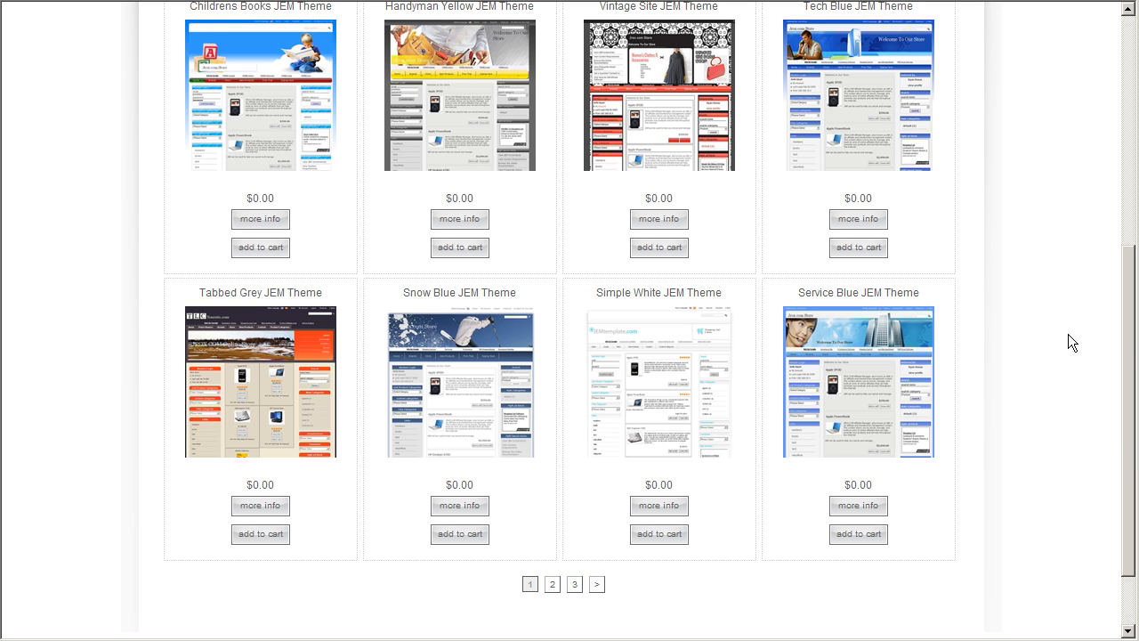
mouse_move(1028, 333)
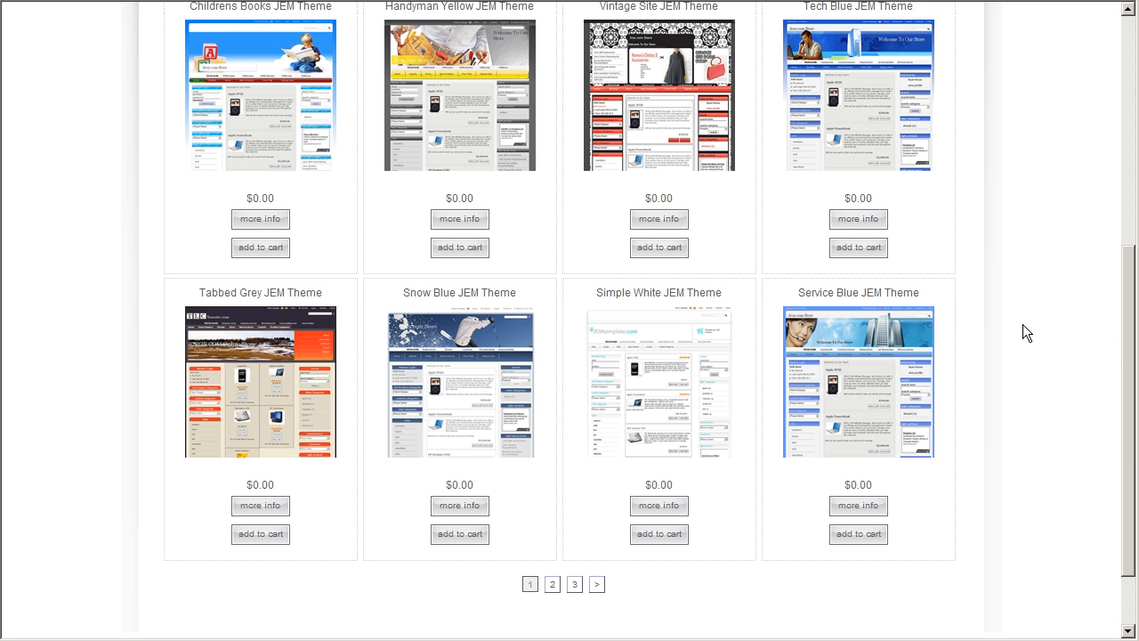
mouse_move(618, 626)
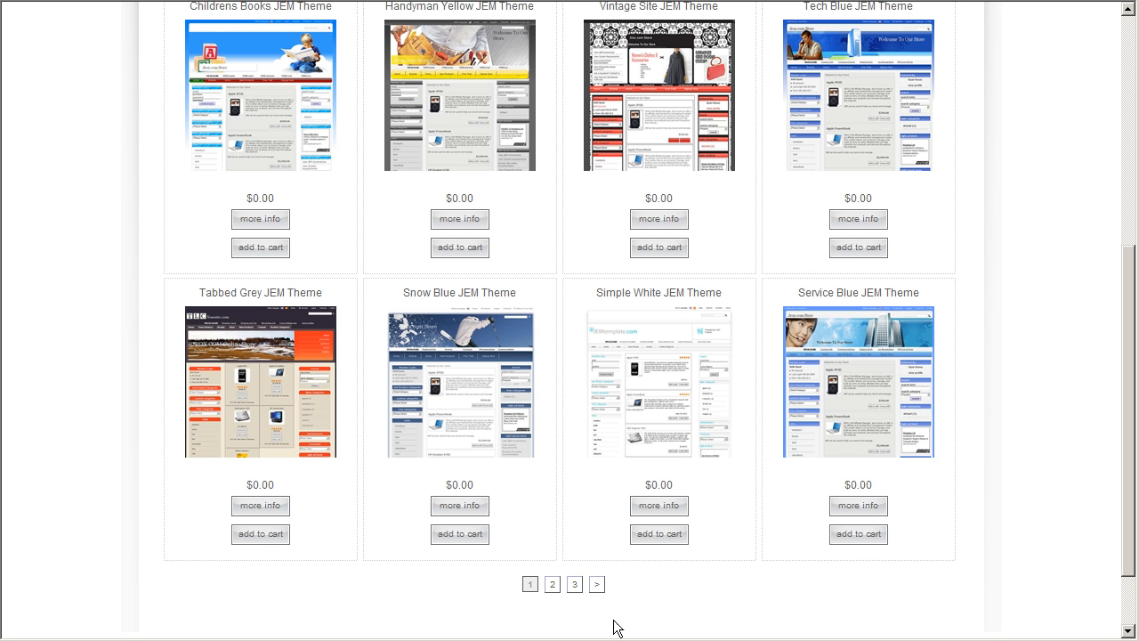
- Move to page 2 of the theme catalog and scroll to the Computer Black JEM Theme
left_click(552, 584)
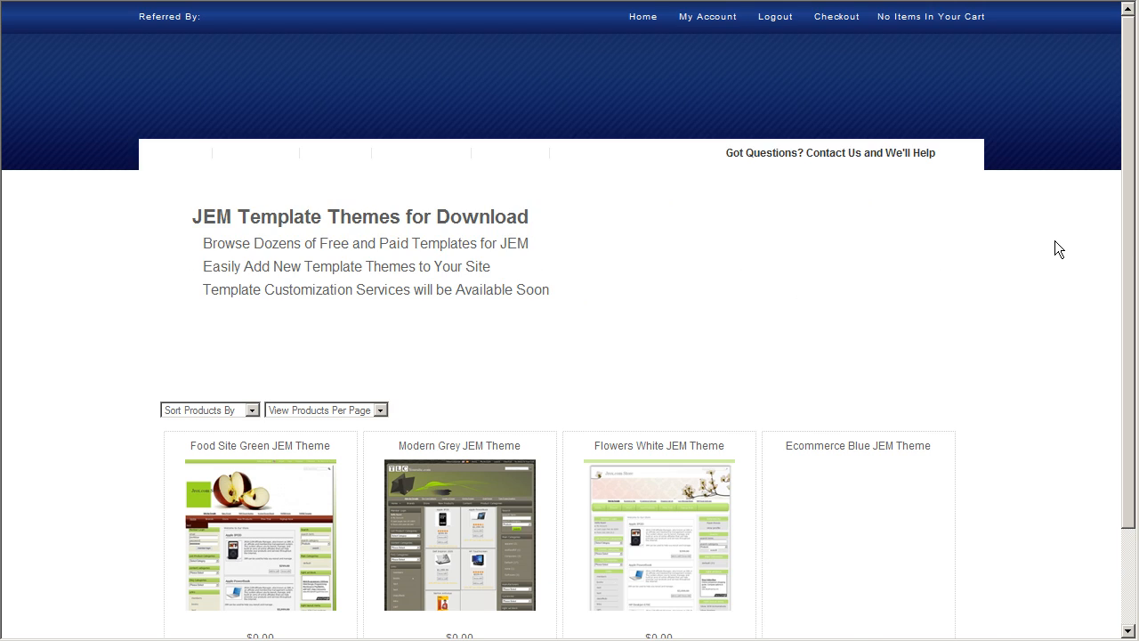
scroll("down", 3)
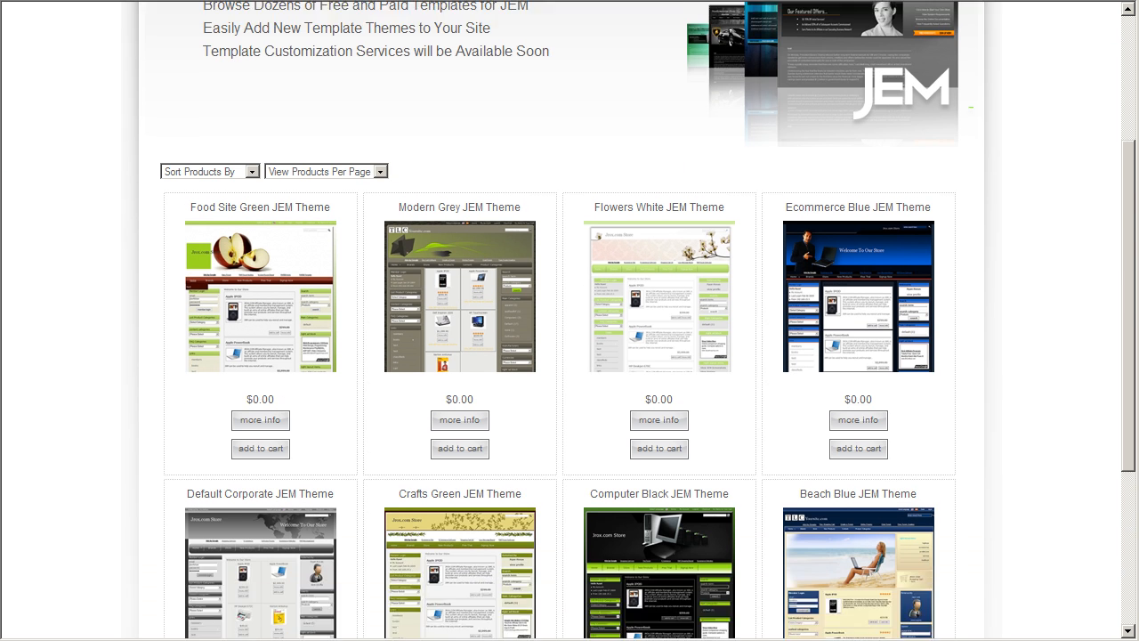
scroll("down", 3)
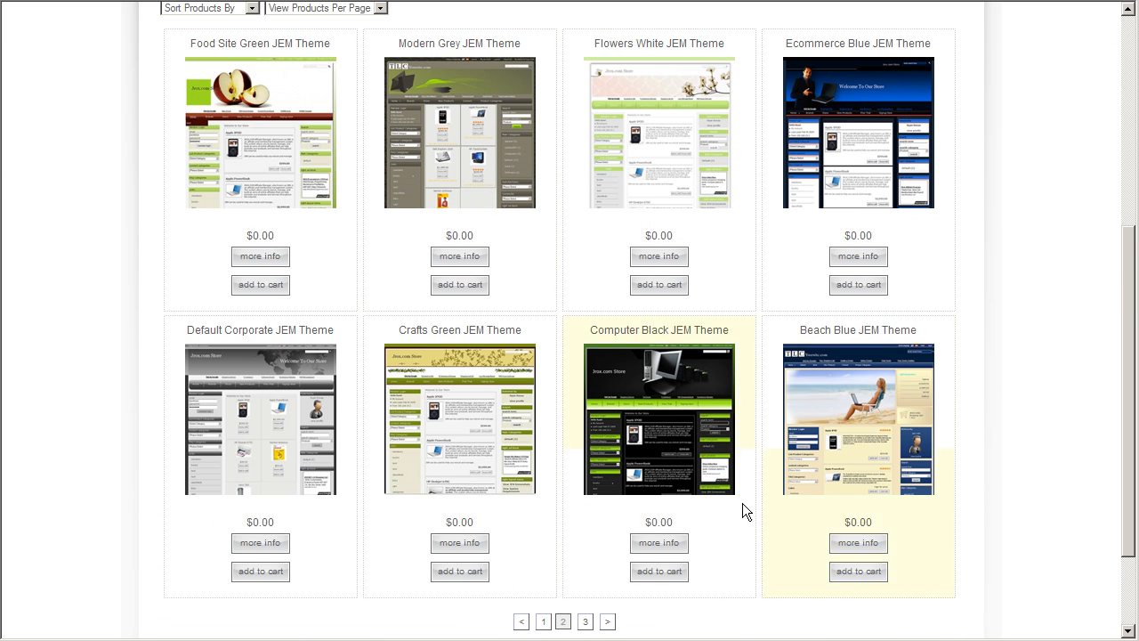
mouse_move(703, 584)
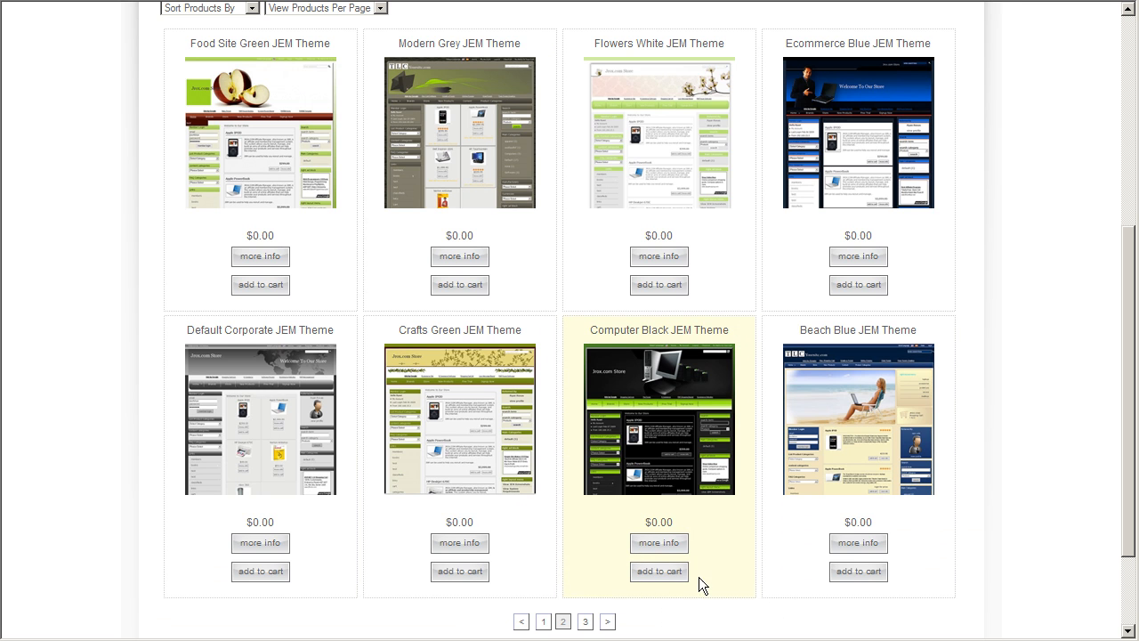
mouse_move(1025, 454)
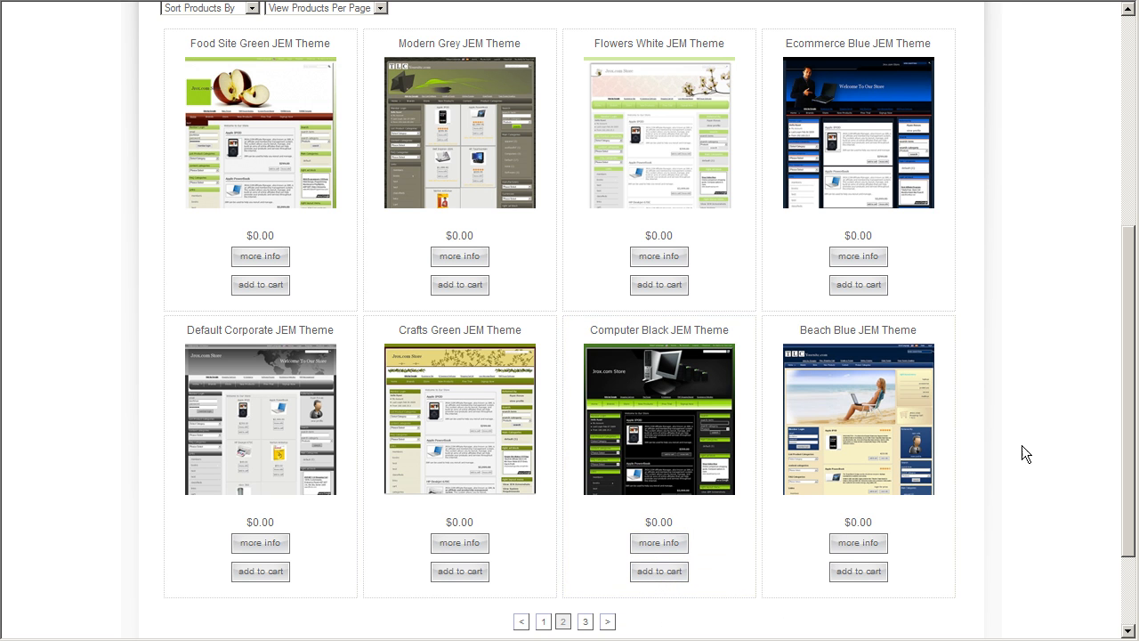
- Add the free Computer Black JEM Theme to the jrox.com shopping cart
left_click(658, 572)
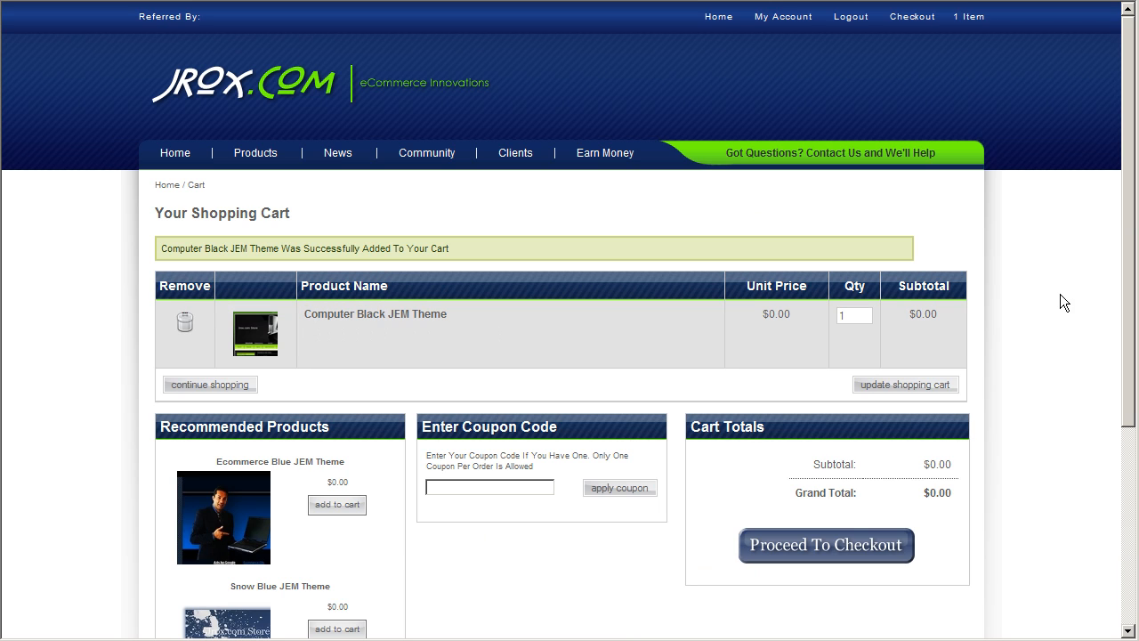
mouse_move(407, 341)
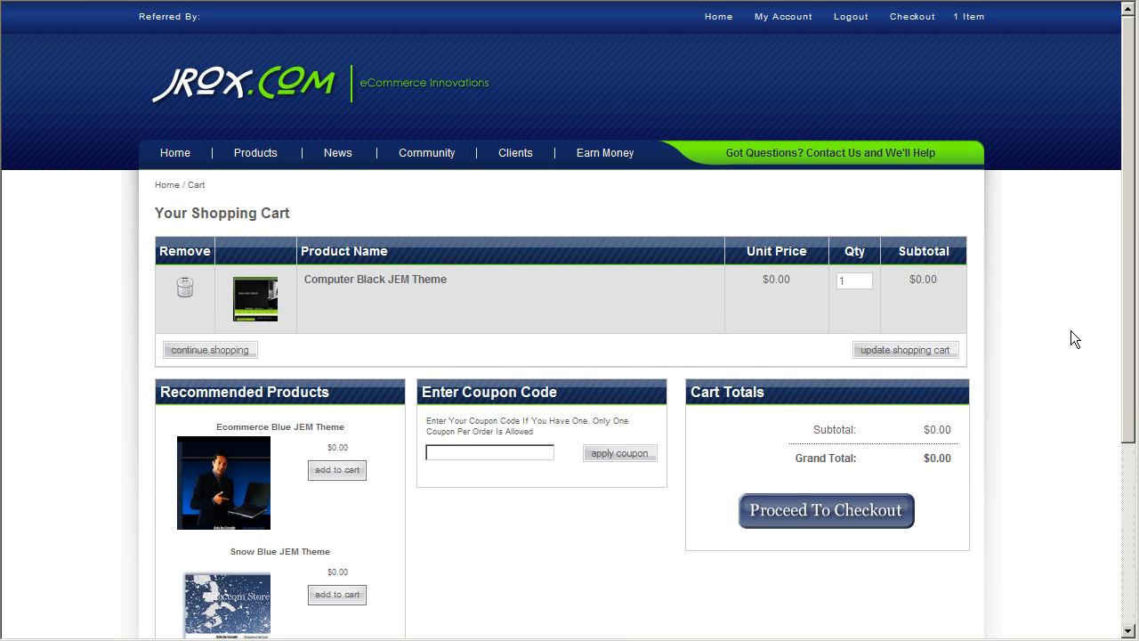
mouse_move(845, 555)
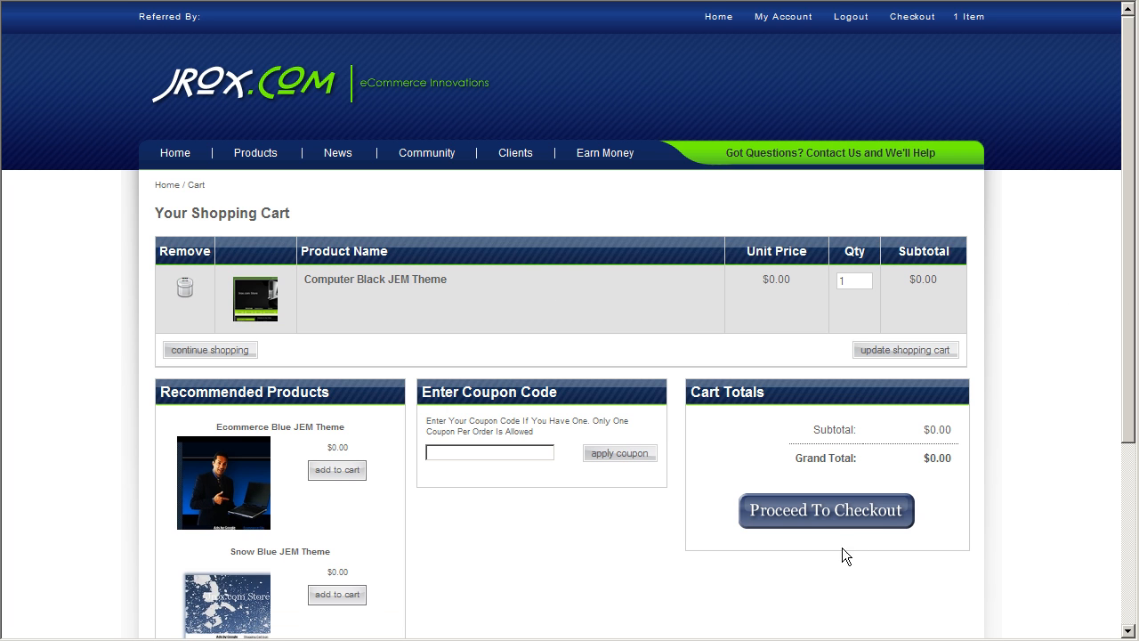
mouse_move(997, 380)
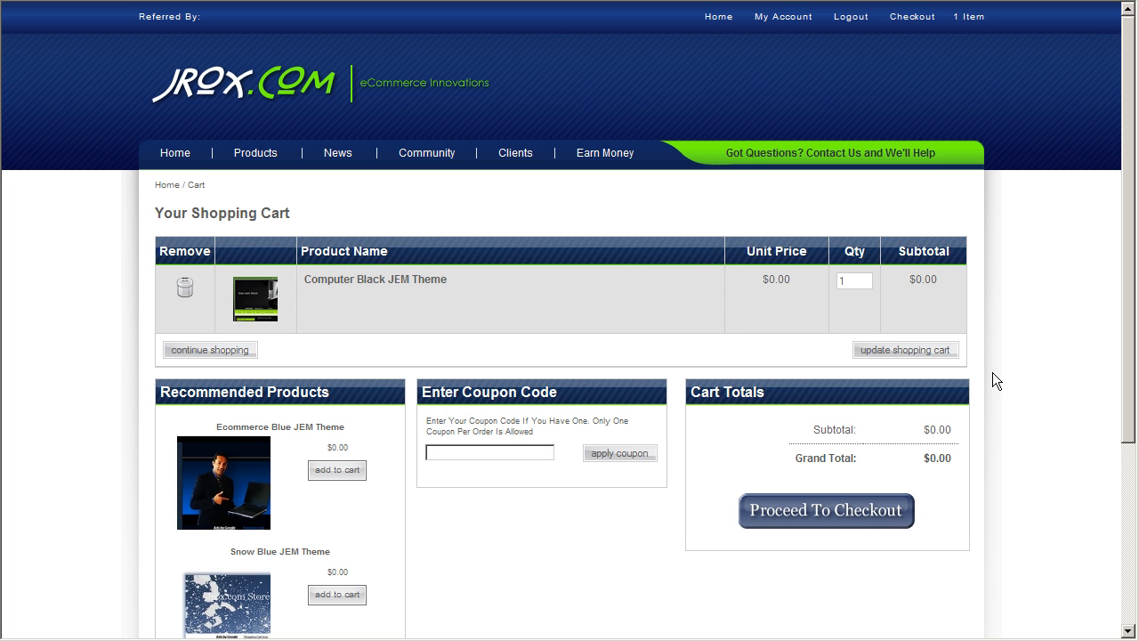
mouse_move(1068, 413)
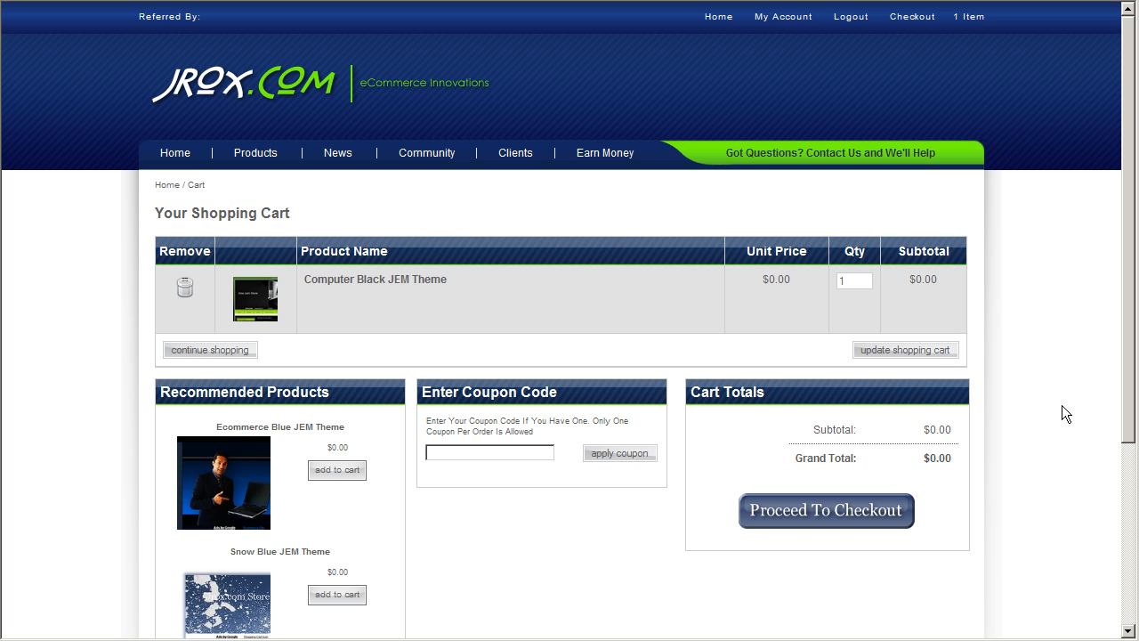
mouse_move(776, 345)
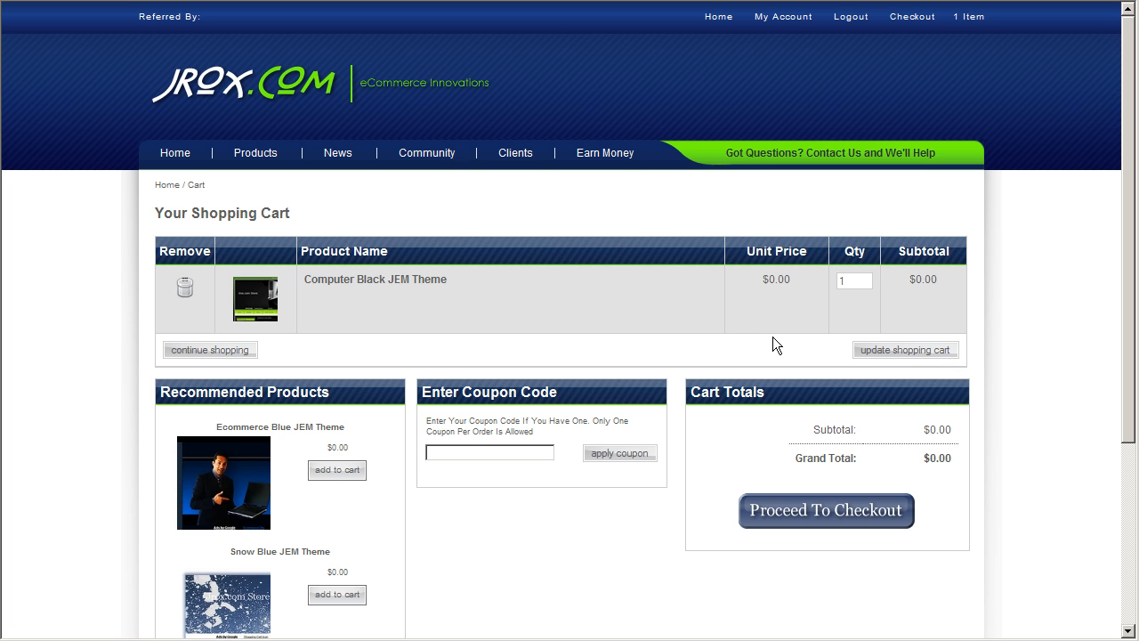
mouse_move(384, 285)
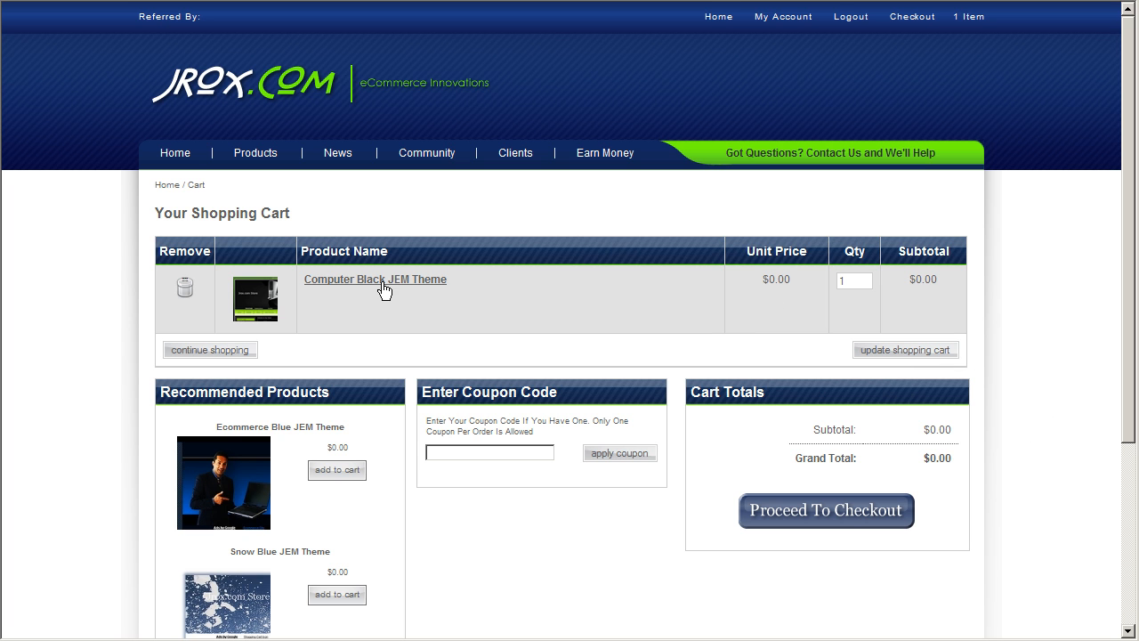
mouse_move(561, 295)
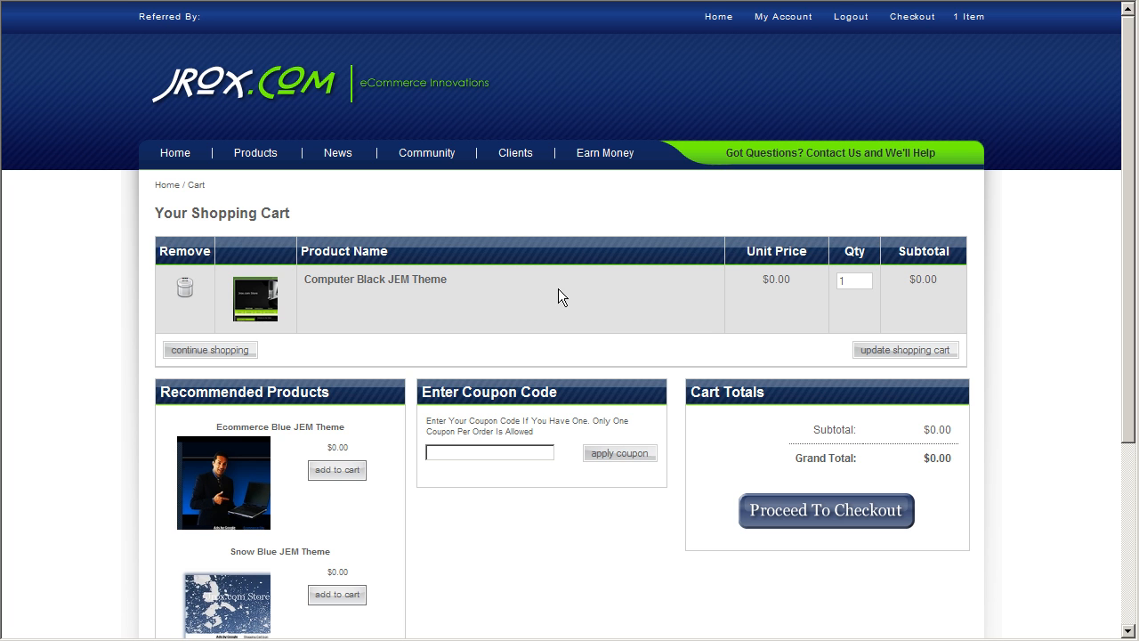
mouse_move(1032, 573)
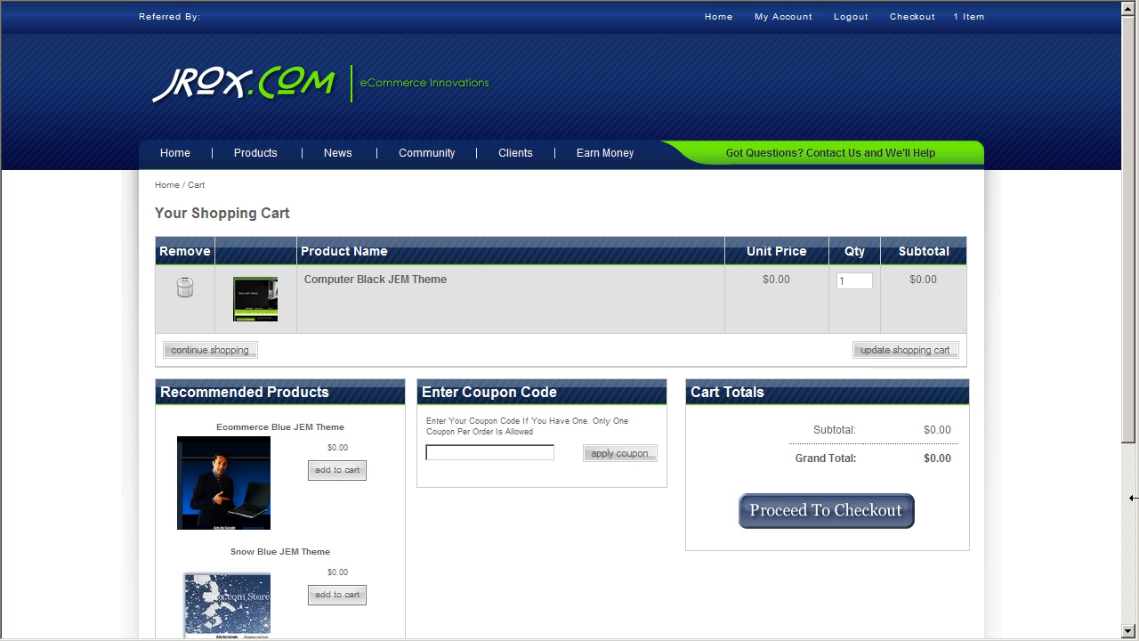
mouse_move(842, 374)
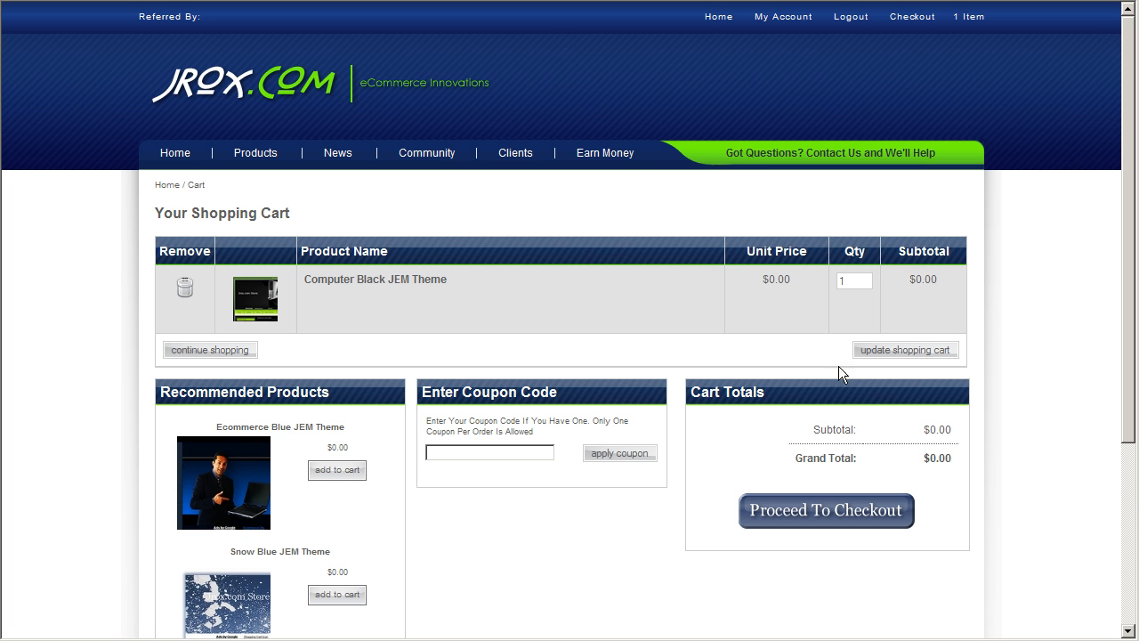
mouse_move(543, 316)
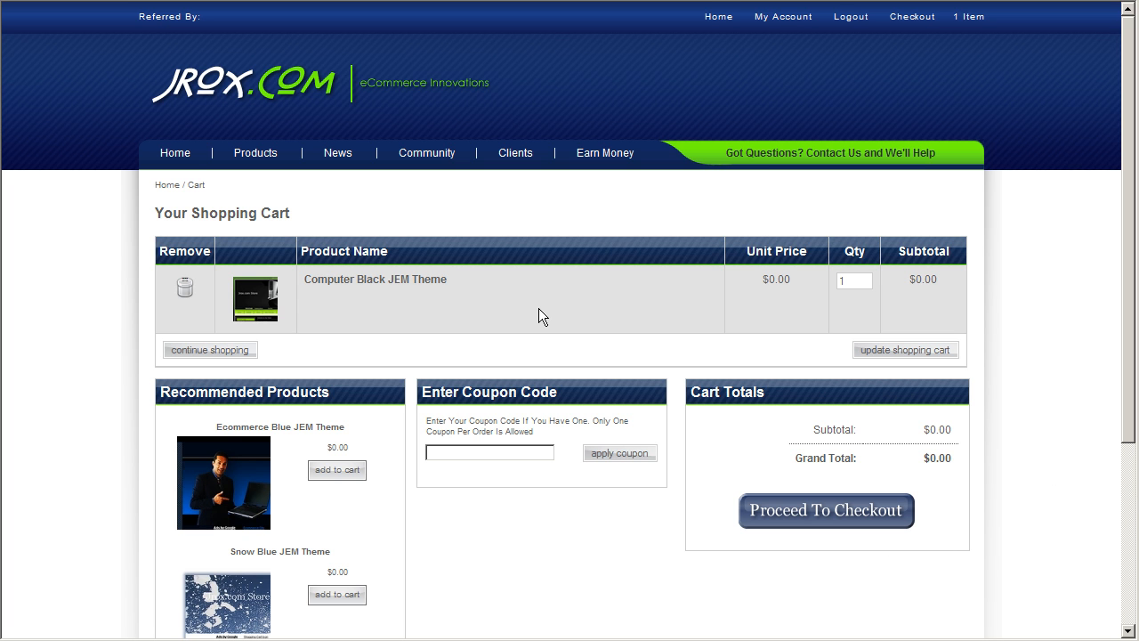
mouse_move(610, 292)
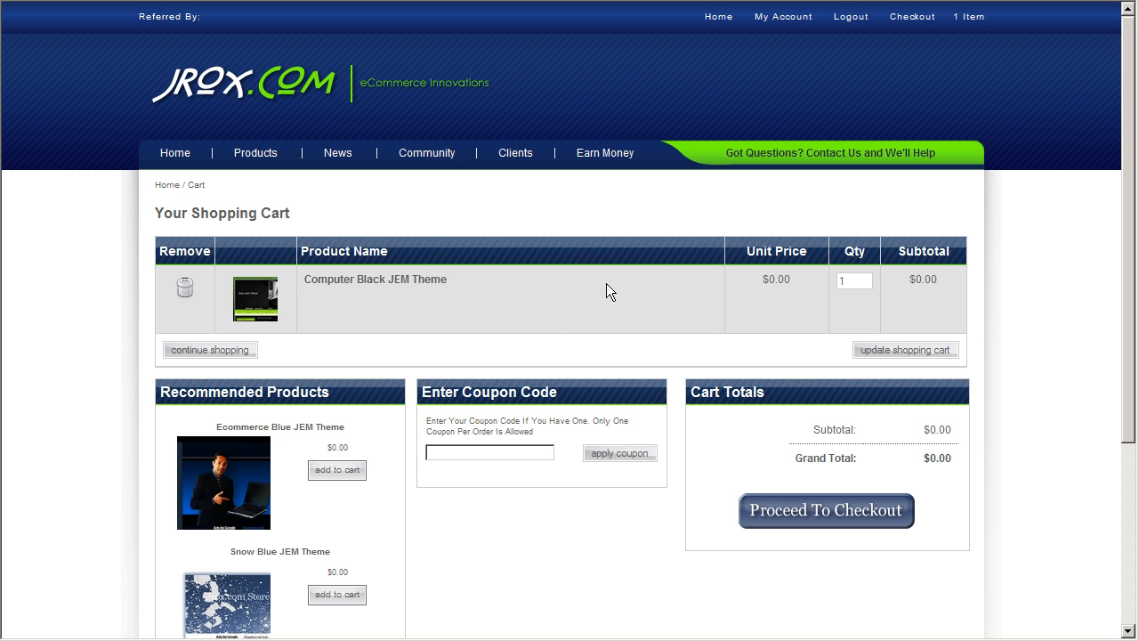
mouse_move(537, 299)
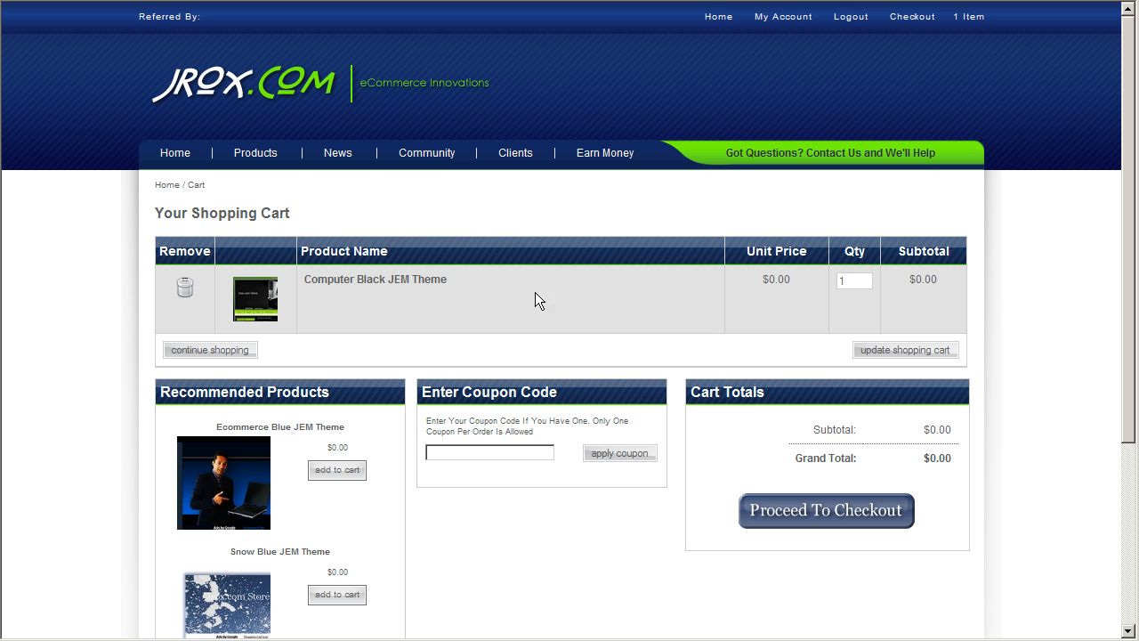
mouse_move(581, 271)
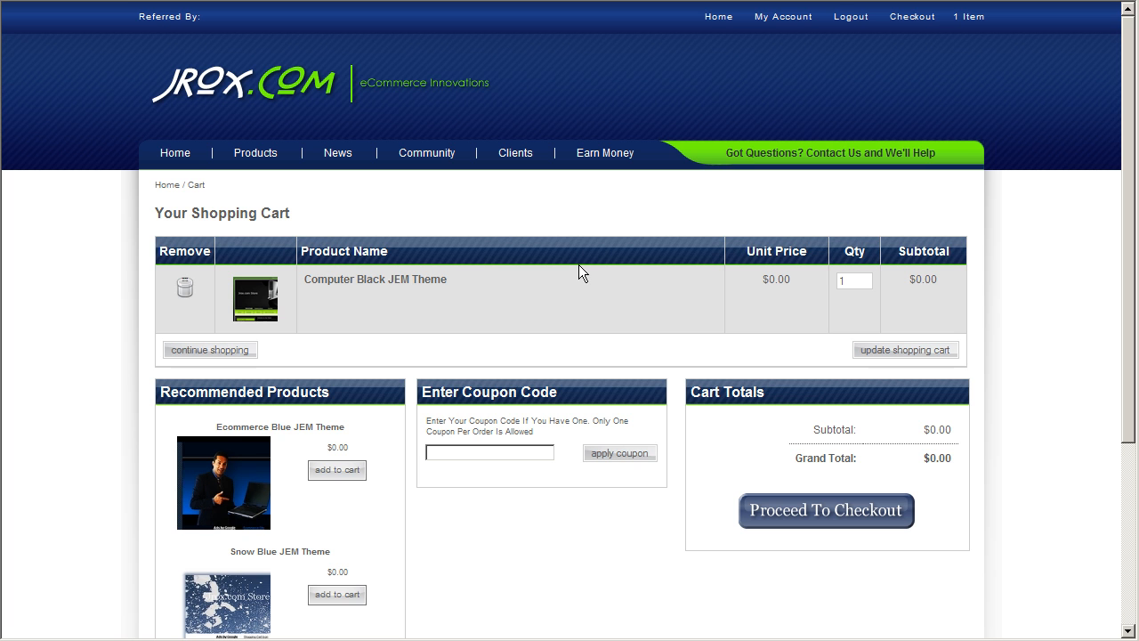
mouse_move(545, 292)
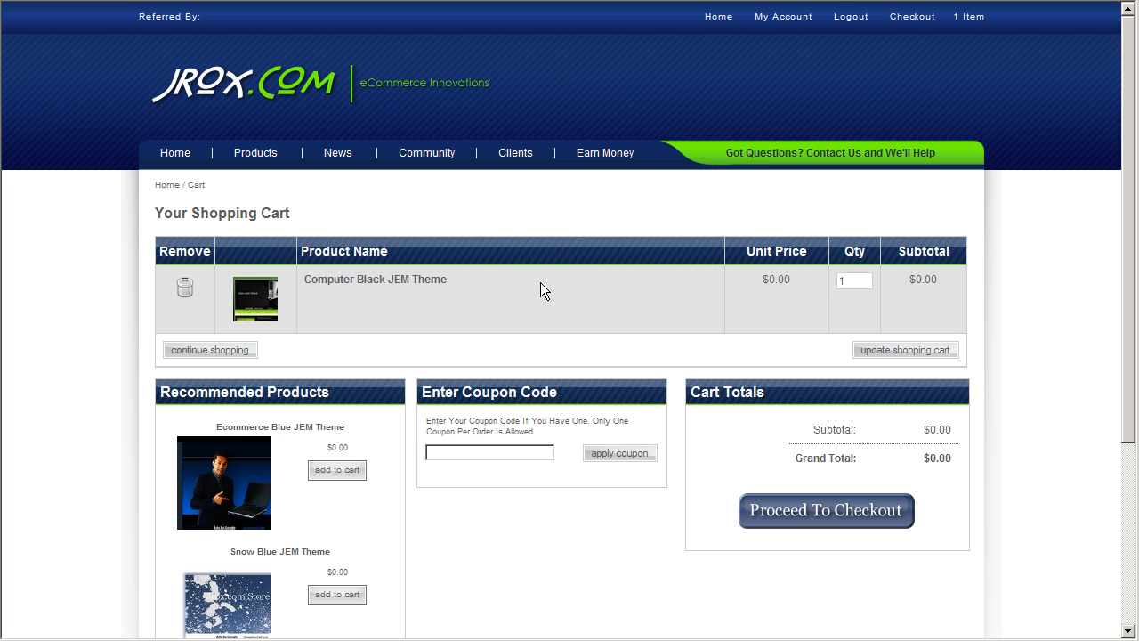
mouse_move(563, 293)
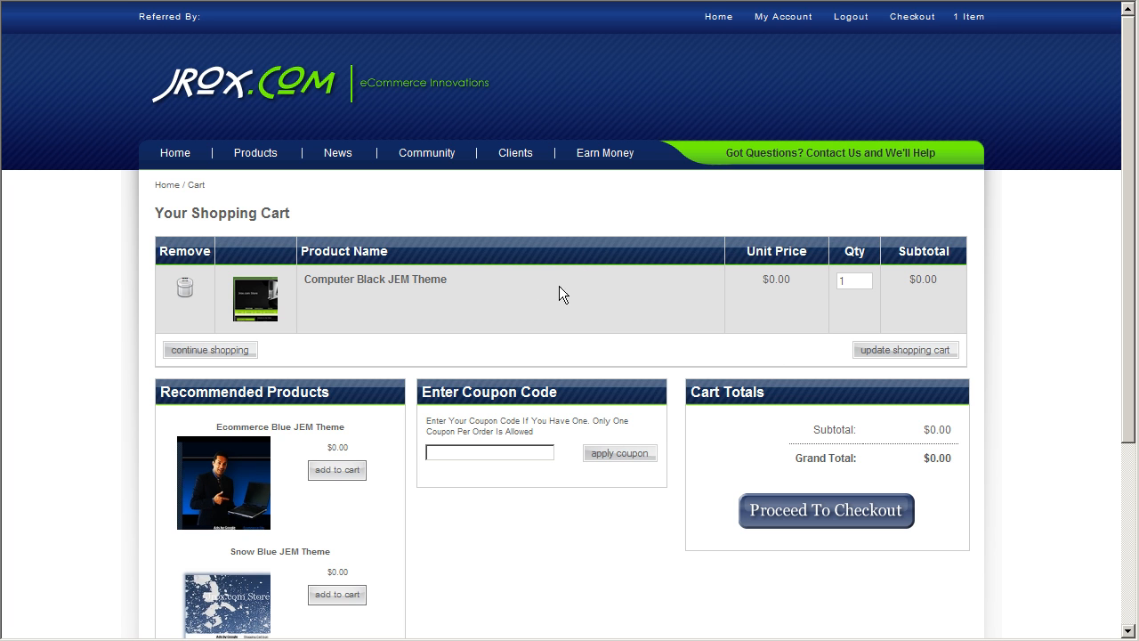
mouse_move(580, 313)
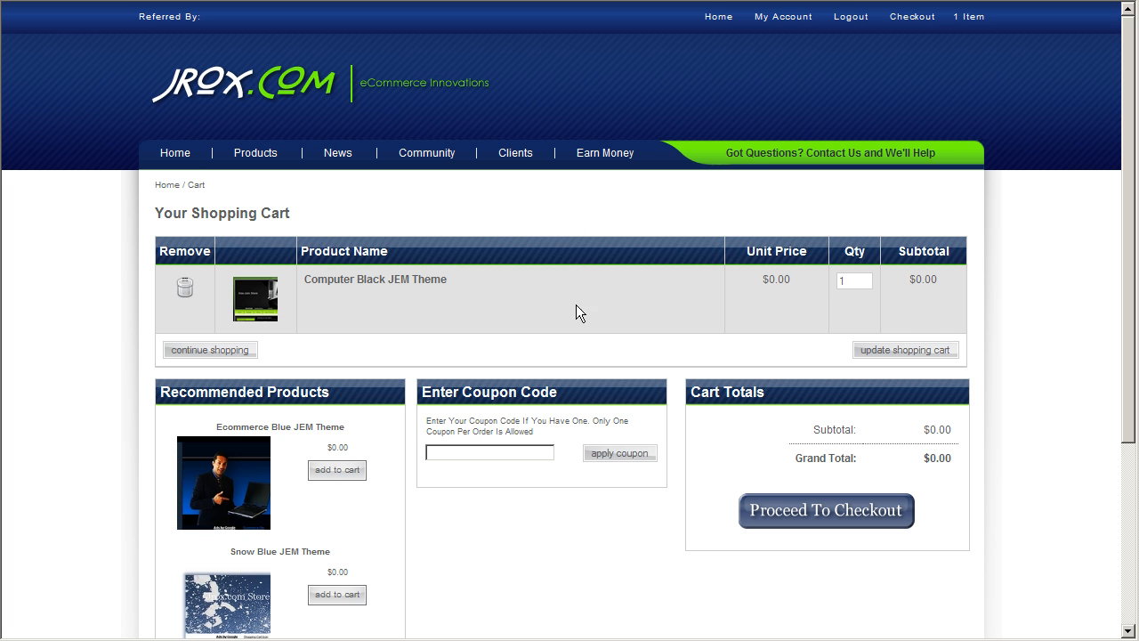
mouse_move(778, 21)
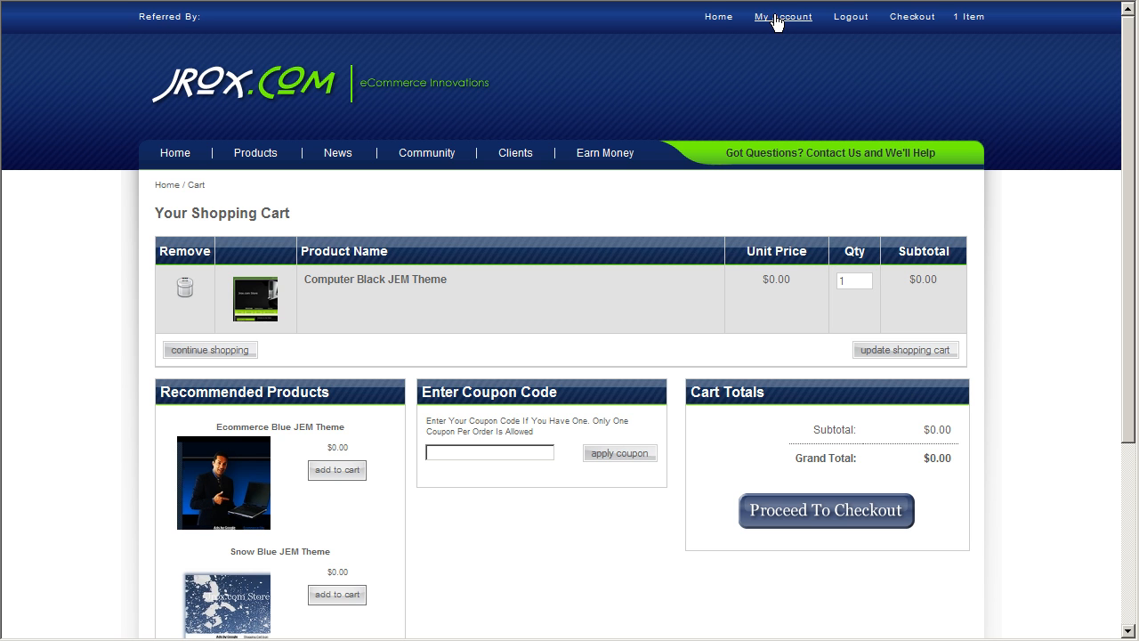
mouse_move(776, 21)
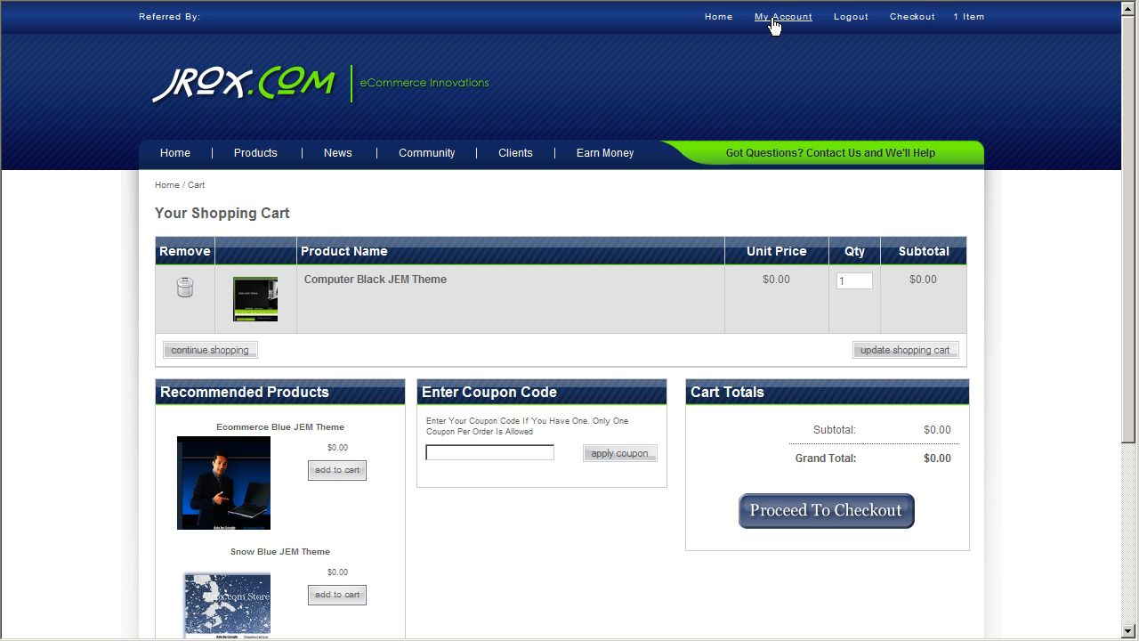
mouse_move(840, 346)
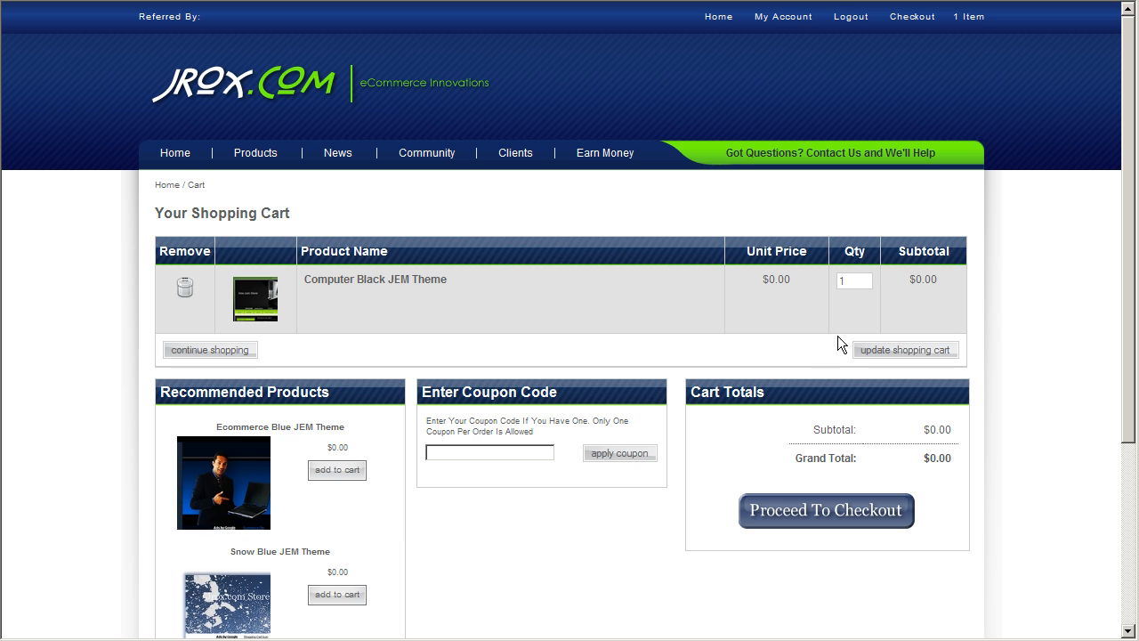
mouse_move(378, 276)
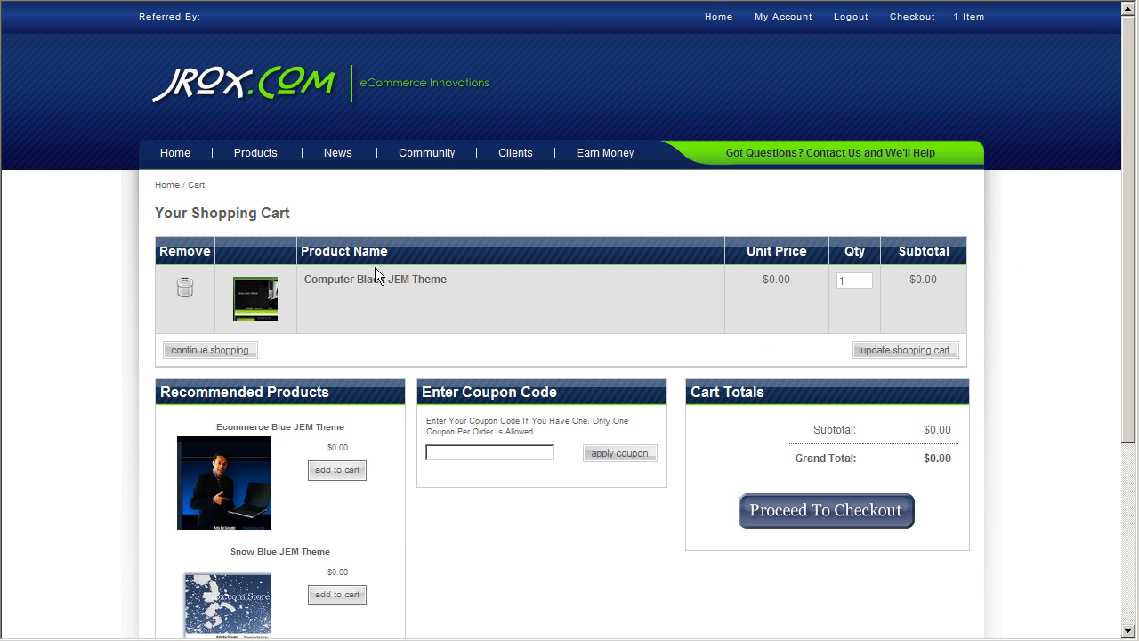
mouse_move(1057, 320)
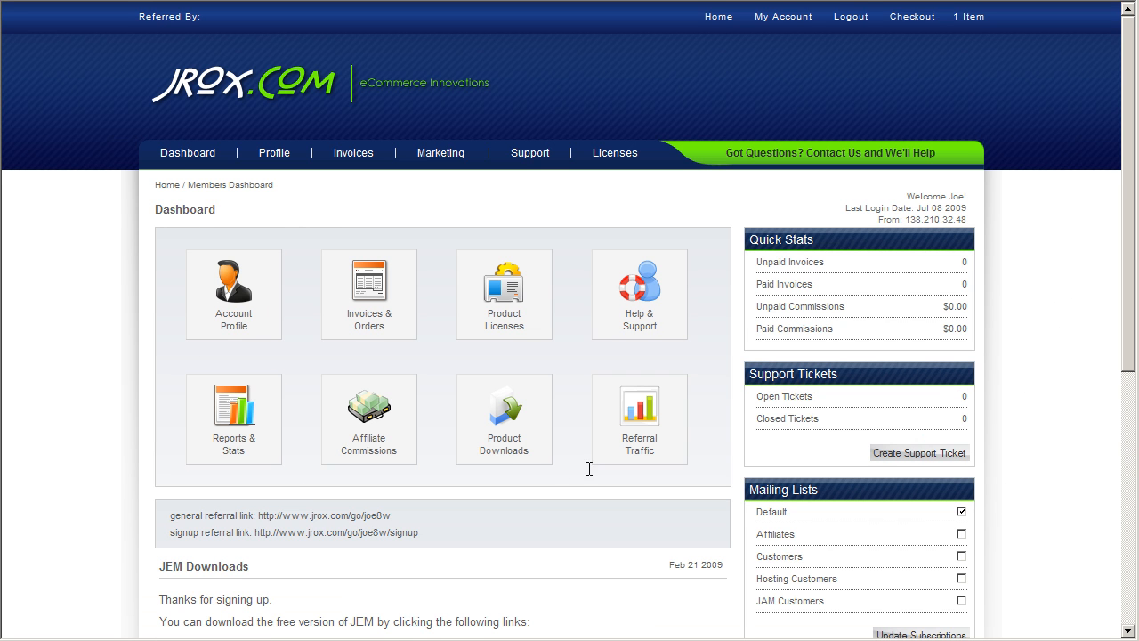
mouse_move(1055, 263)
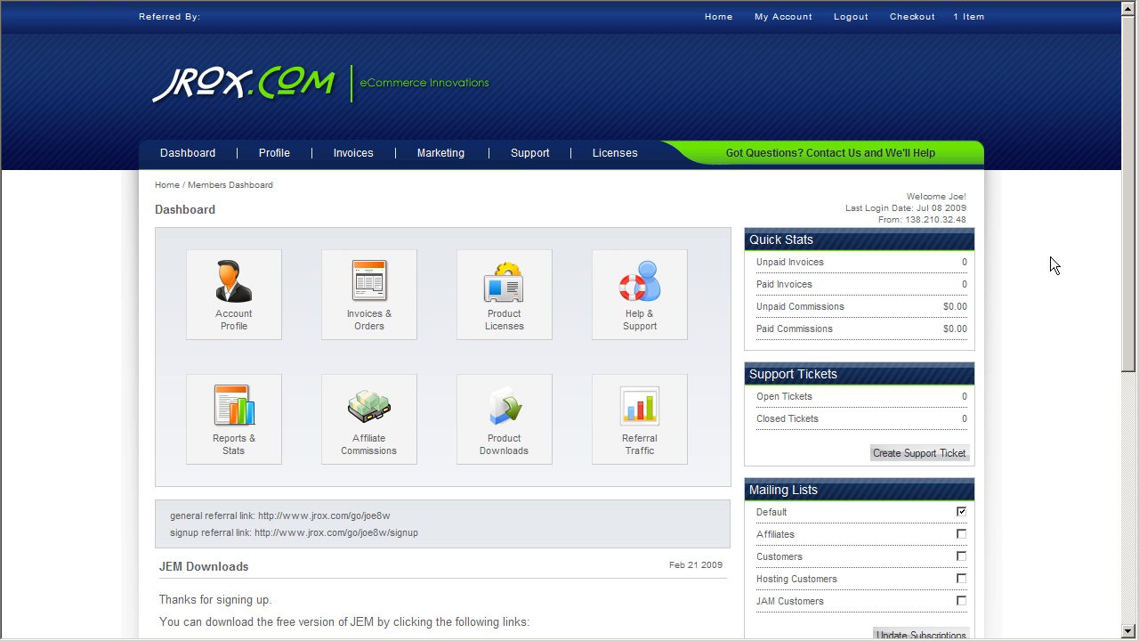
mouse_move(1050, 272)
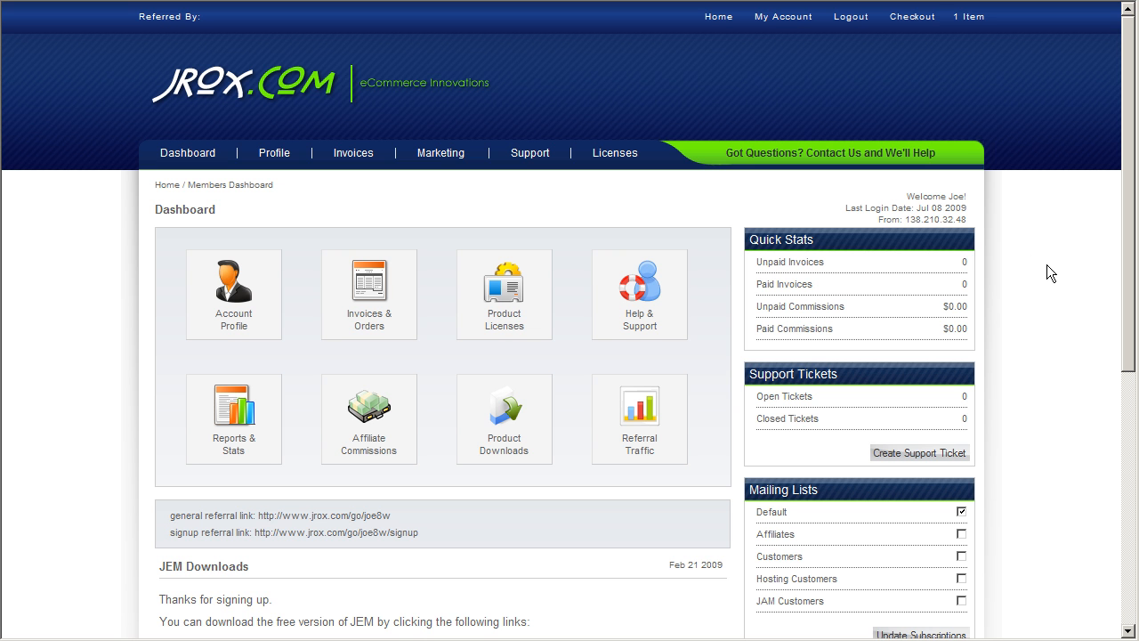
- Show the members Downloads list with the Computer Black JEM Theme available
left_click(504, 420)
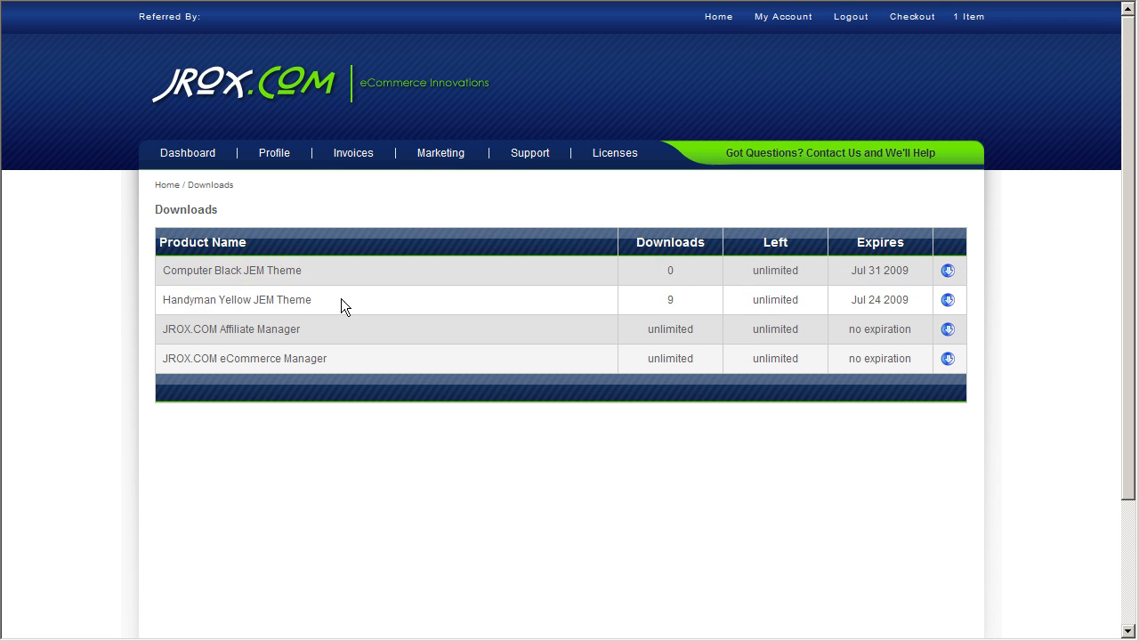
mouse_move(258, 274)
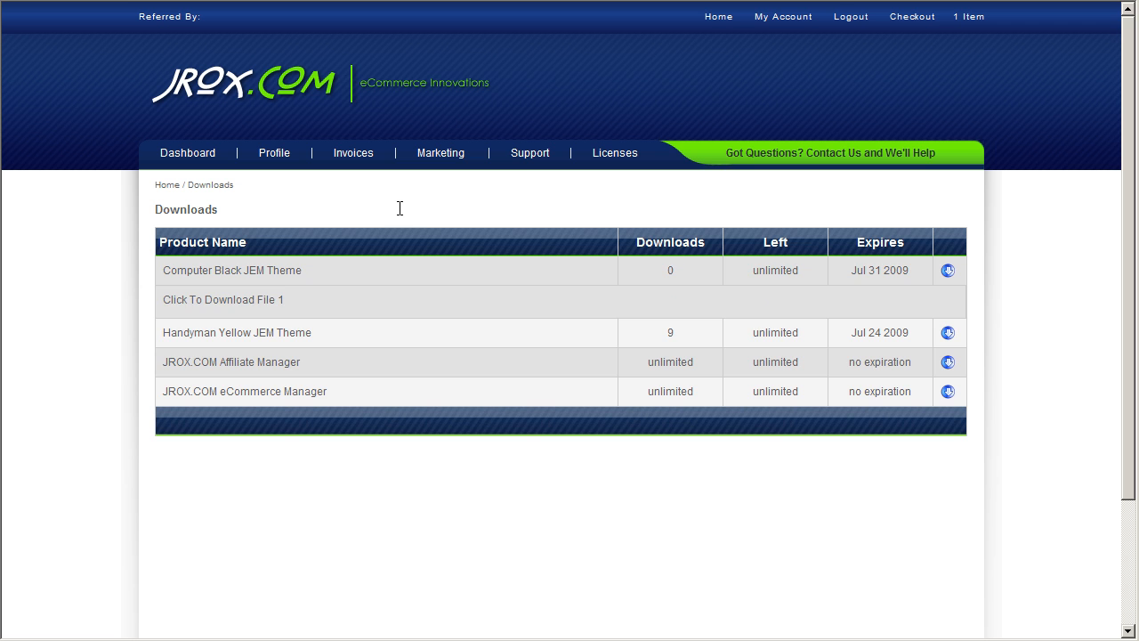
mouse_move(223, 299)
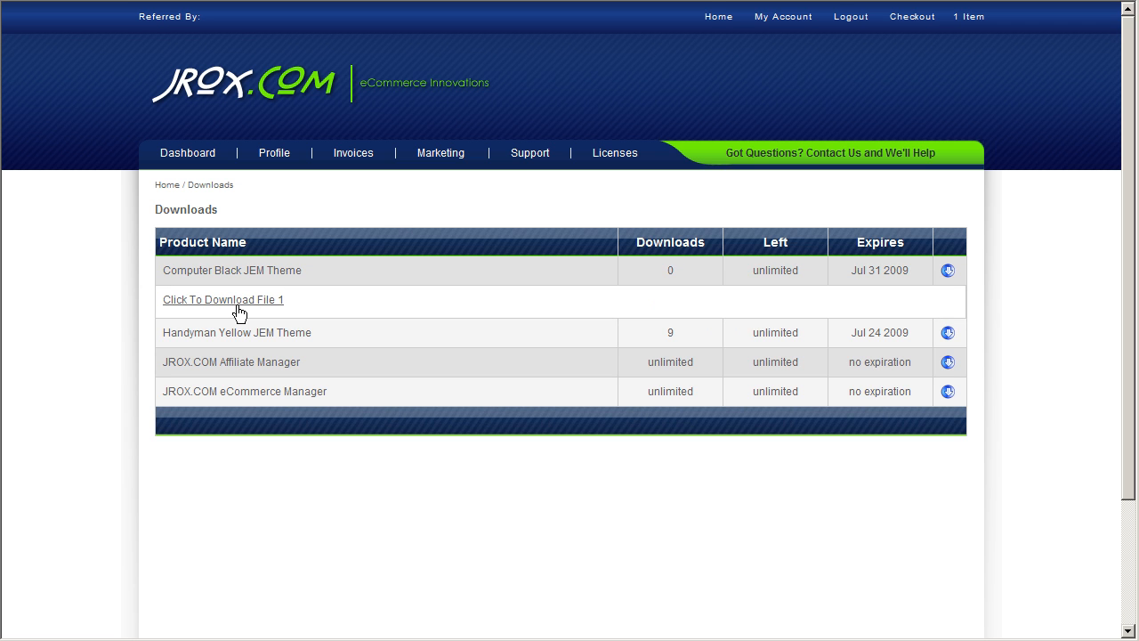
mouse_move(625, 372)
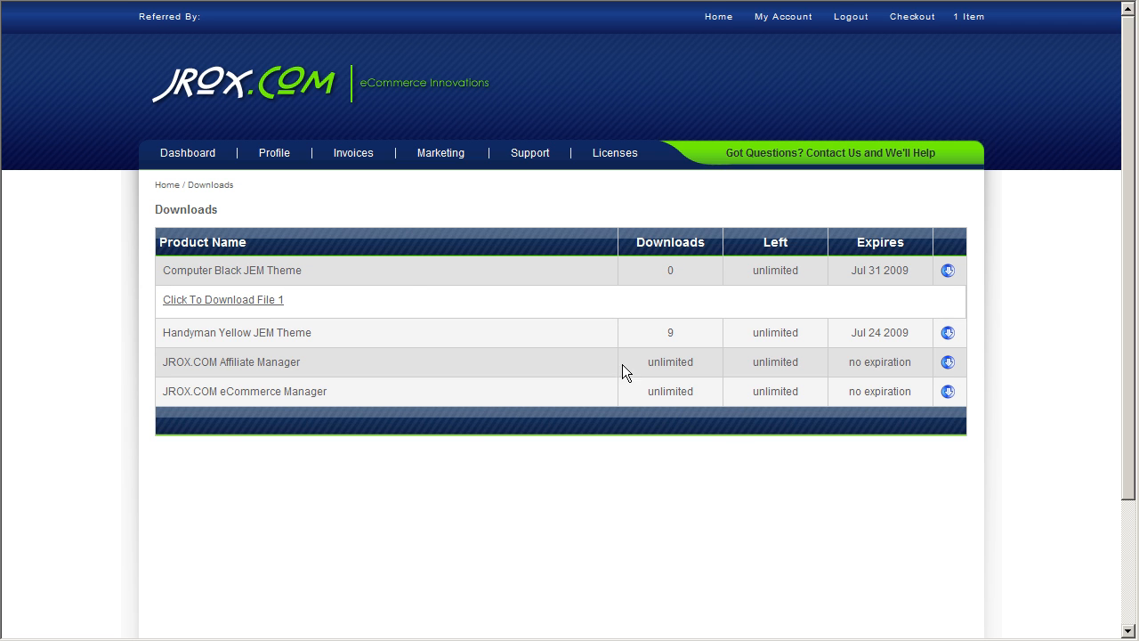
- Download computer_black.zip and save it into the C:\JEM Files folder
left_click(223, 299)
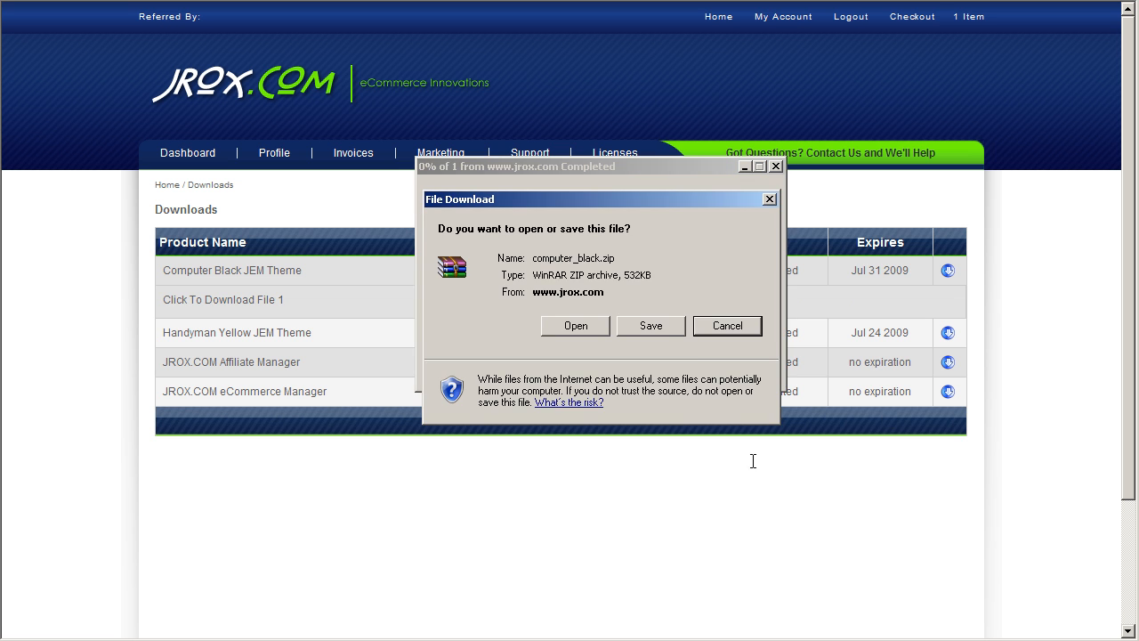
left_click(649, 324)
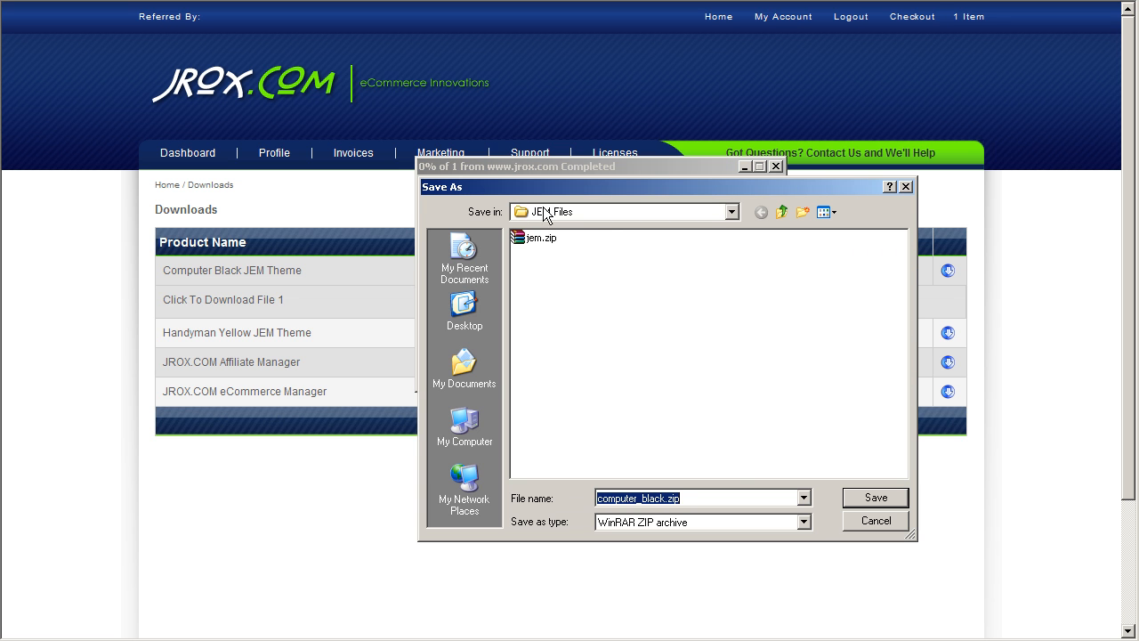
left_click(875, 496)
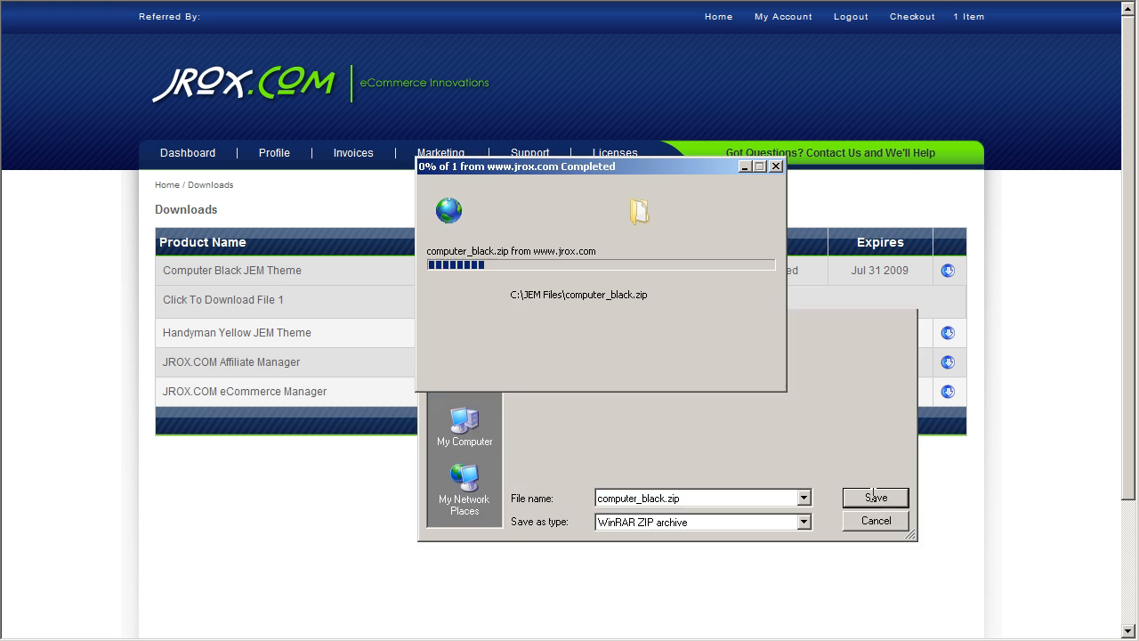
left_click(876, 497)
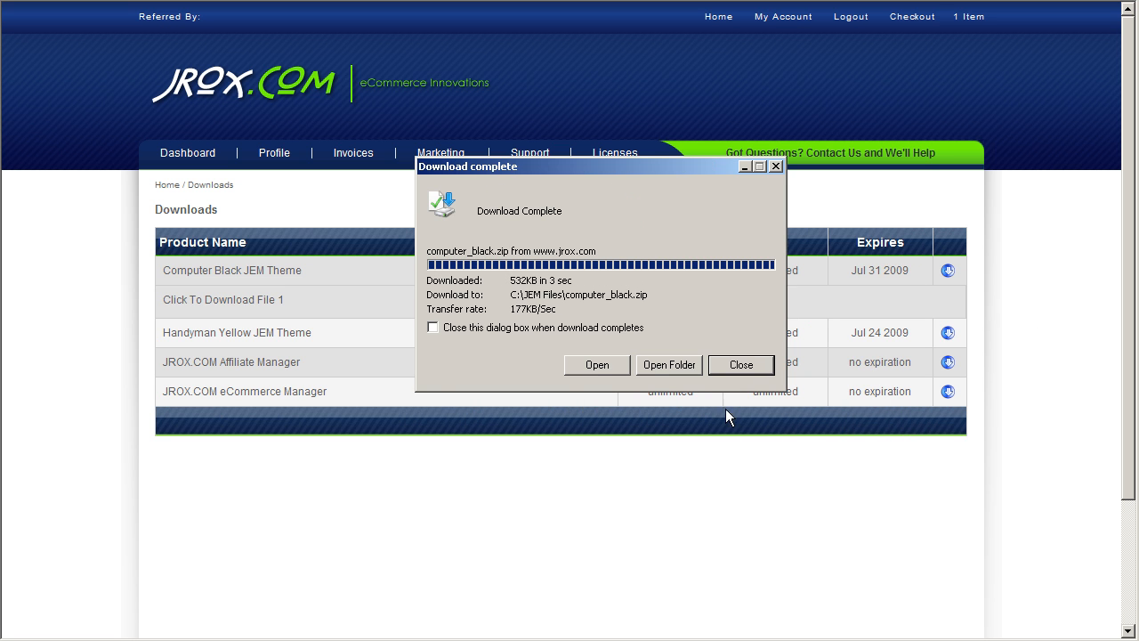
mouse_move(598, 365)
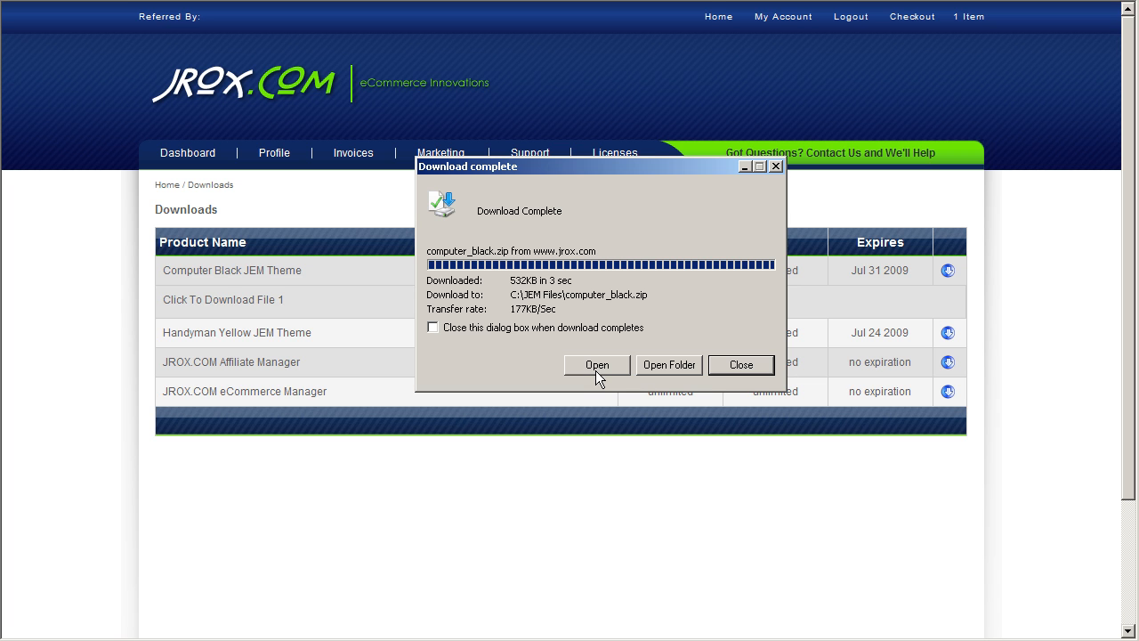
mouse_move(609, 372)
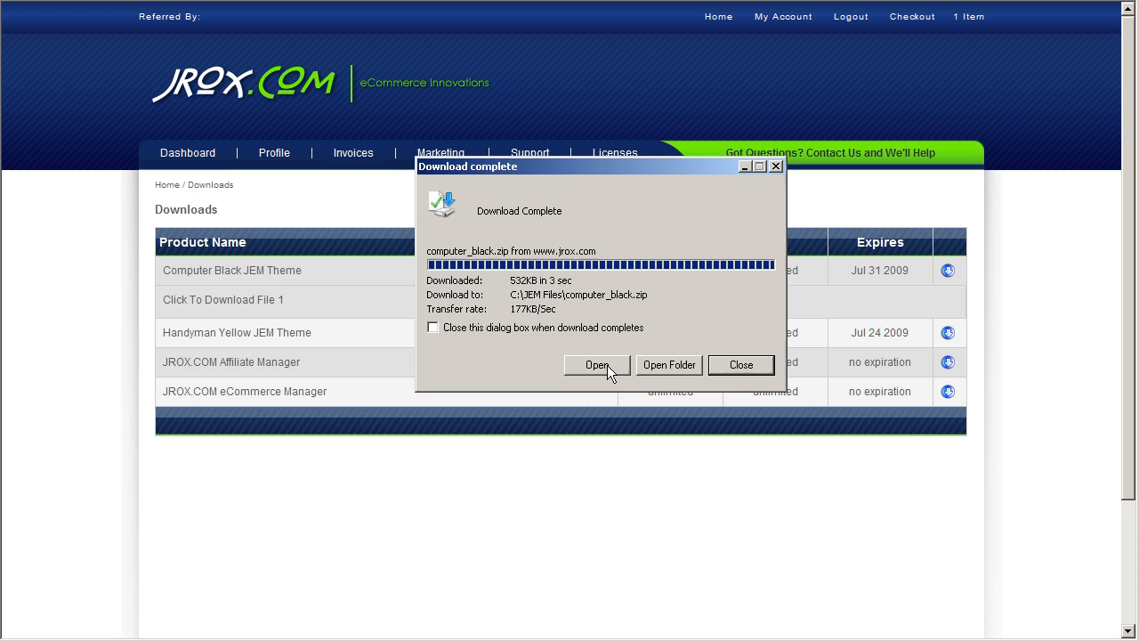
- Extract the computer_black folder from the archive into C:\JEM Files\ with WinRAR and close it
left_click(599, 365)
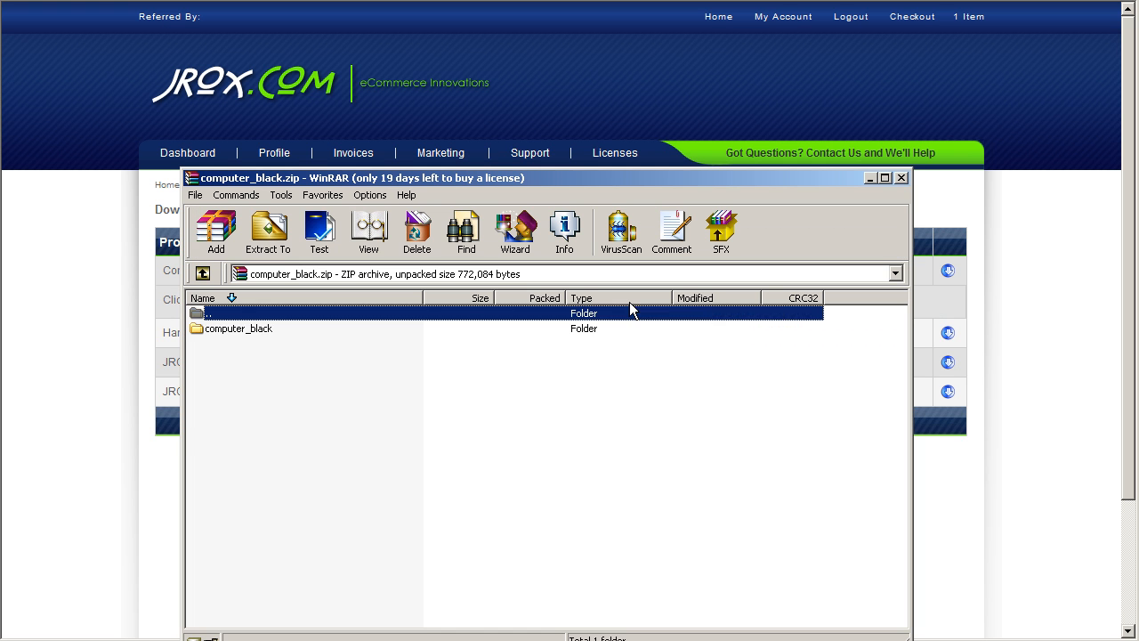
left_click(239, 327)
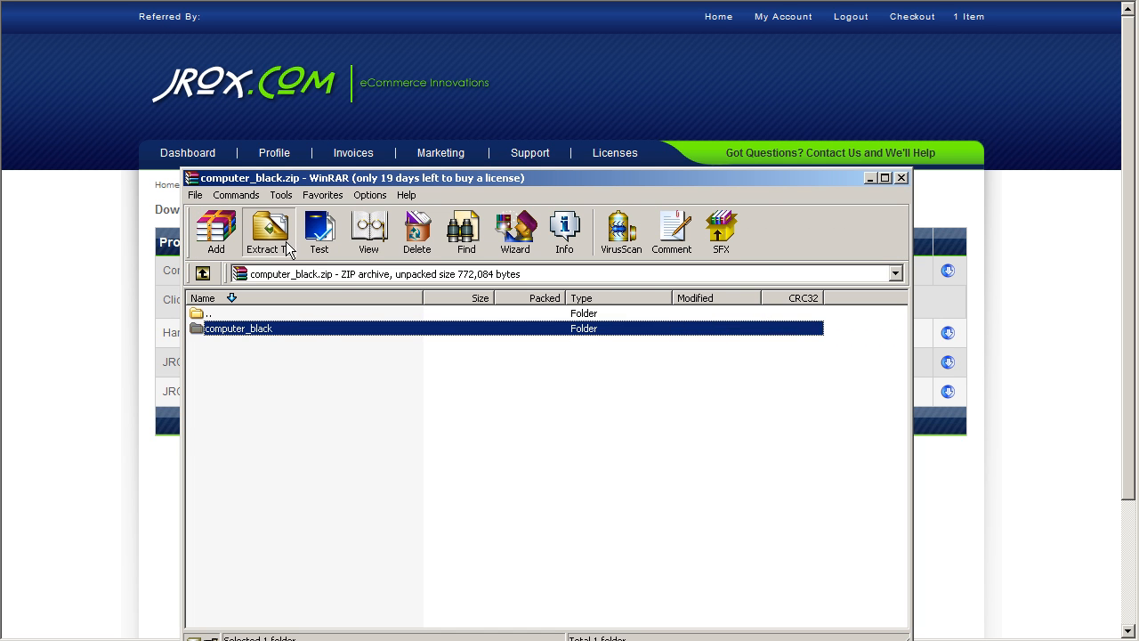
left_click(267, 228)
type("C:\\JEM Files\\")
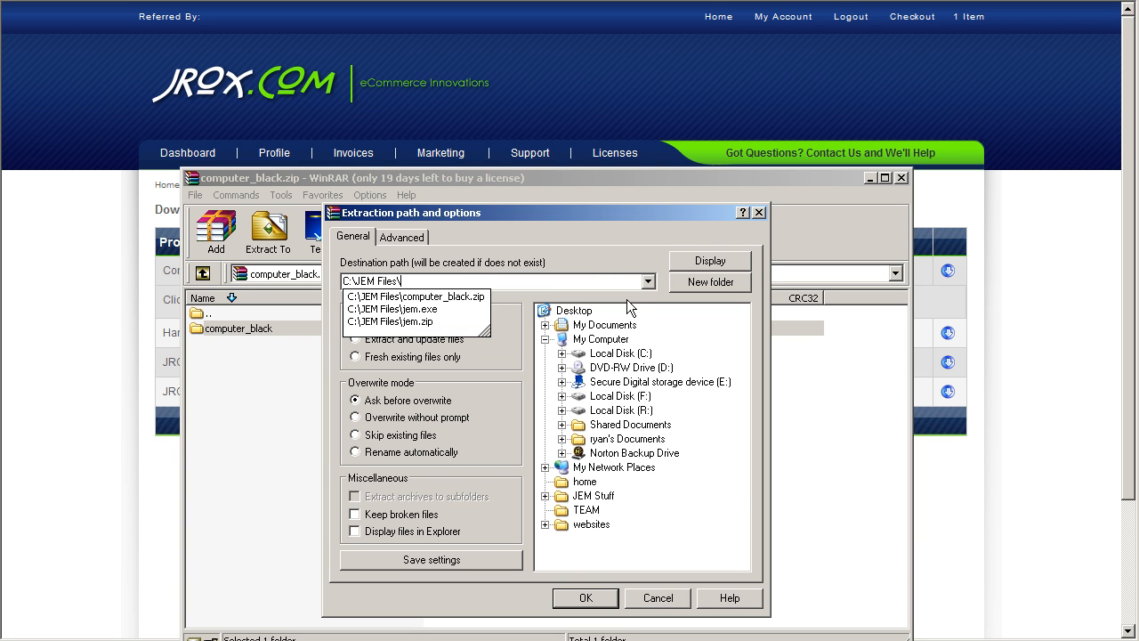
scroll("down", 3)
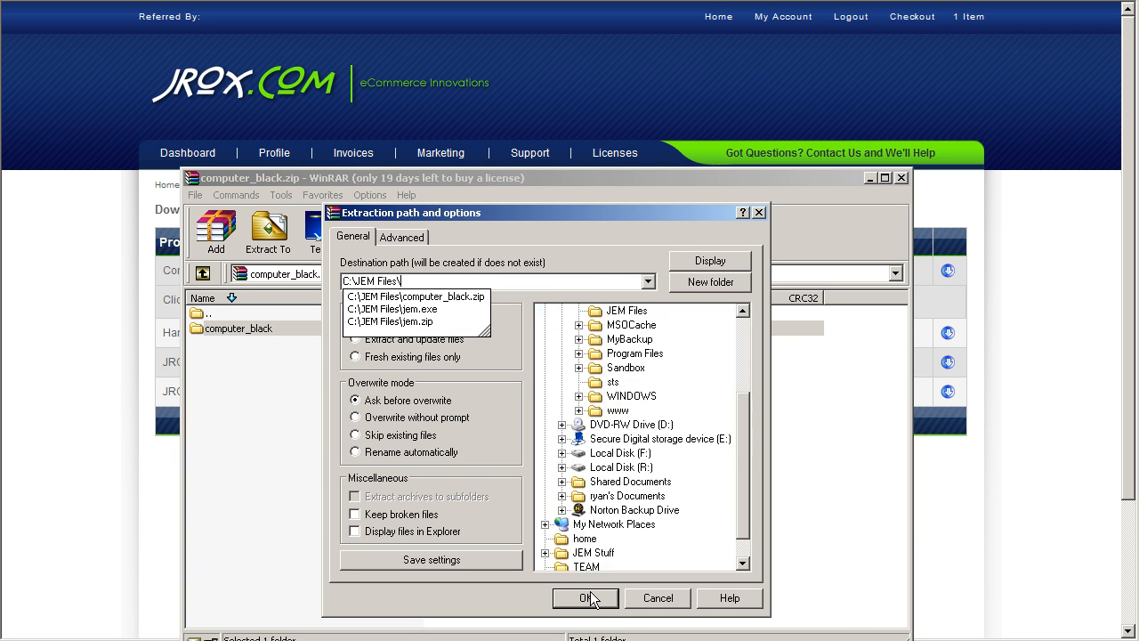
left_click(586, 598)
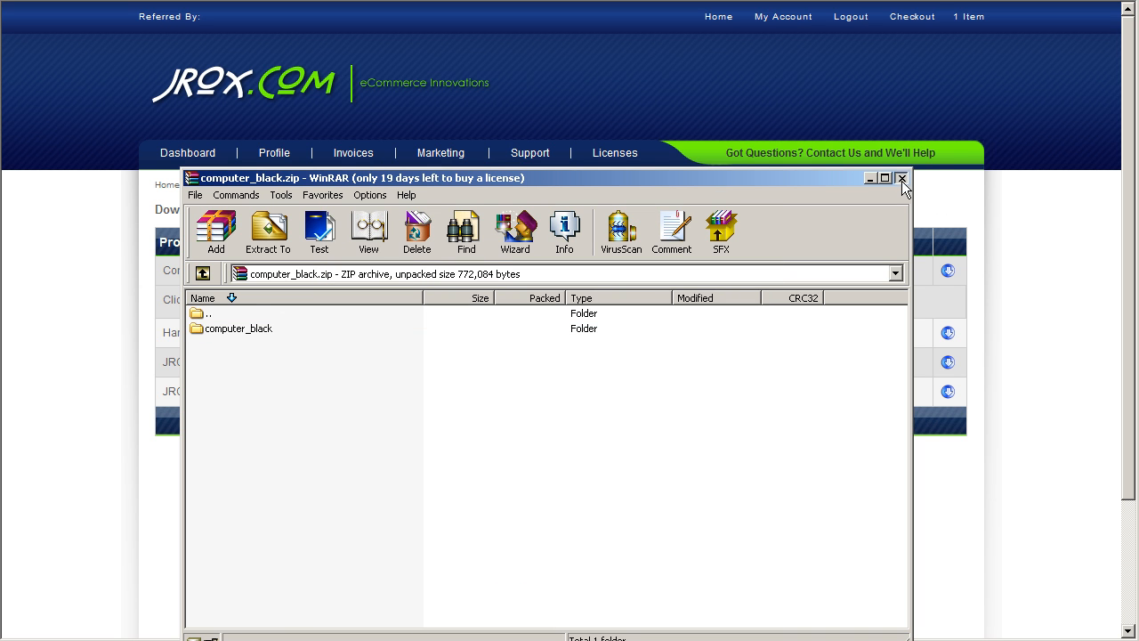
left_click(901, 178)
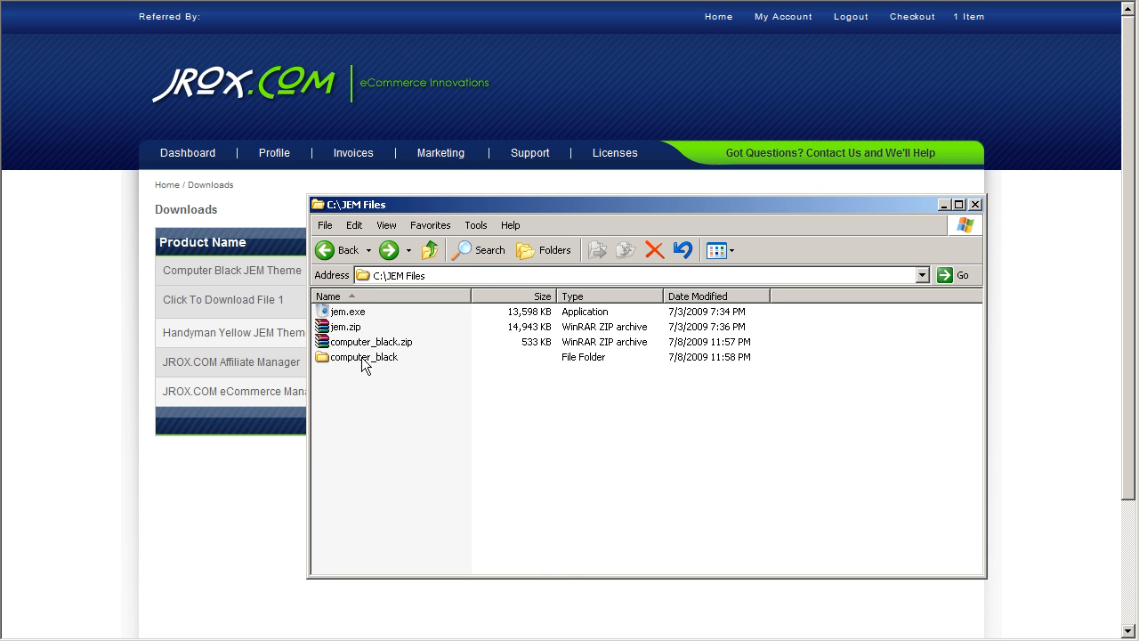
- Inspect the extracted computer_black folder's css, images and PHP files in Windows Explorer
double_click(366, 356)
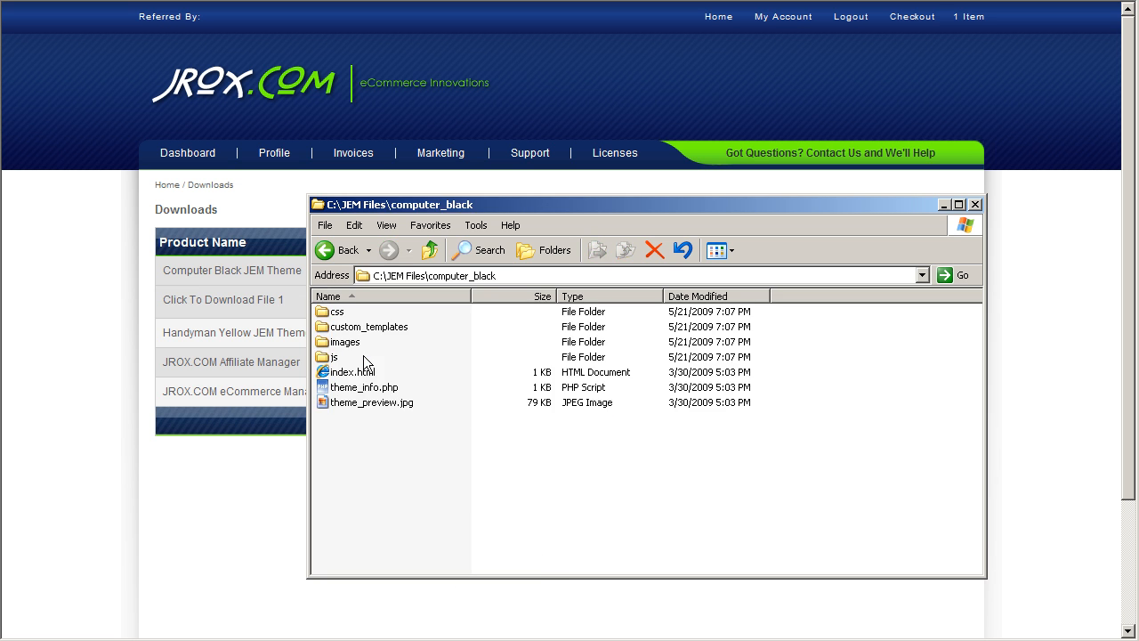
mouse_move(399, 359)
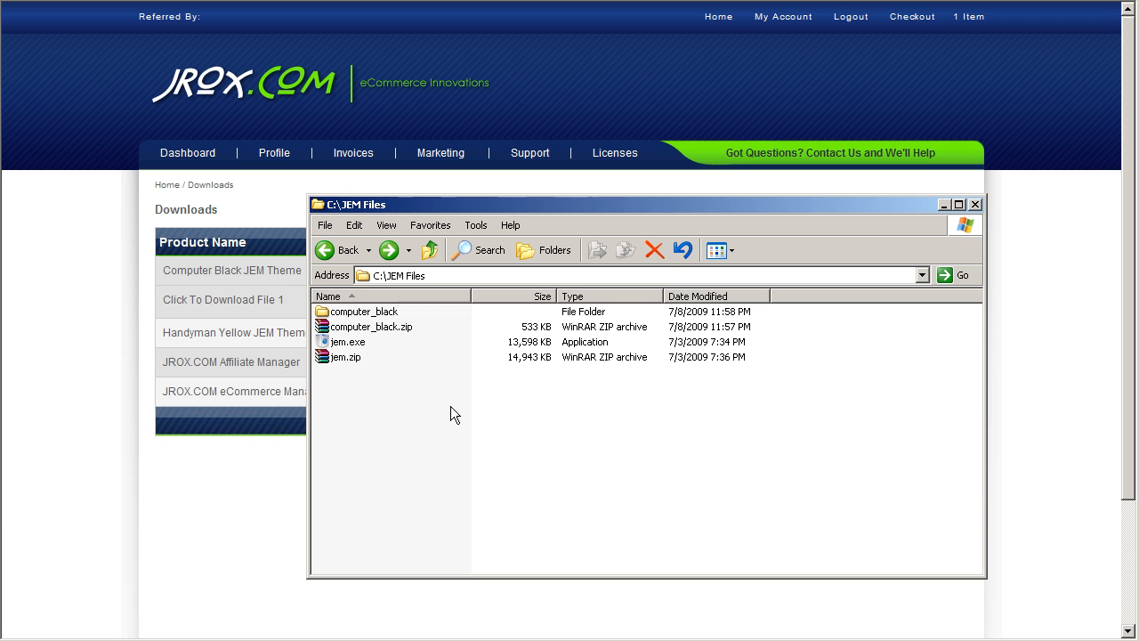
mouse_move(384, 332)
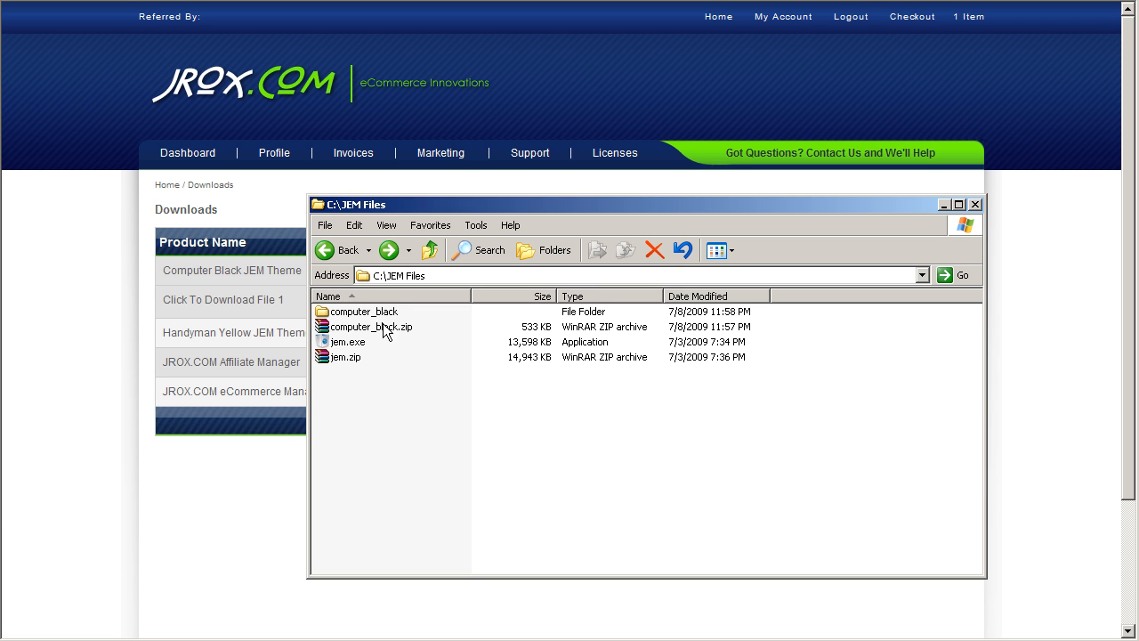
left_click(363, 311)
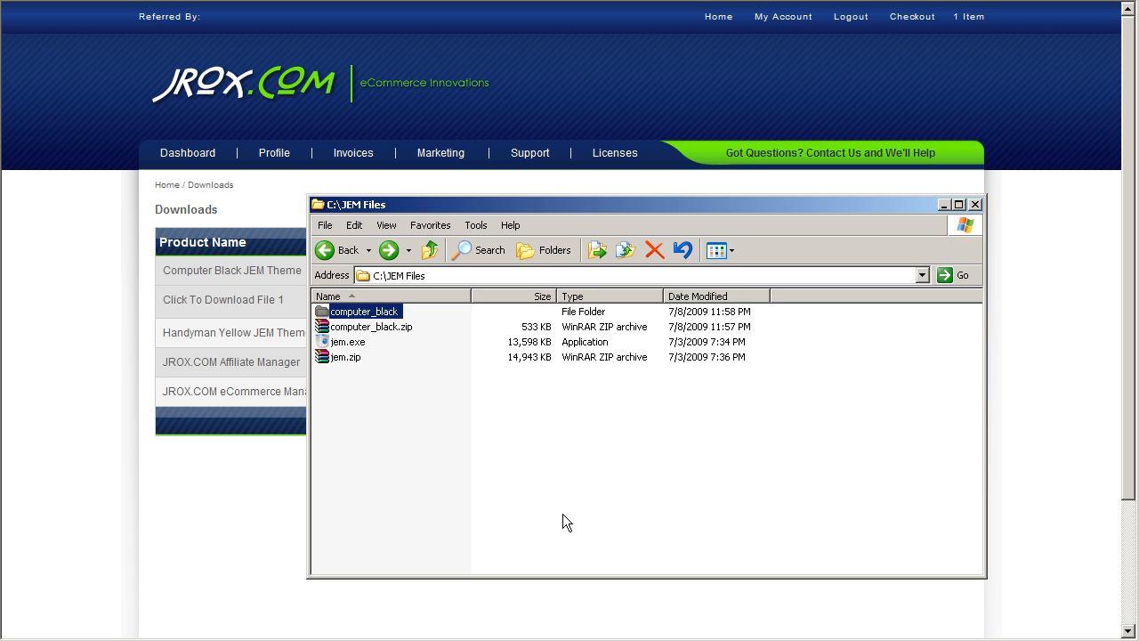
mouse_move(801, 283)
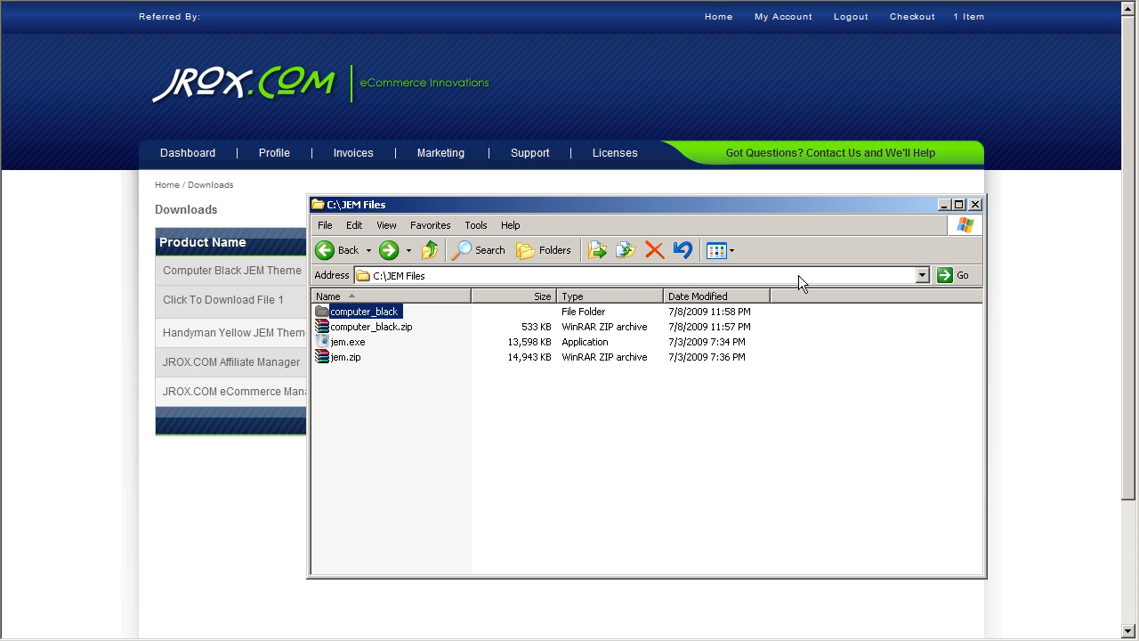
mouse_move(762, 390)
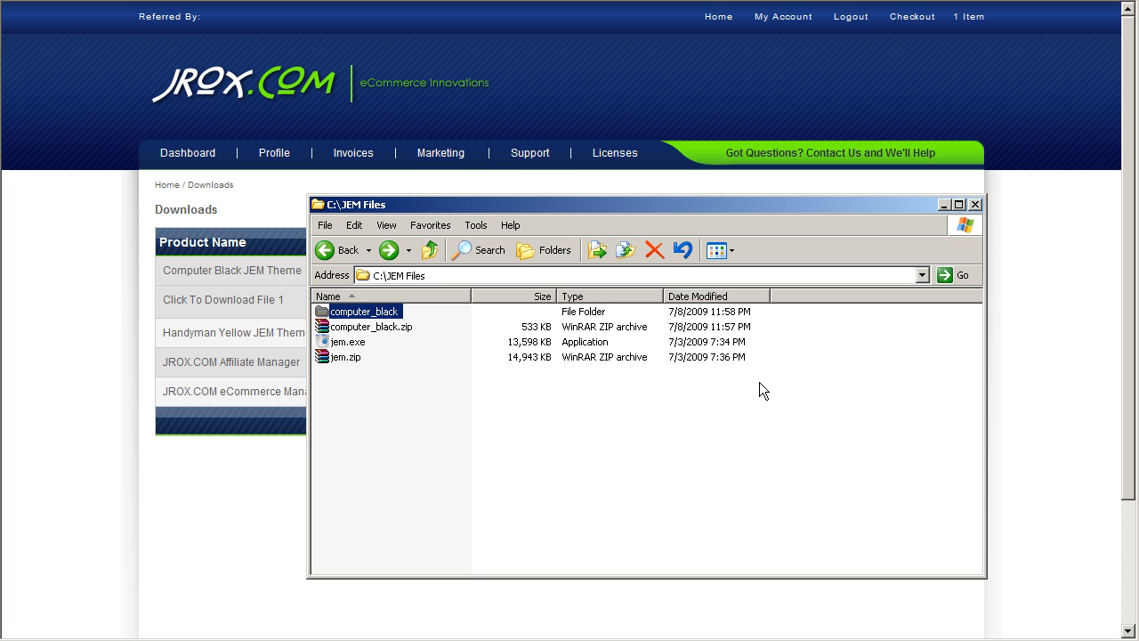
left_click(771, 429)
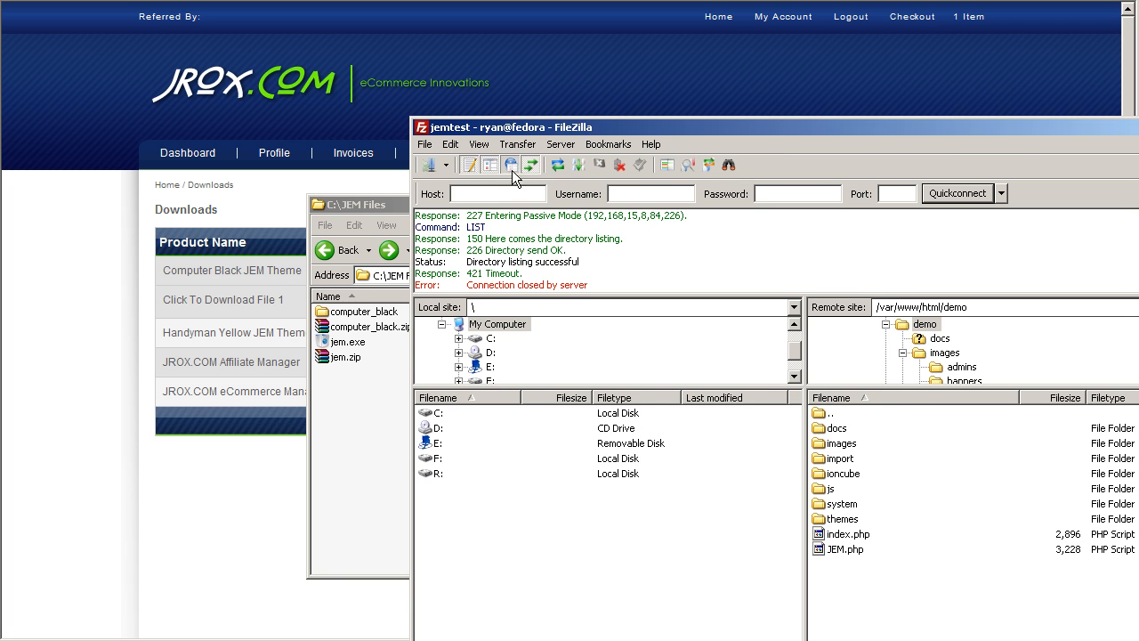
mouse_move(712, 239)
type("f")
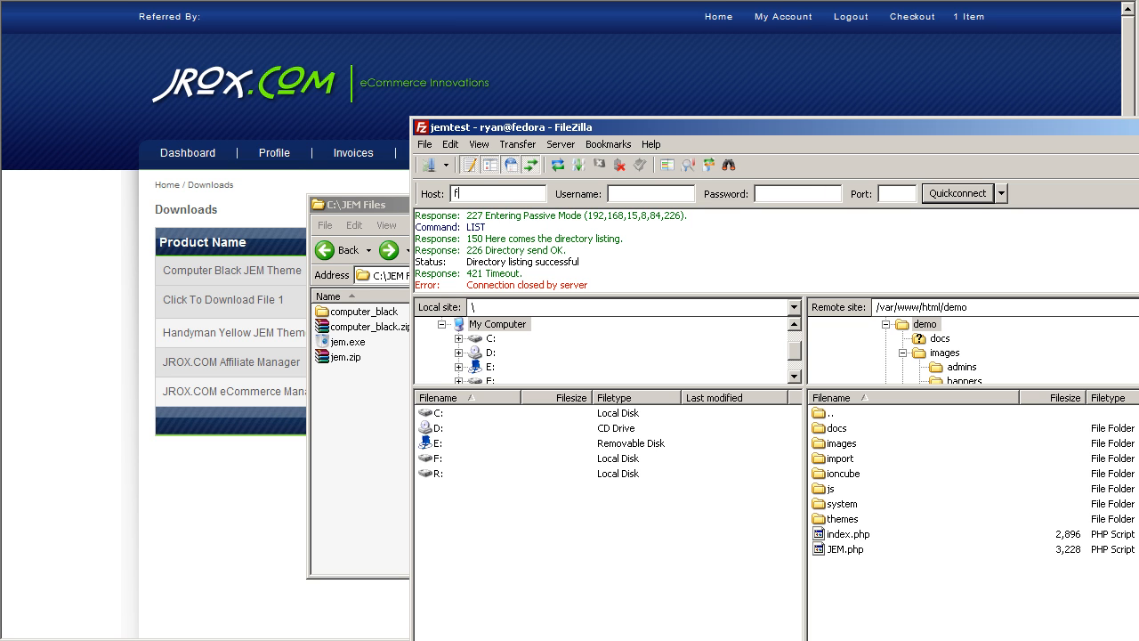
- Connect to fedora.jemtest.com as user ryan via the Quickconnect bar
type("edora.jemt")
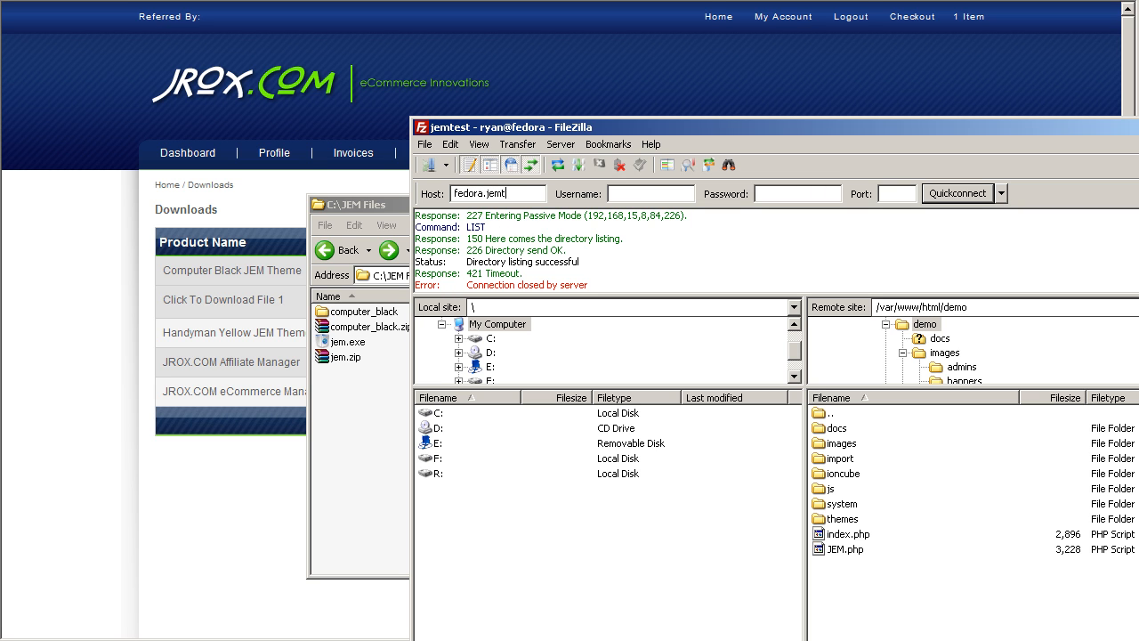
type("ryan")
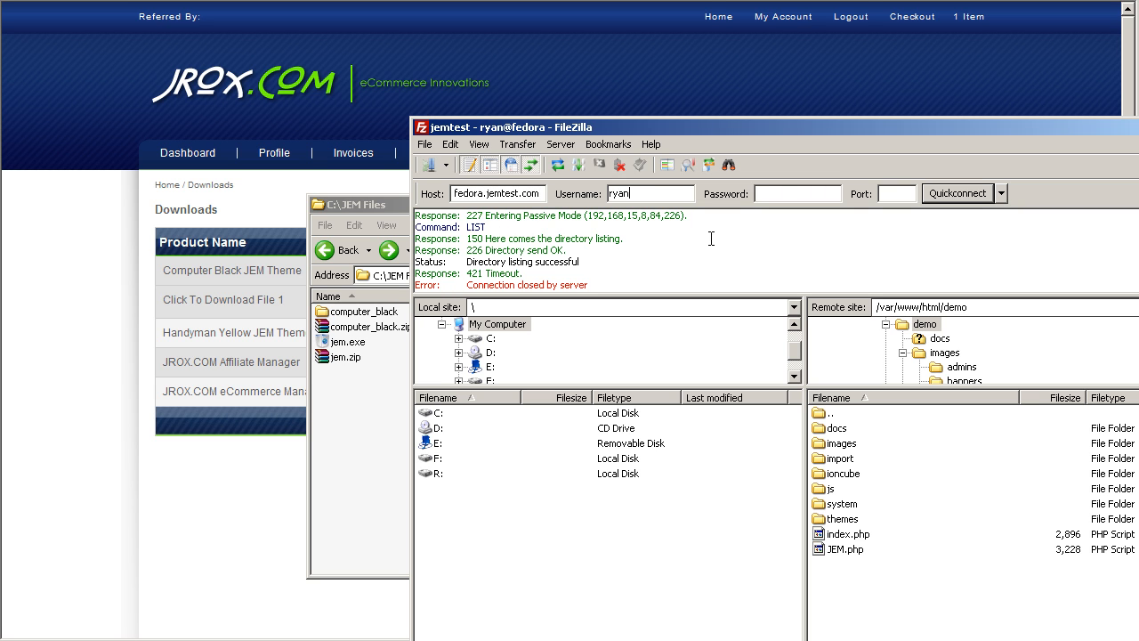
left_click(958, 193)
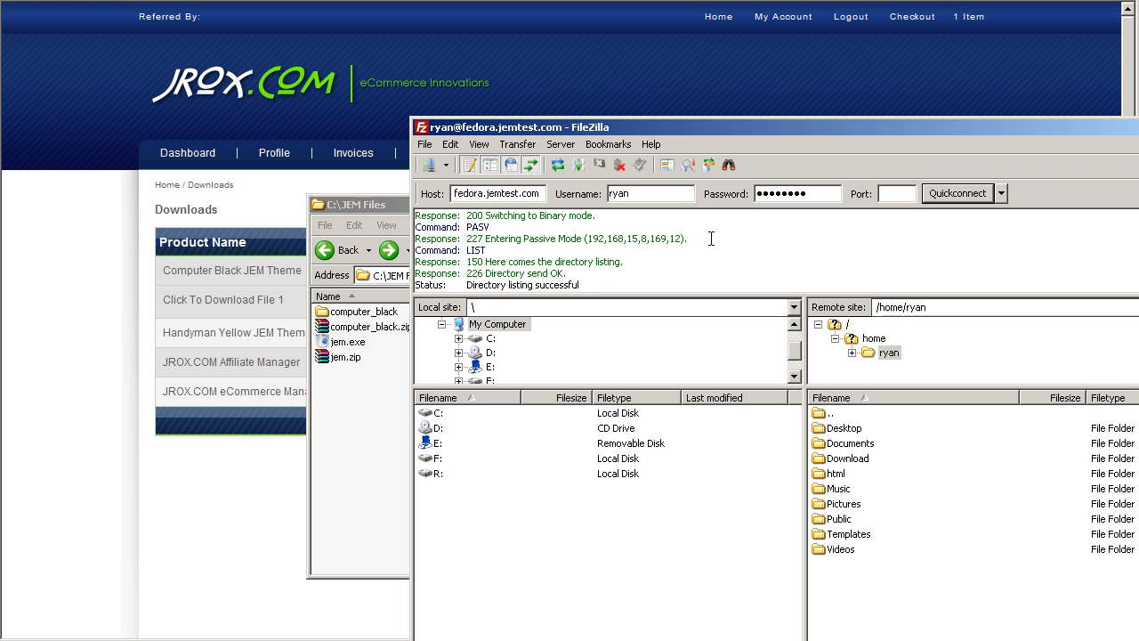
mouse_move(843, 481)
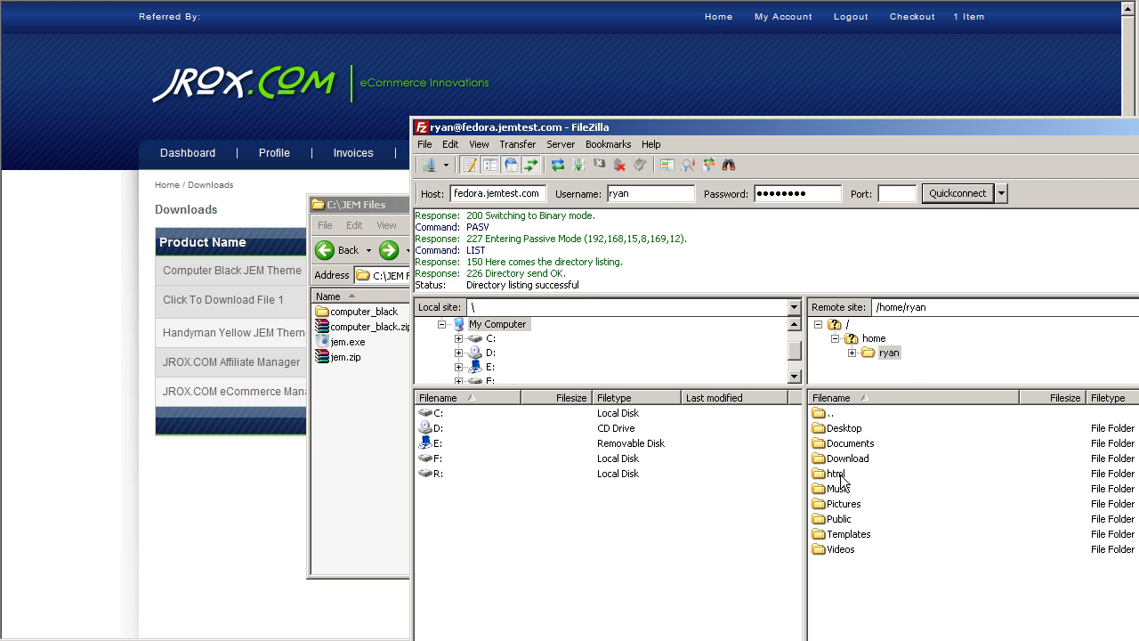
- Navigate the remote pane through html and demo into the themes/main folder
double_click(835, 473)
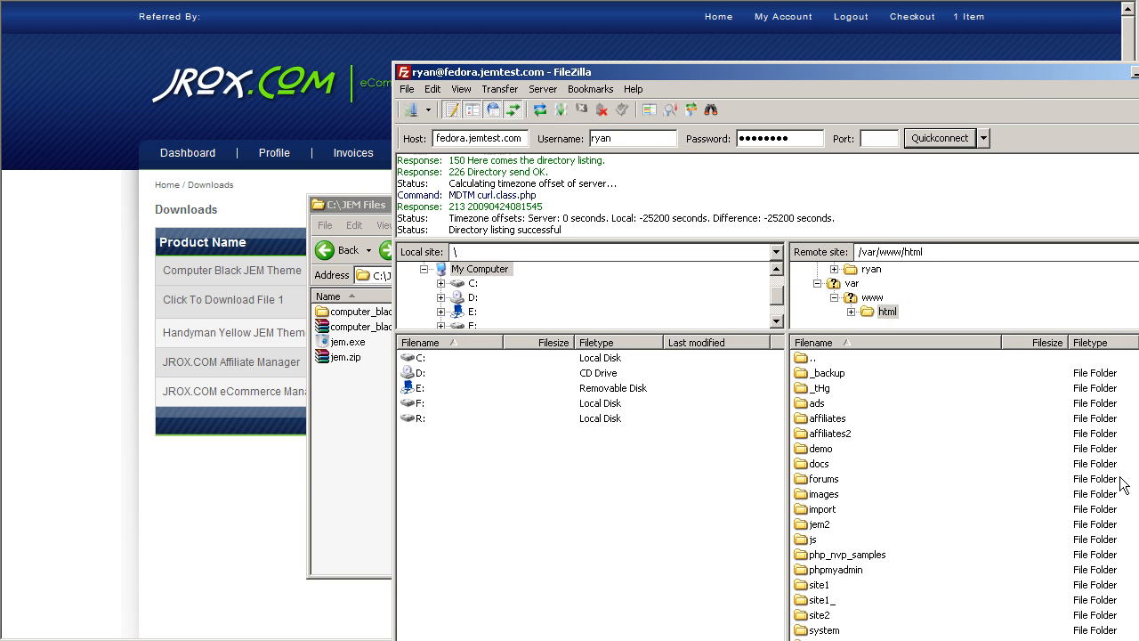
mouse_move(837, 473)
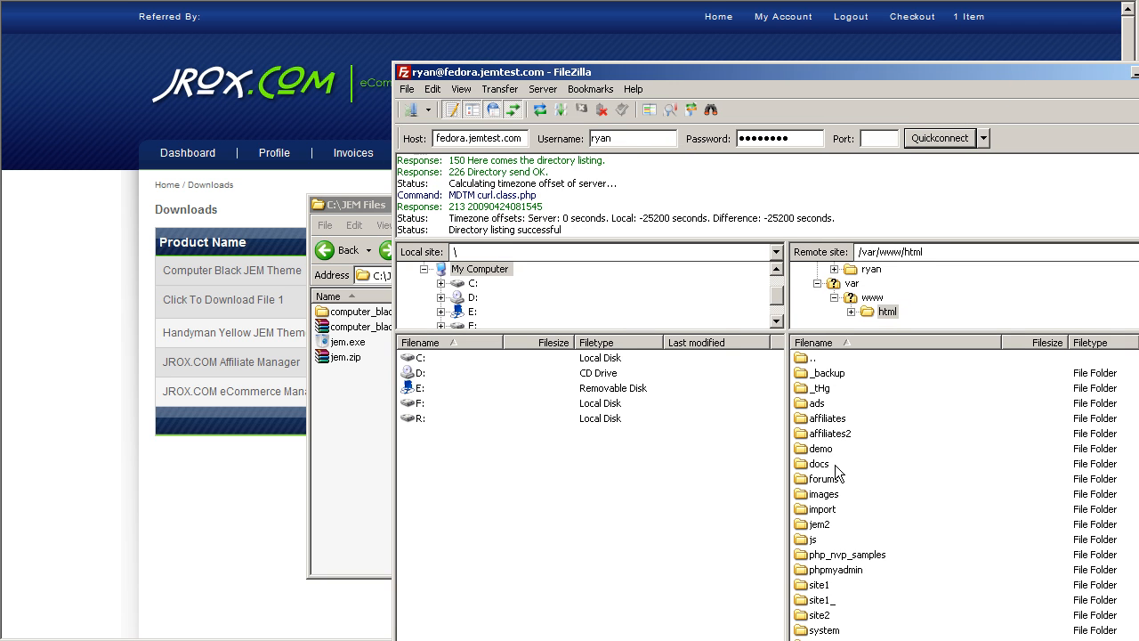
mouse_move(833, 491)
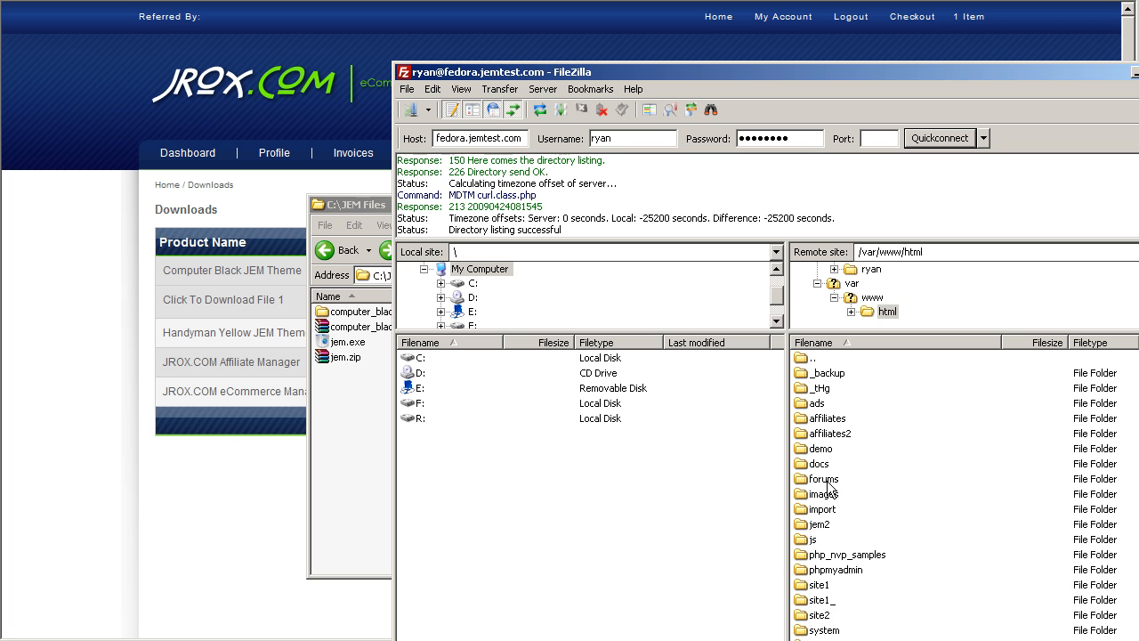
double_click(821, 448)
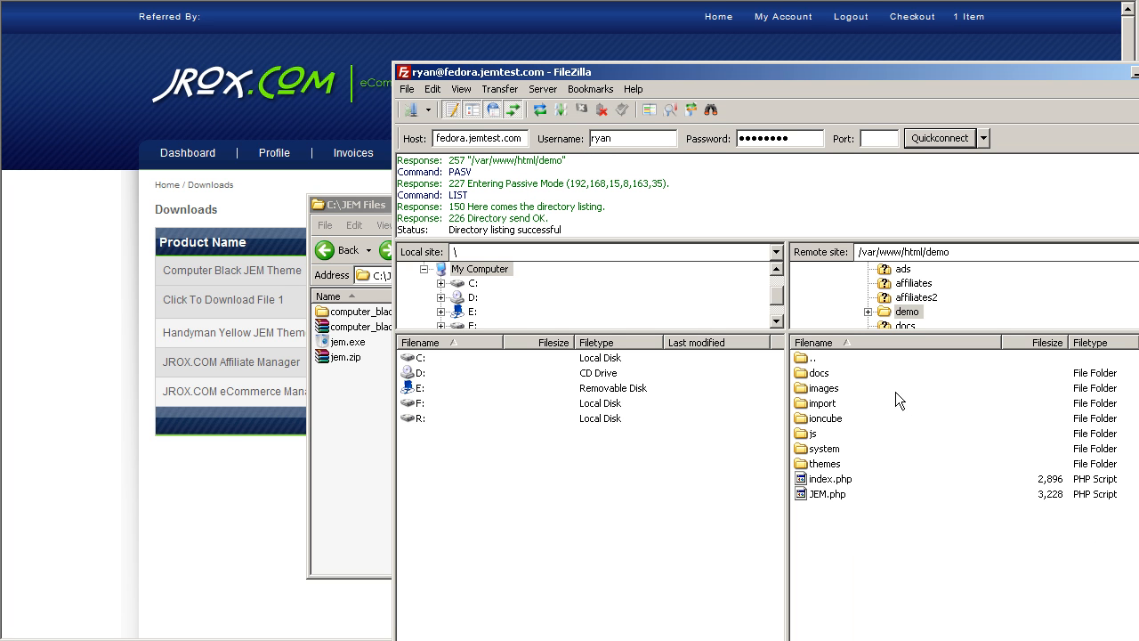
left_click(823, 463)
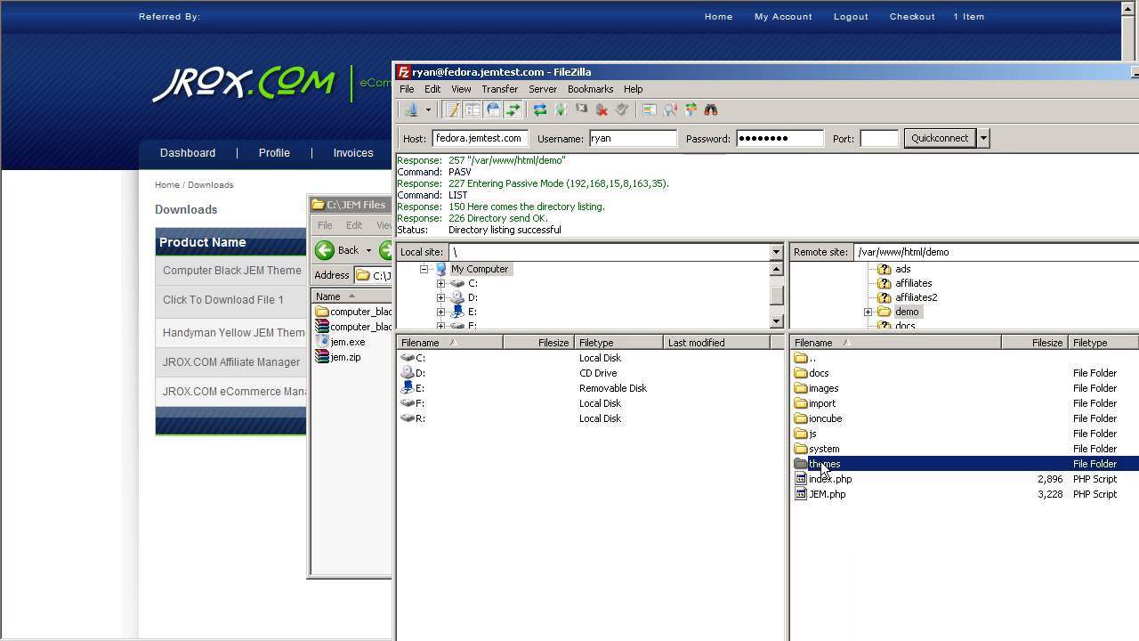
double_click(822, 463)
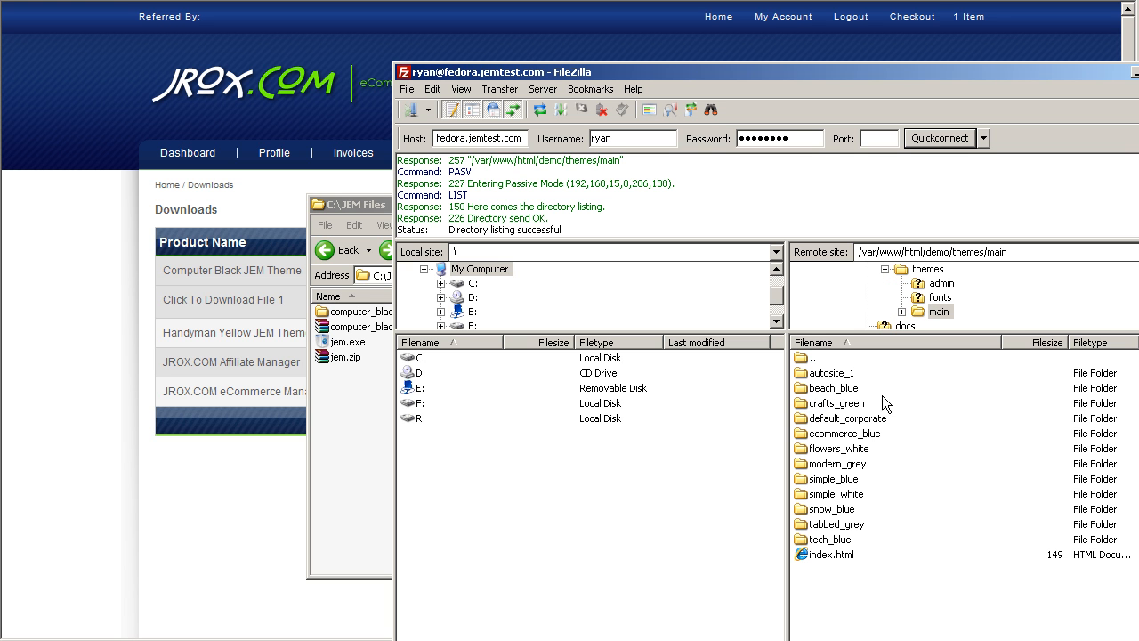
mouse_move(396, 251)
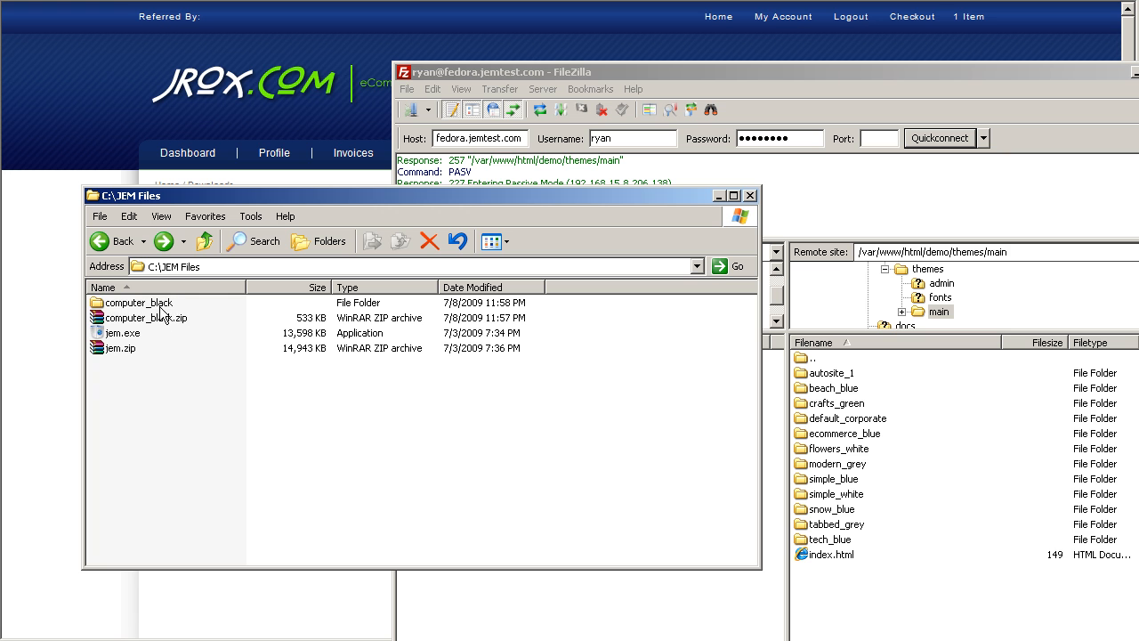
- Upload the local computer_black folder into the remote themes/main directory
left_click(139, 303)
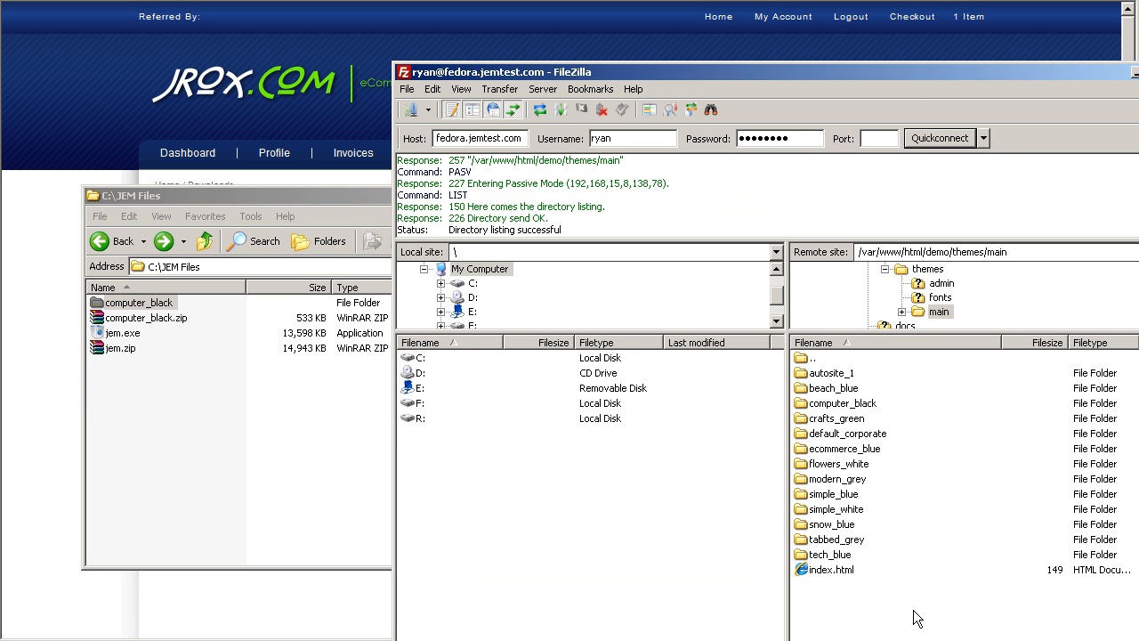
left_click(842, 403)
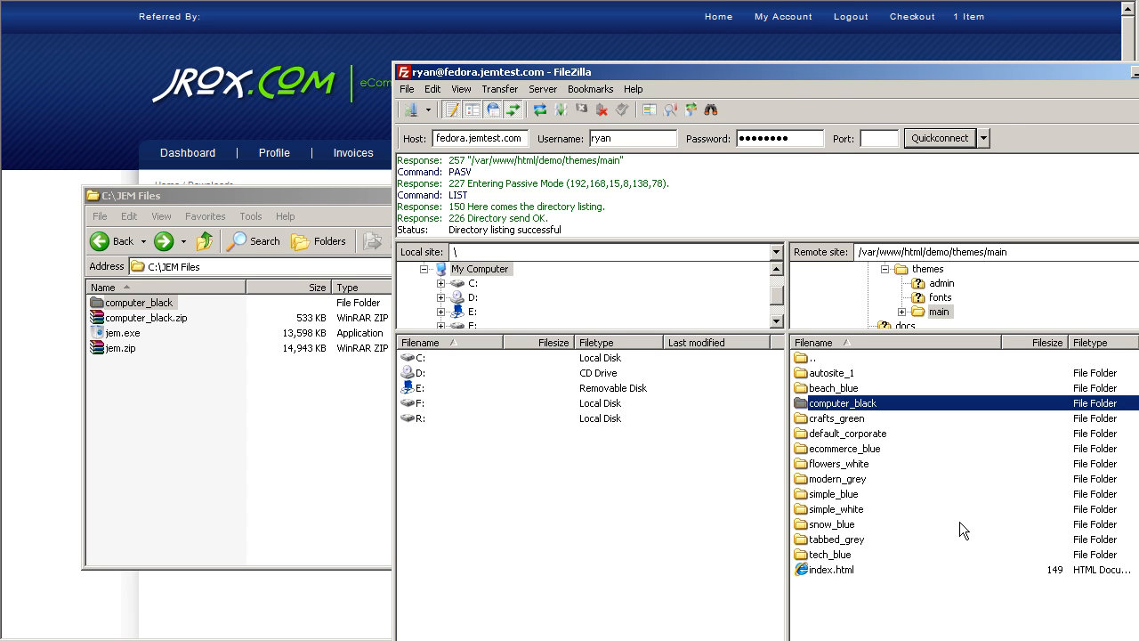
mouse_move(886, 447)
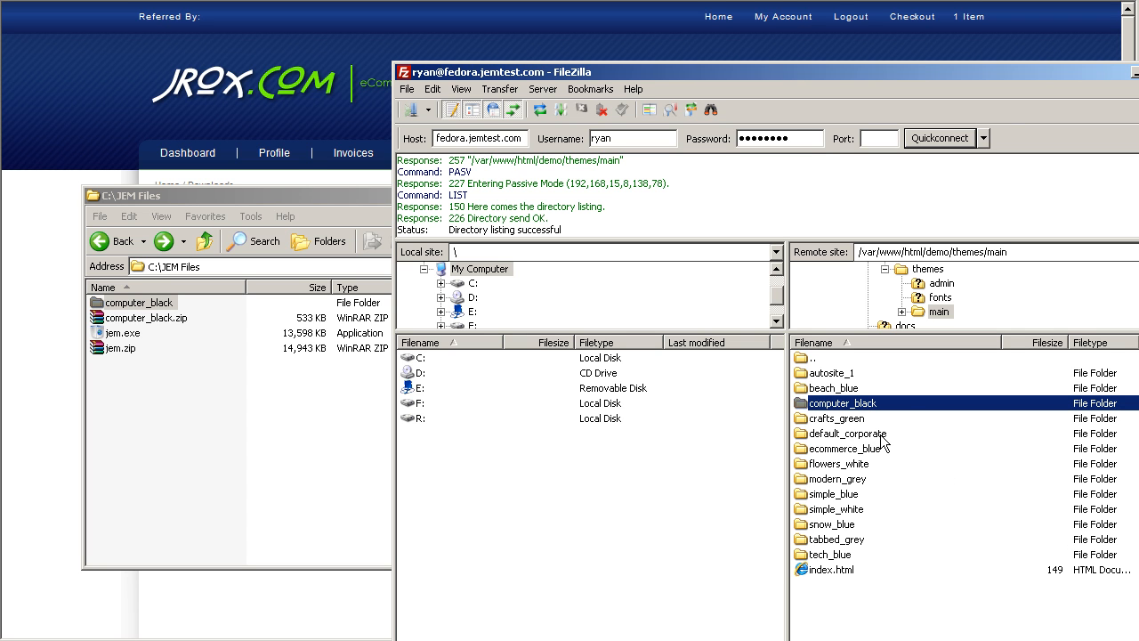
mouse_move(911, 427)
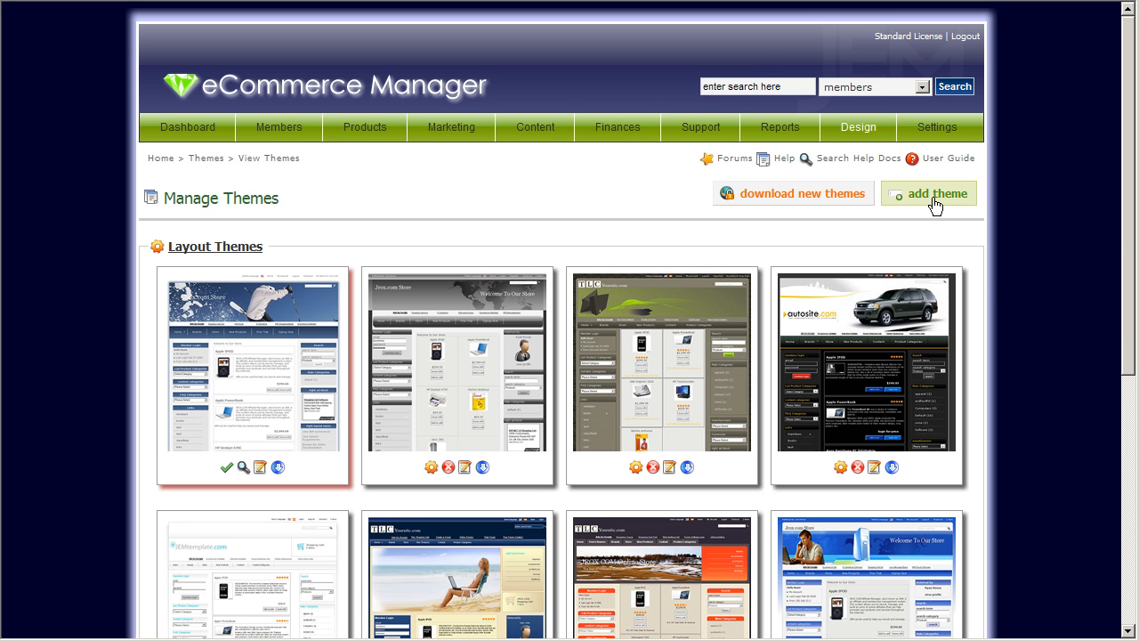
mouse_move(940, 200)
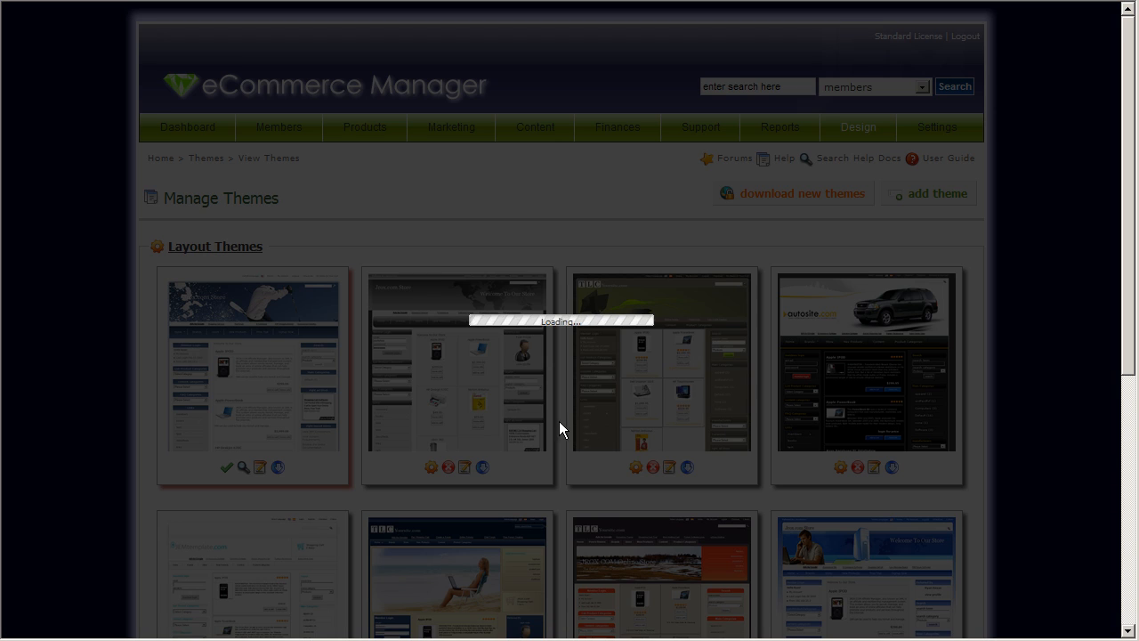
- Add a new theme named computer_black and dismiss the confirmation
left_click(936, 192)
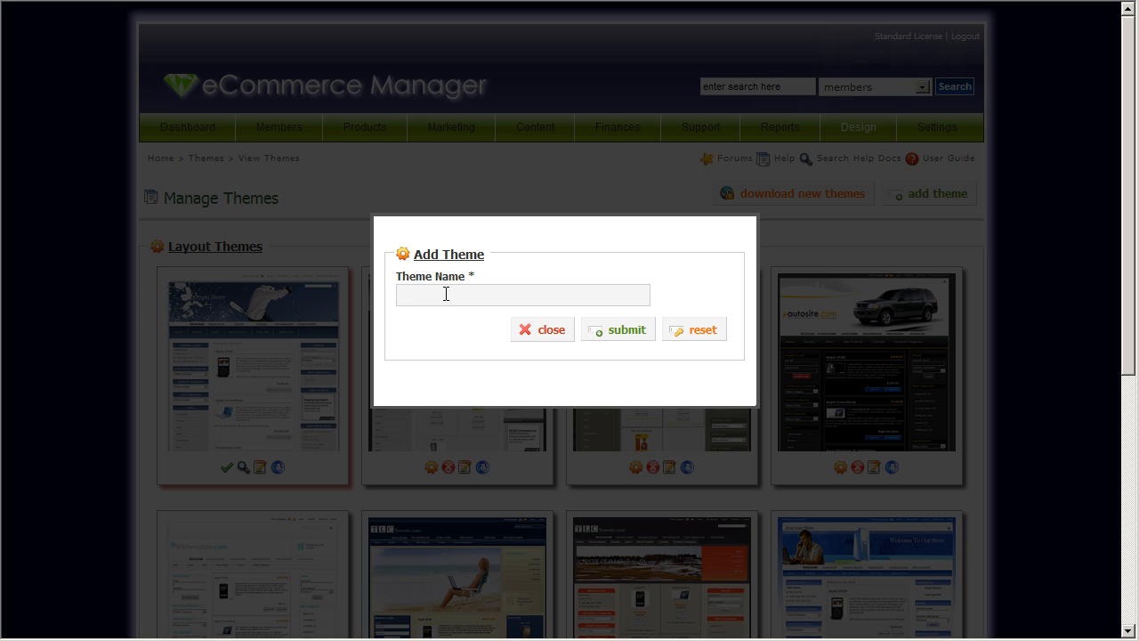
type("computer")
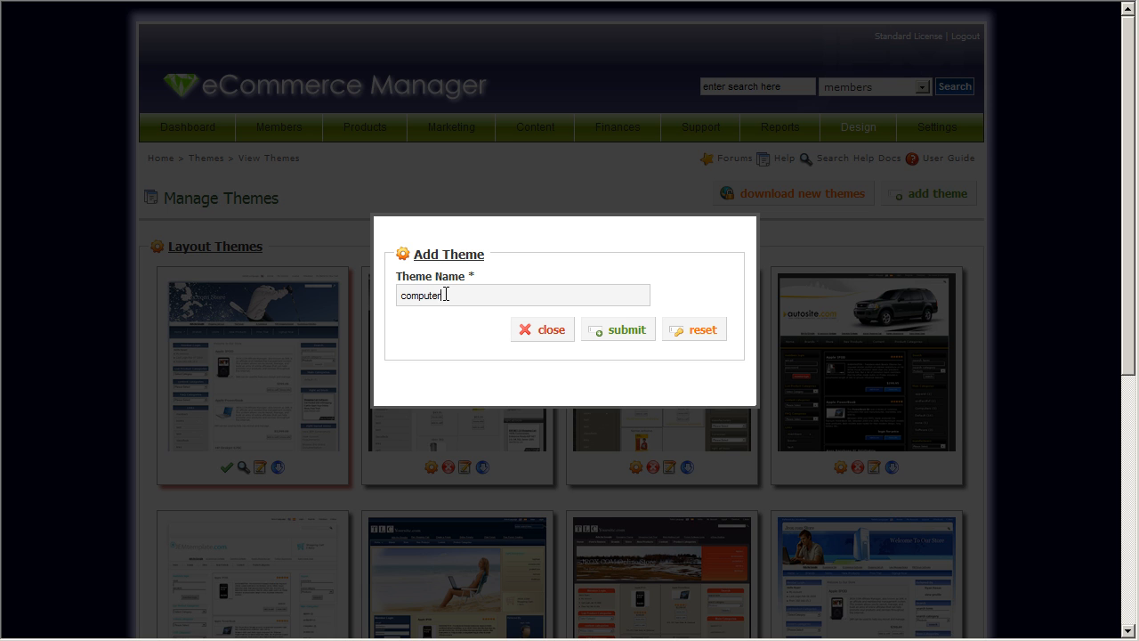
type("_black")
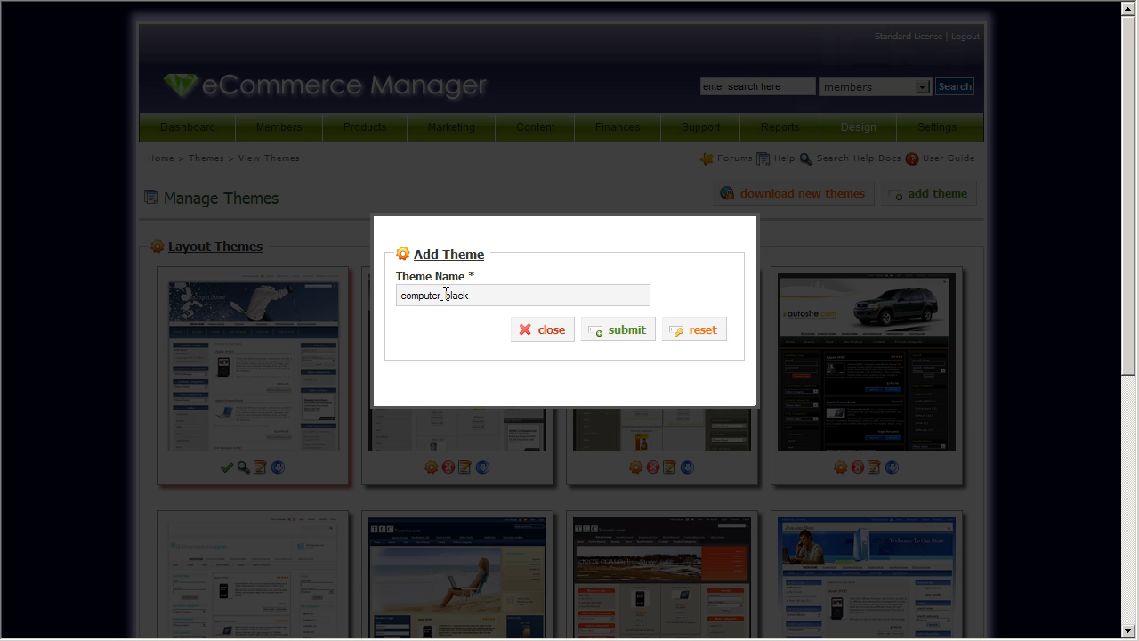
left_click(617, 328)
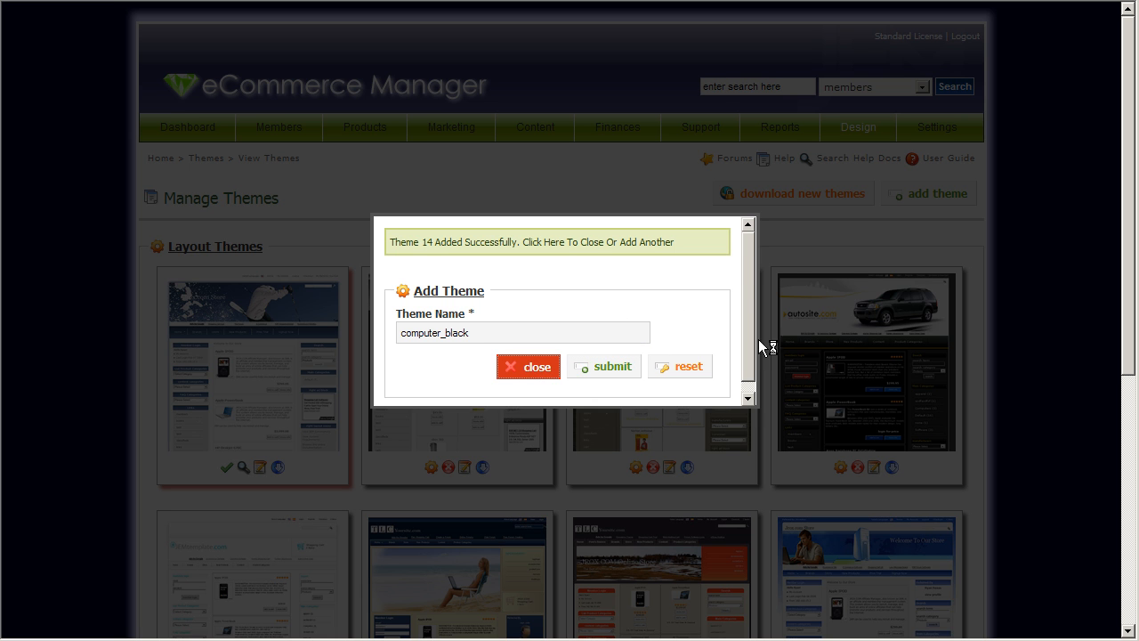
left_click(527, 367)
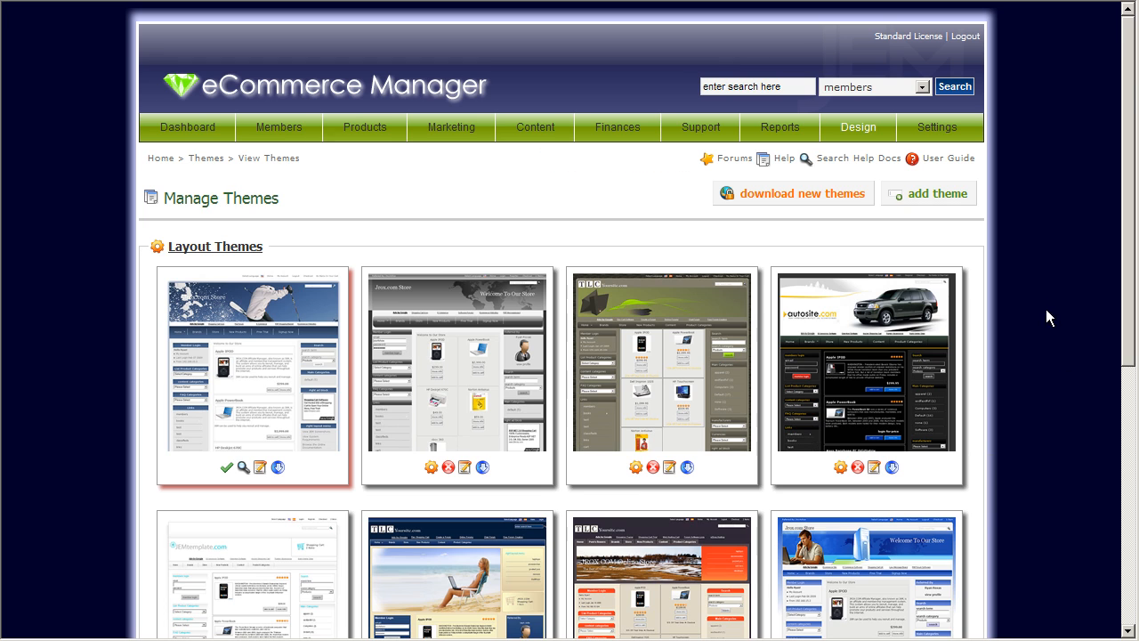
- Activate the Computer_Black theme from the second page of layout themes
scroll("down", 3)
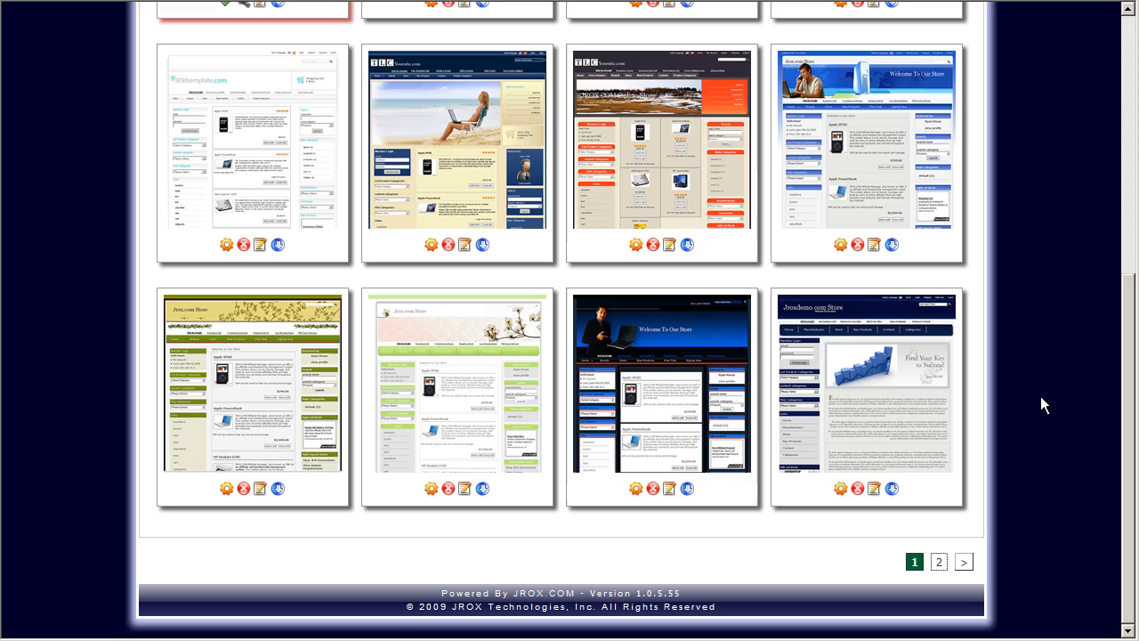
left_click(940, 562)
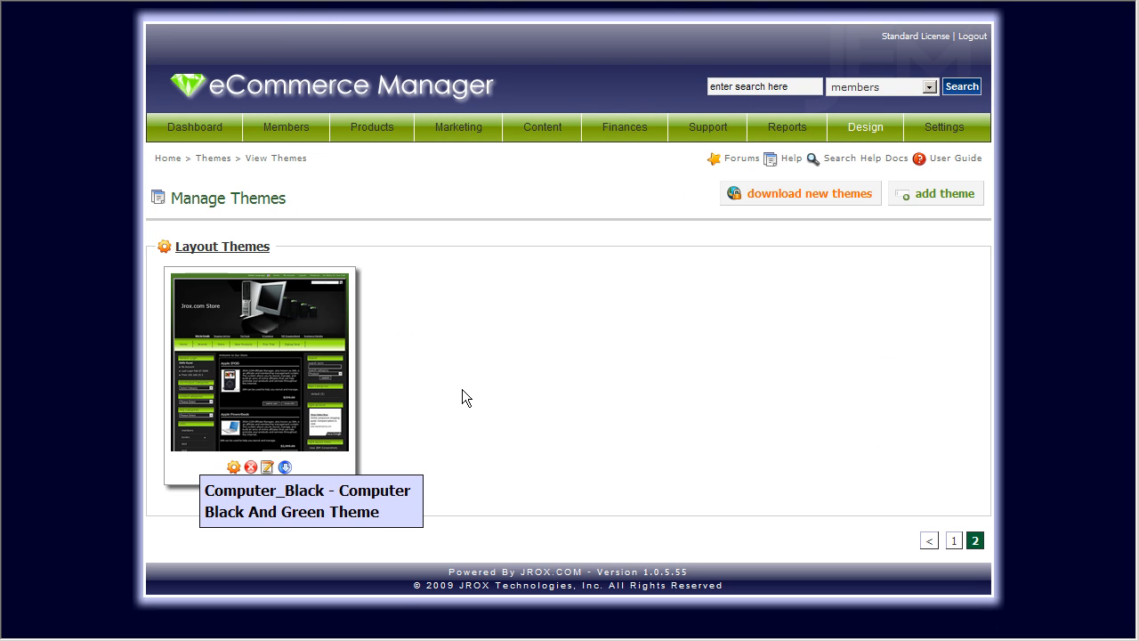
mouse_move(253, 520)
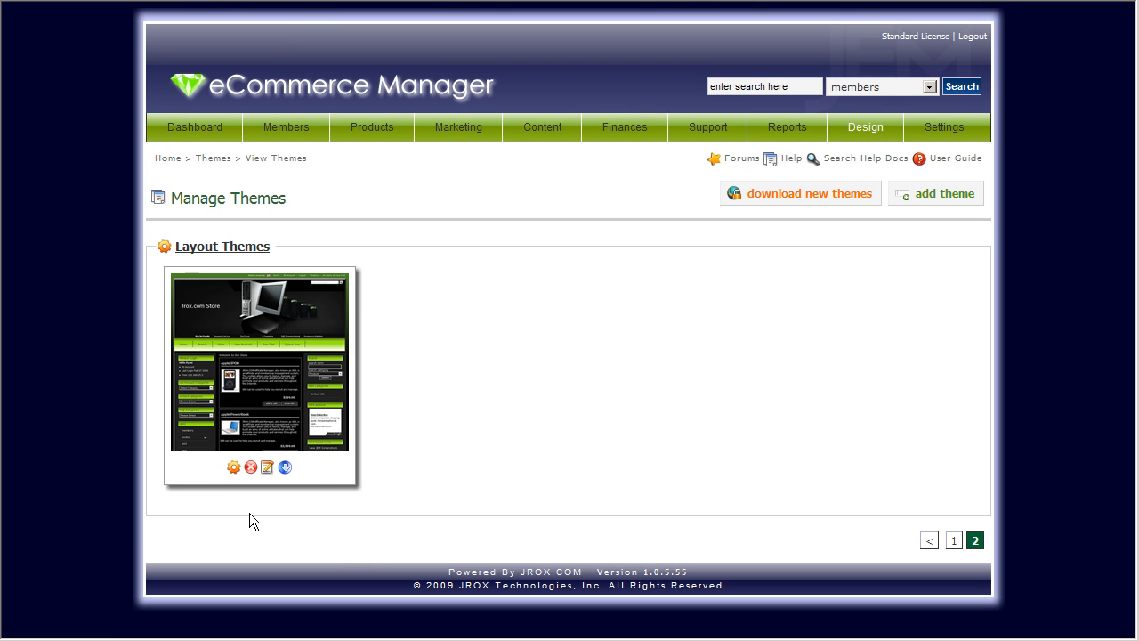
left_click(233, 466)
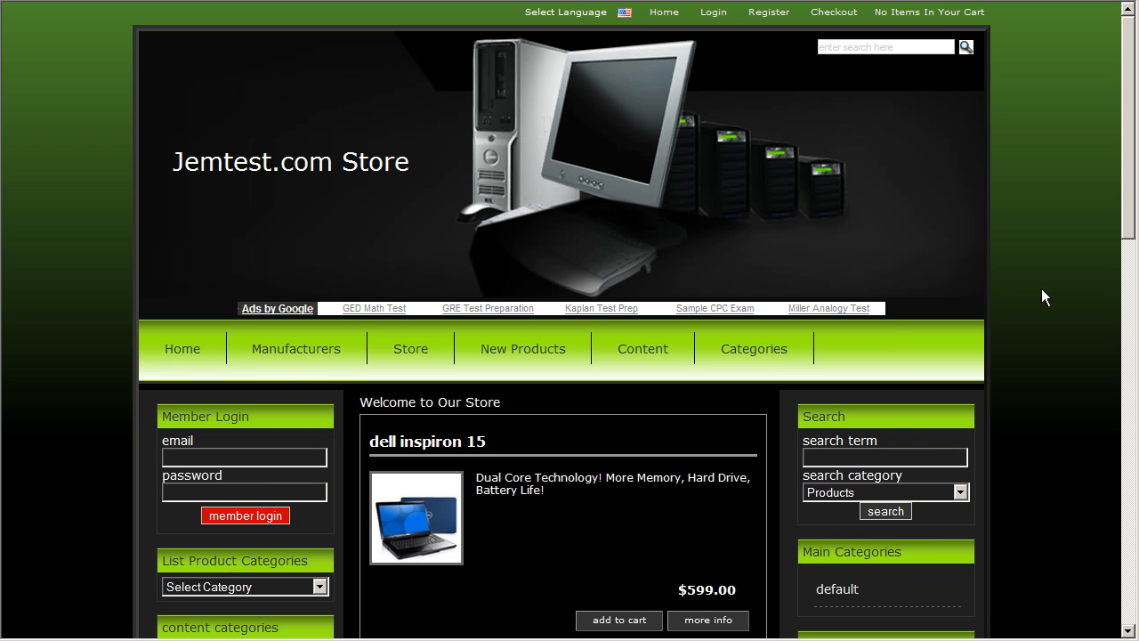
mouse_move(1054, 333)
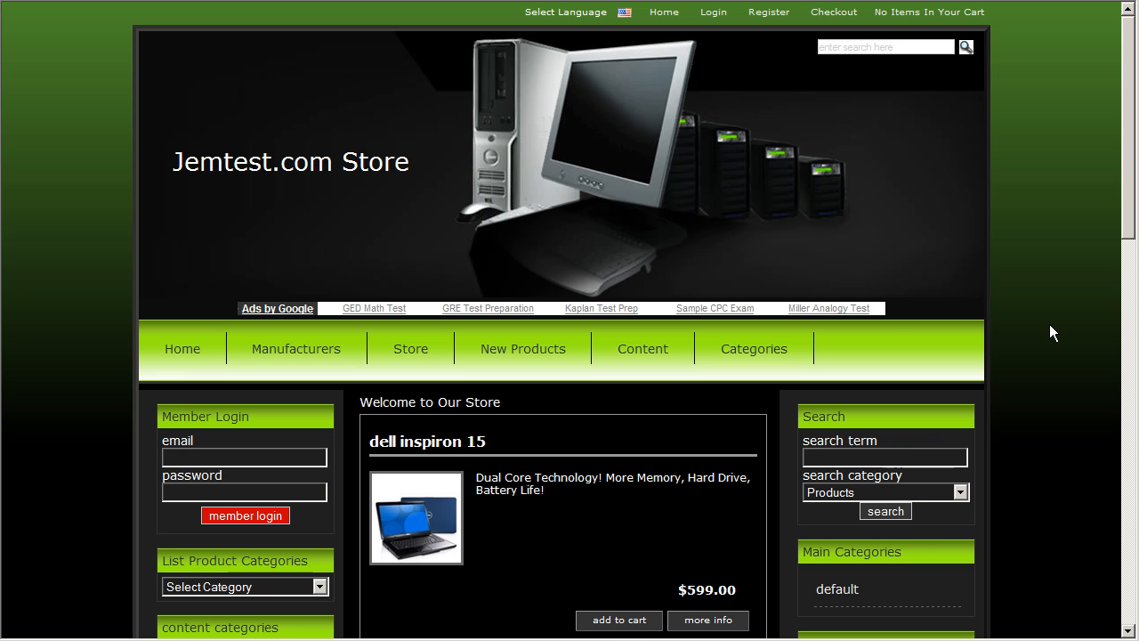
- Scroll down the black-and-green storefront to show the Dell Inspiron listings
scroll("down", 3)
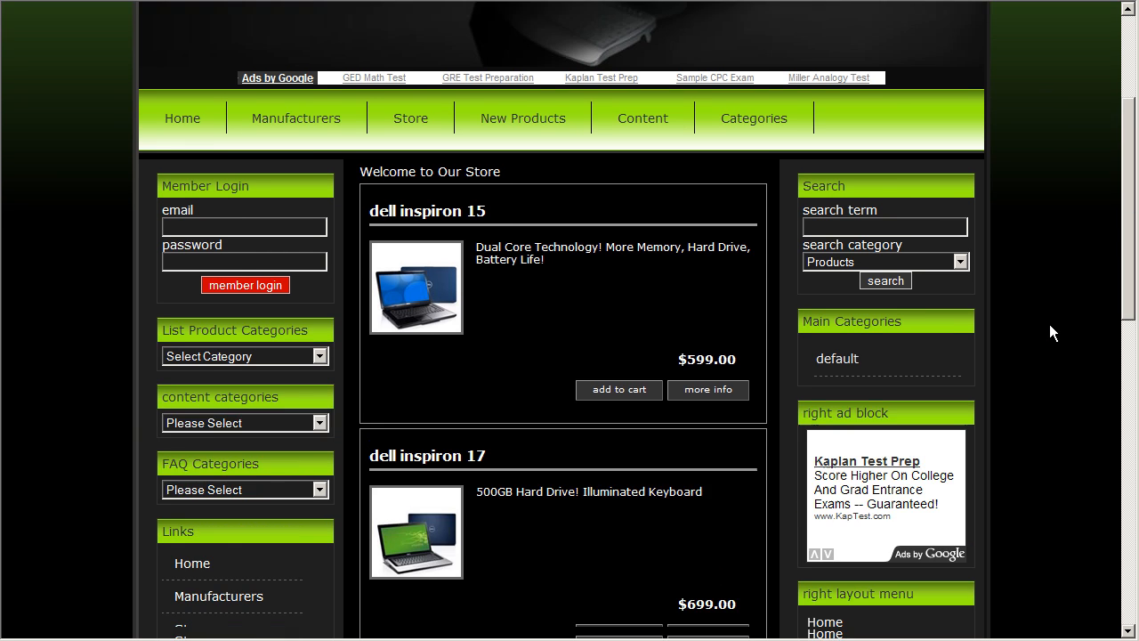
scroll("down", 3)
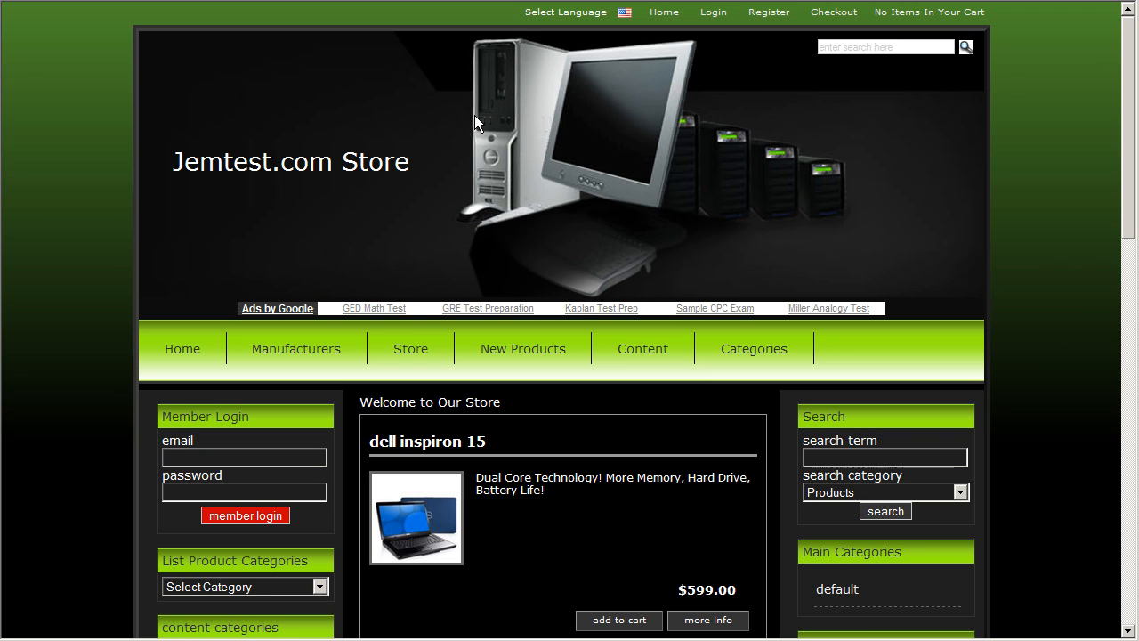
mouse_move(463, 182)
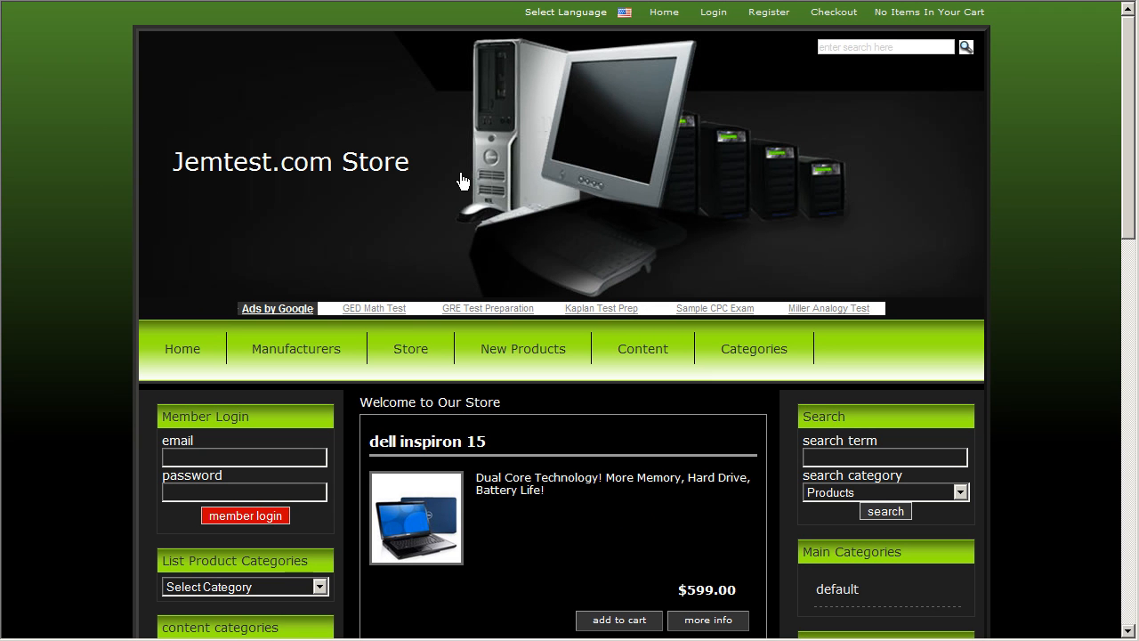
mouse_move(463, 182)
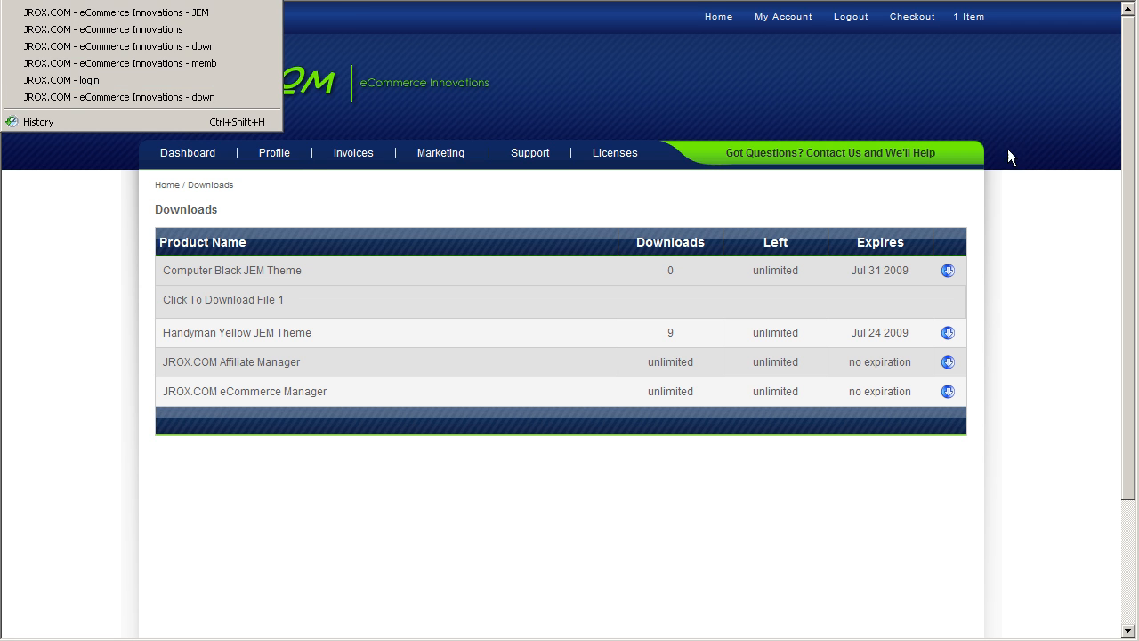
mouse_move(103, 96)
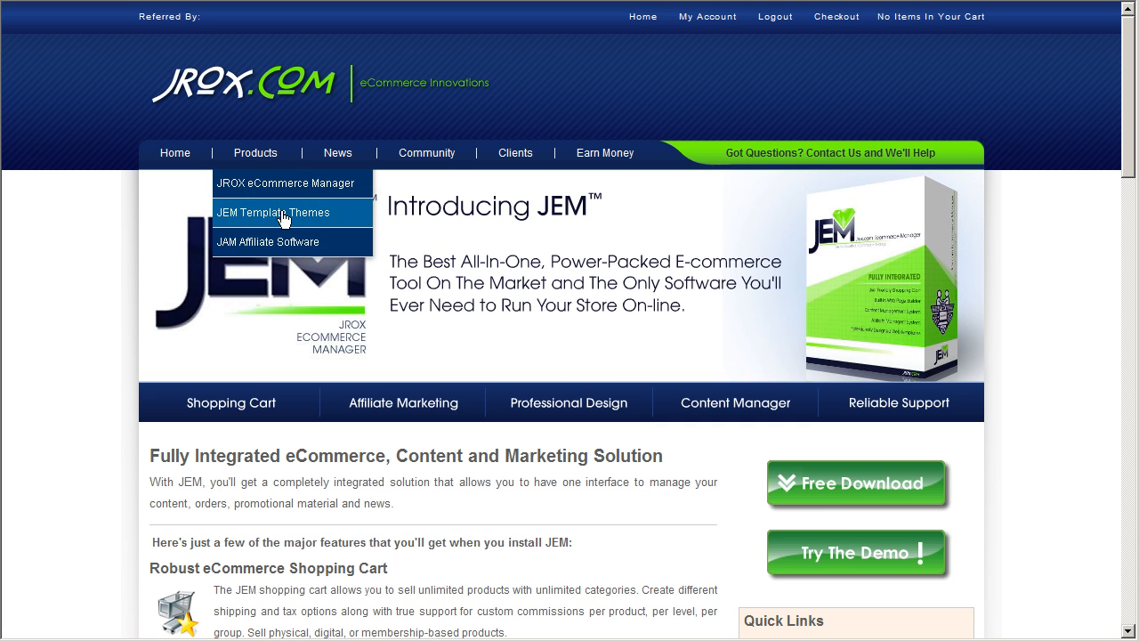
mouse_move(1095, 372)
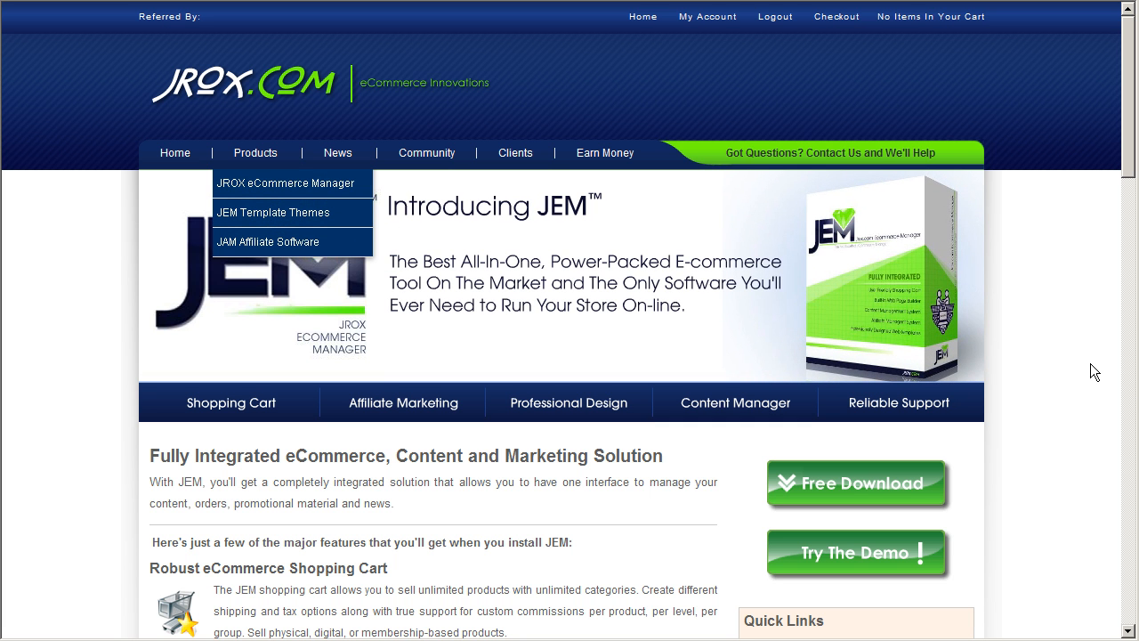
- Show the JEM Template Themes for Download catalogue on JROX.com
left_click(270, 212)
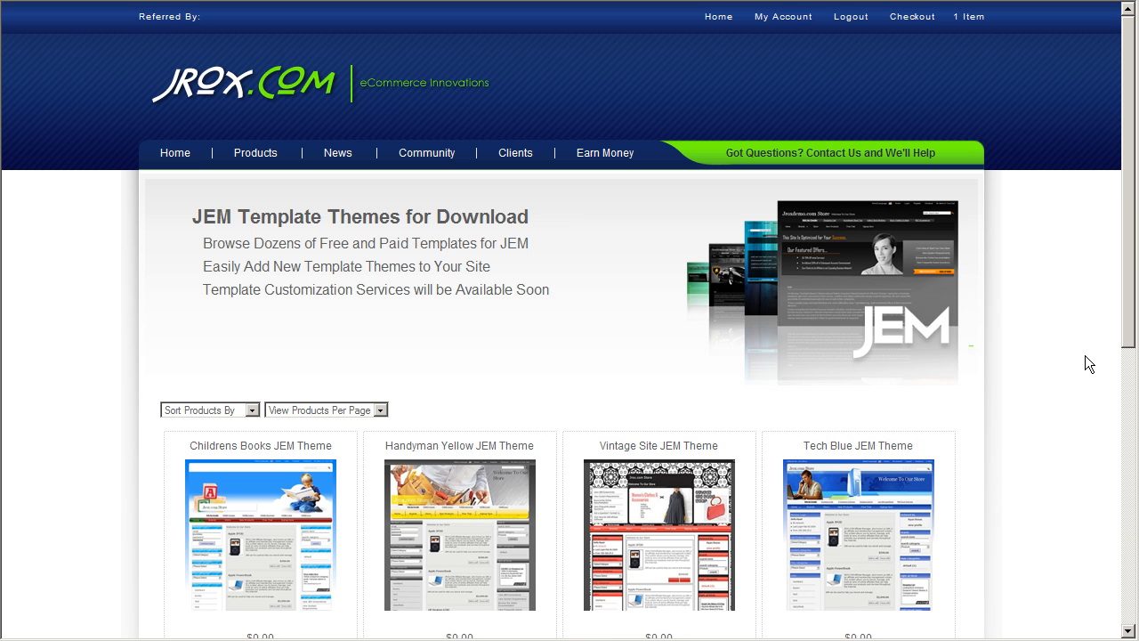
mouse_move(524, 57)
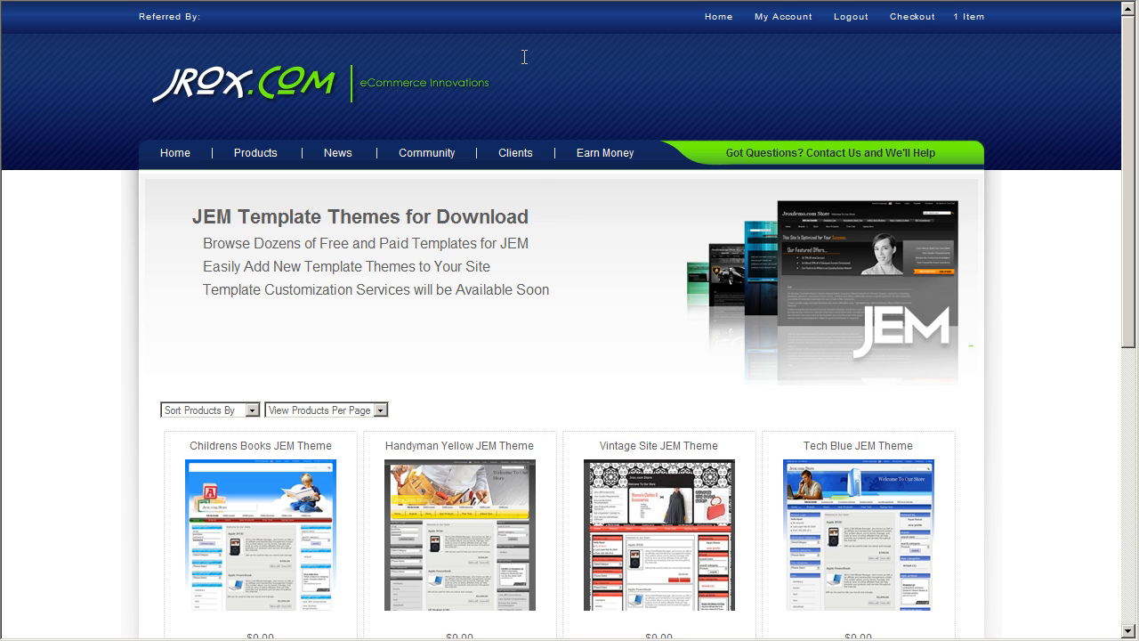
mouse_move(783, 16)
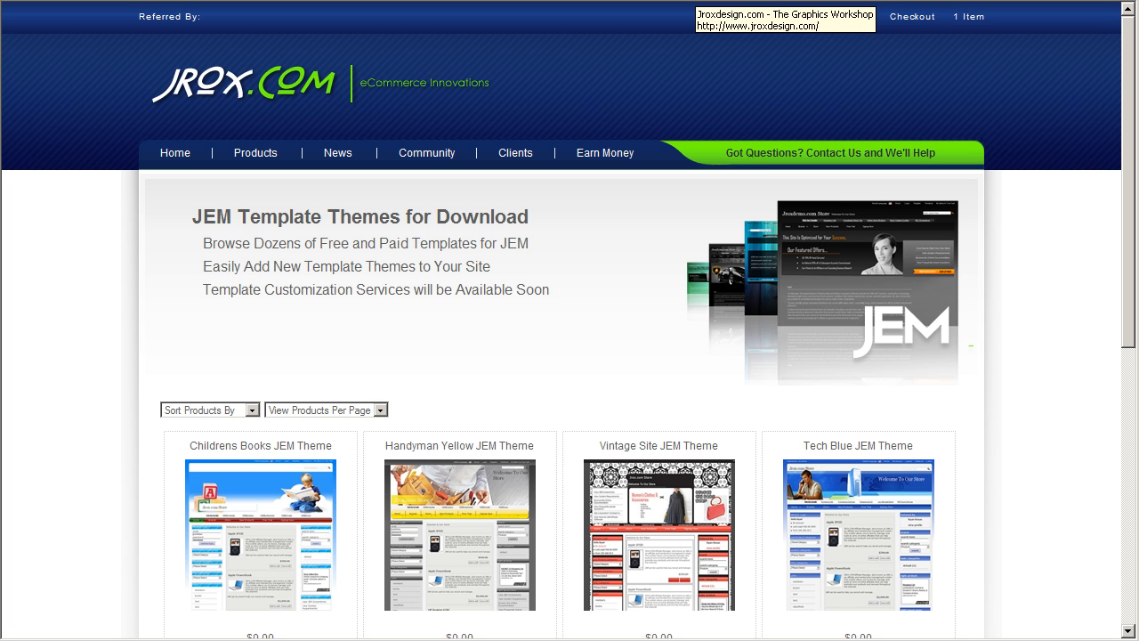
- Visit the JROX Design Studio site and go to its design samples page
left_click(785, 14)
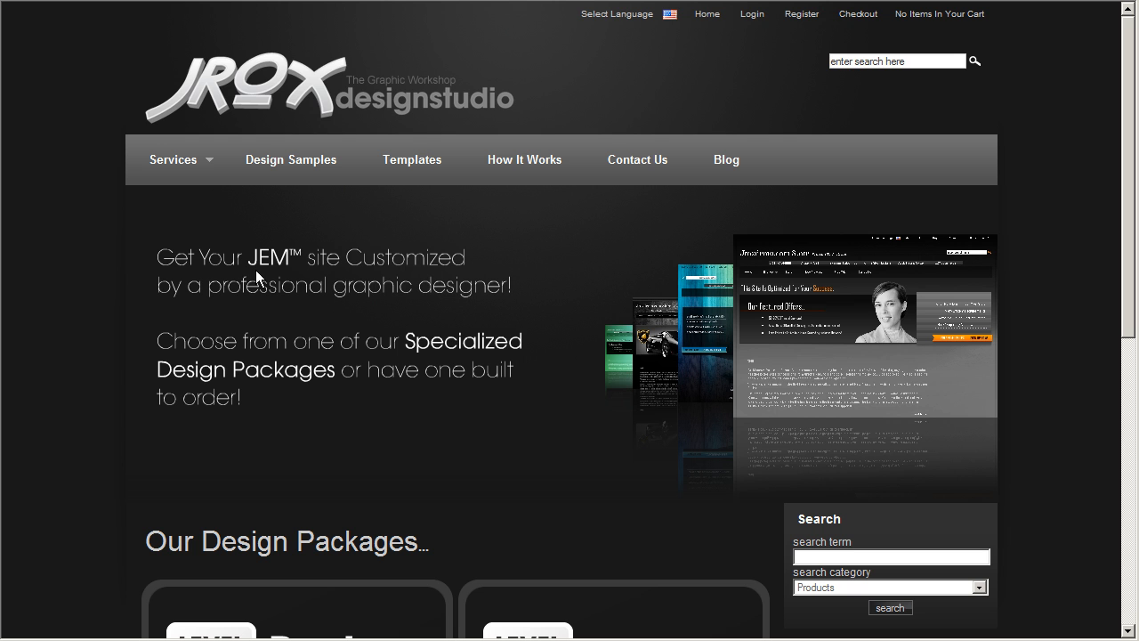
mouse_move(1130, 265)
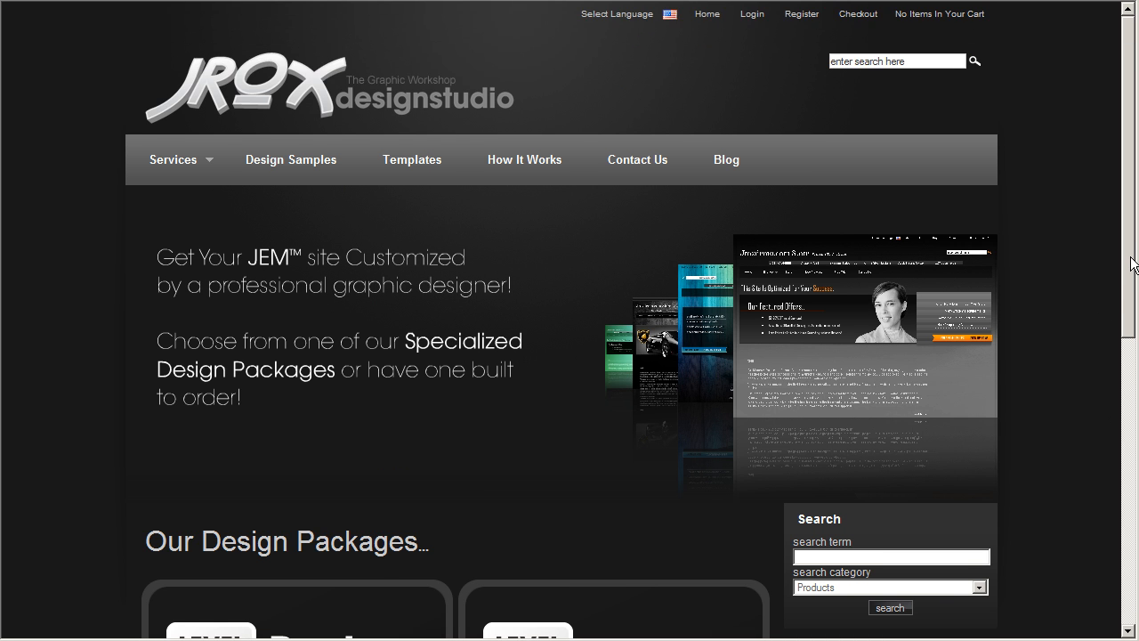
mouse_move(1105, 253)
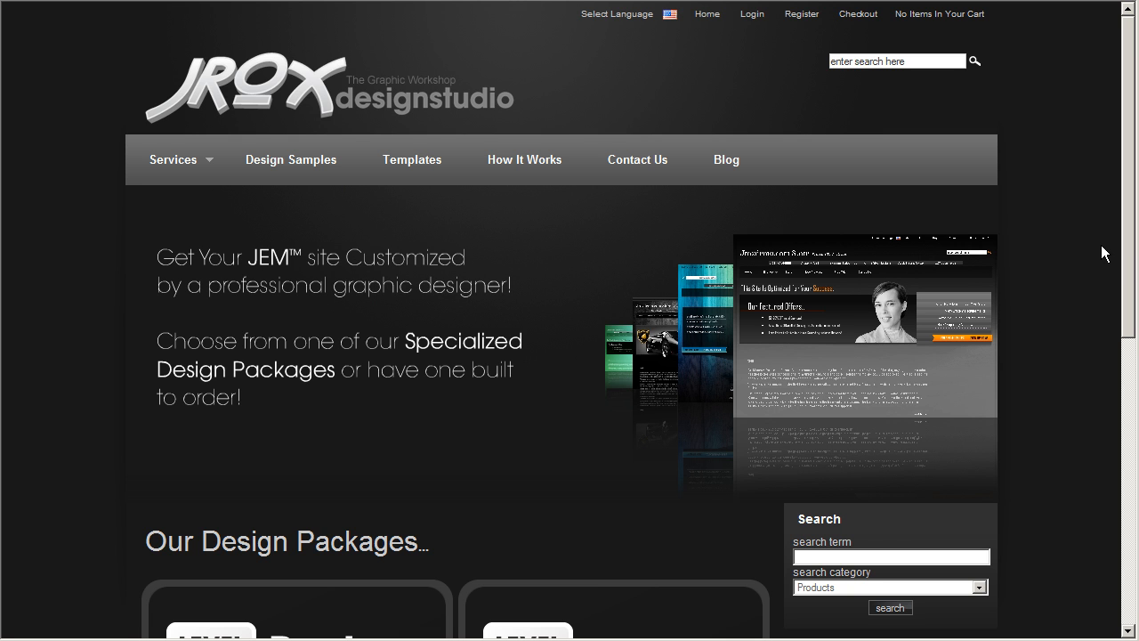
mouse_move(721, 207)
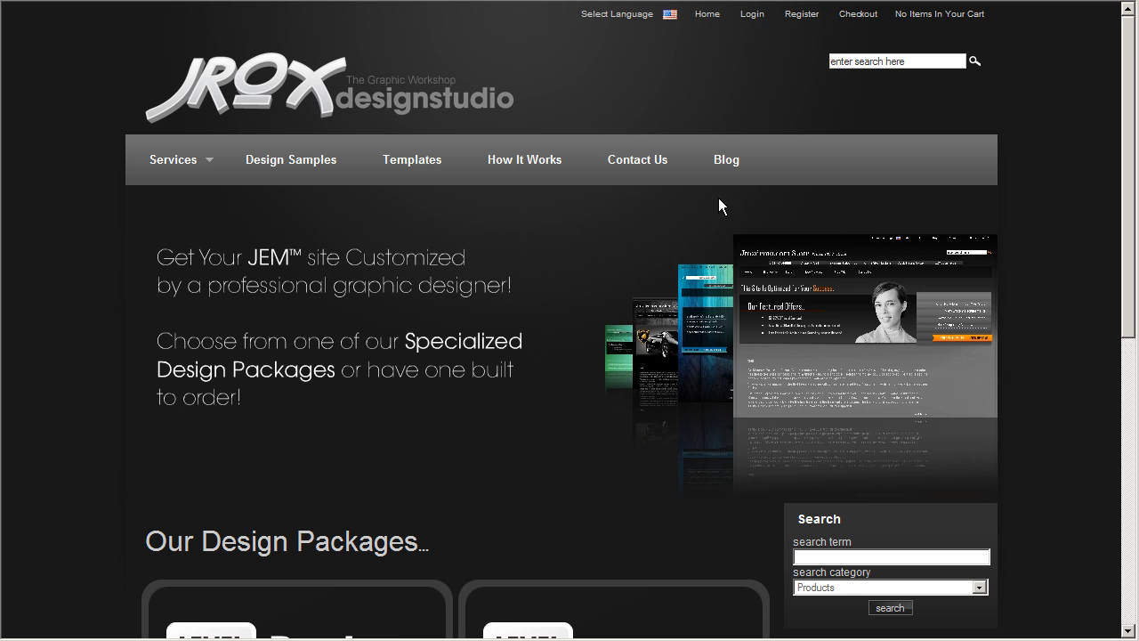
mouse_move(1054, 260)
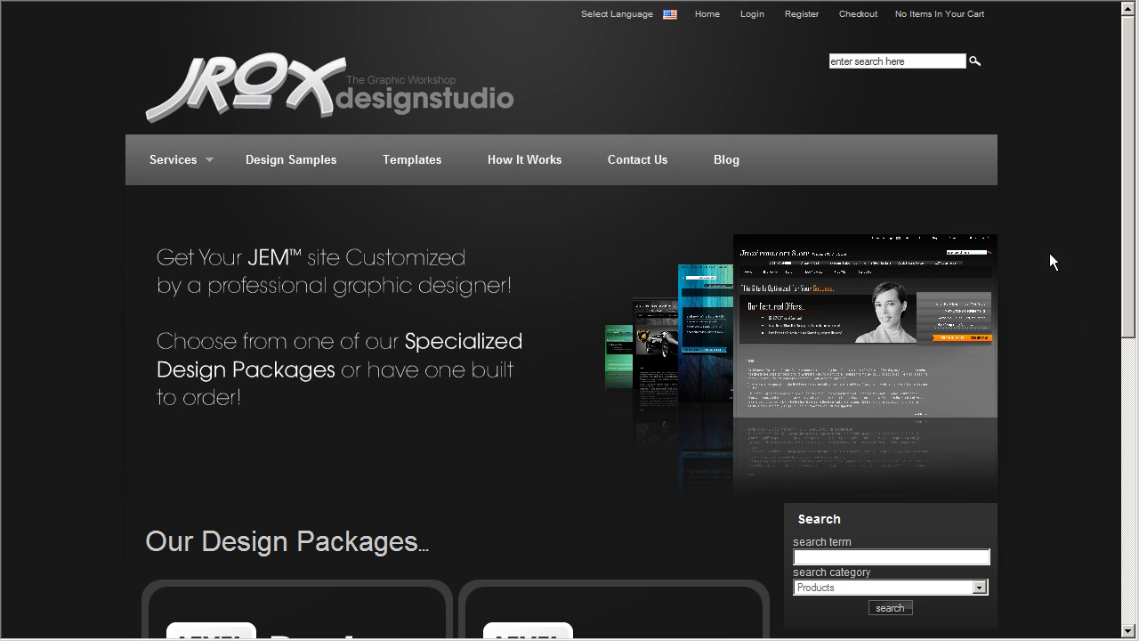
mouse_move(1057, 207)
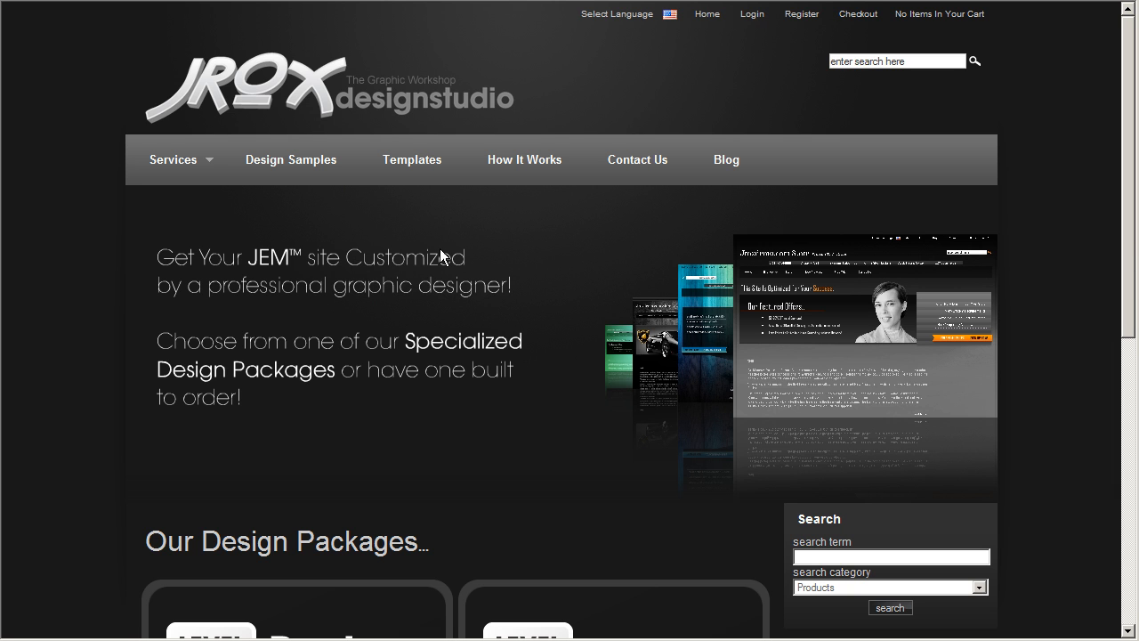
mouse_move(1022, 332)
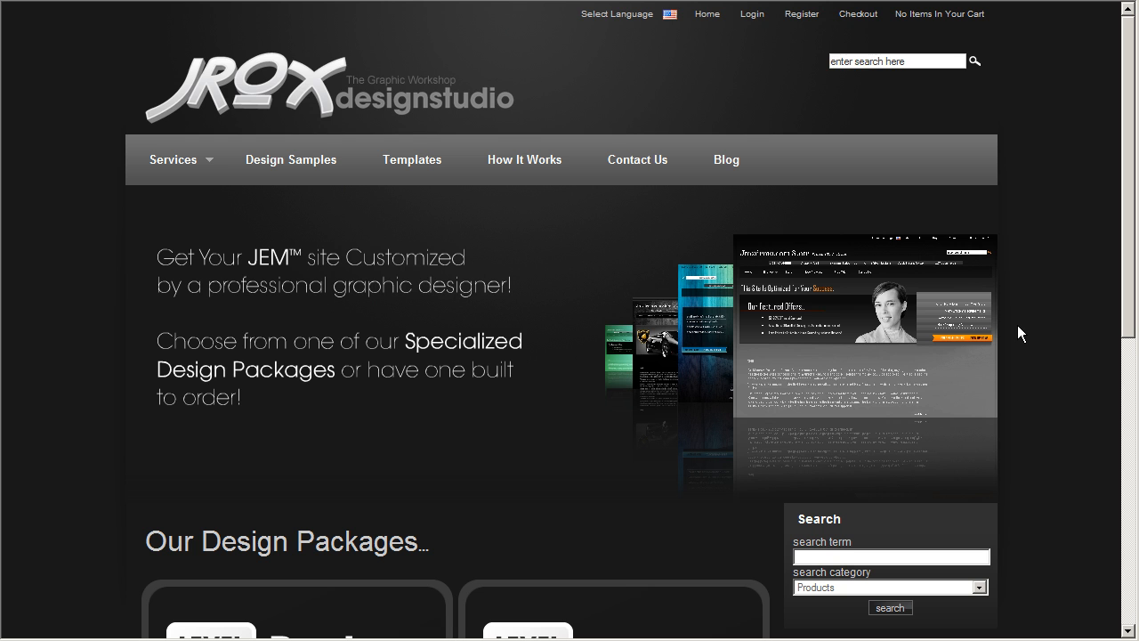
mouse_move(292, 160)
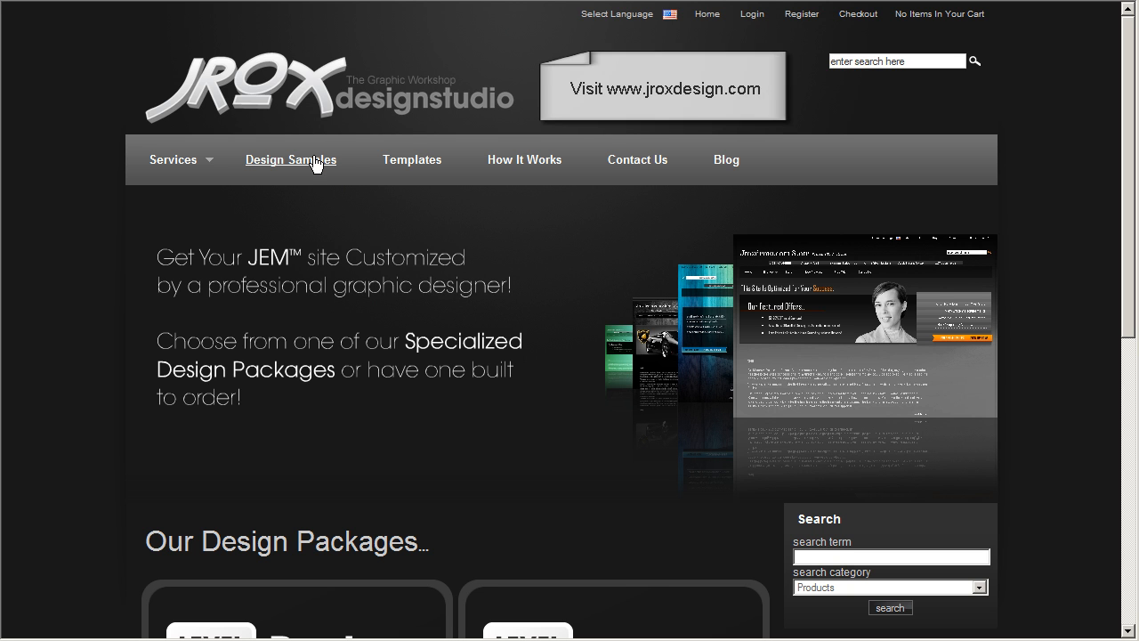
mouse_move(1072, 241)
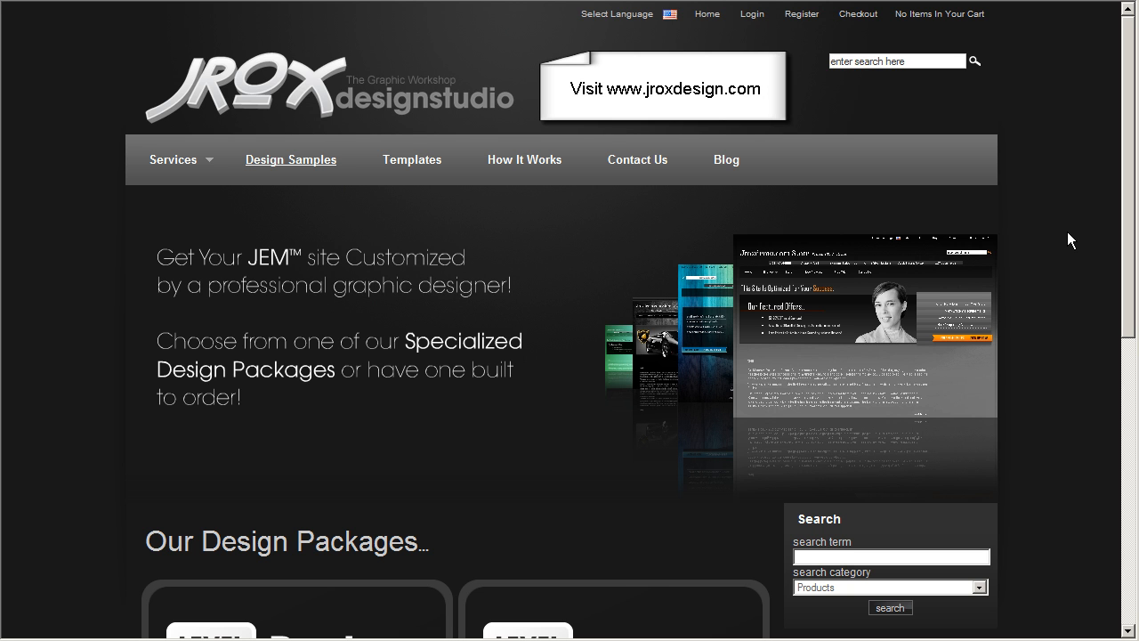
left_click(290, 160)
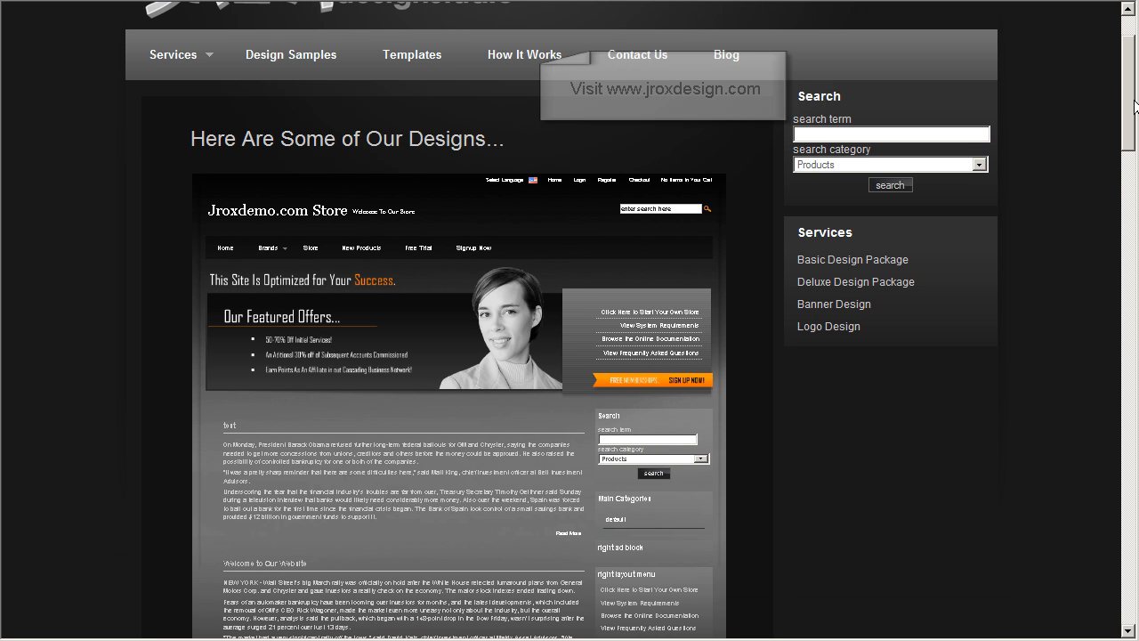
- Browse the sample store designs such as Queprint.com and return to the top
scroll("down", 3)
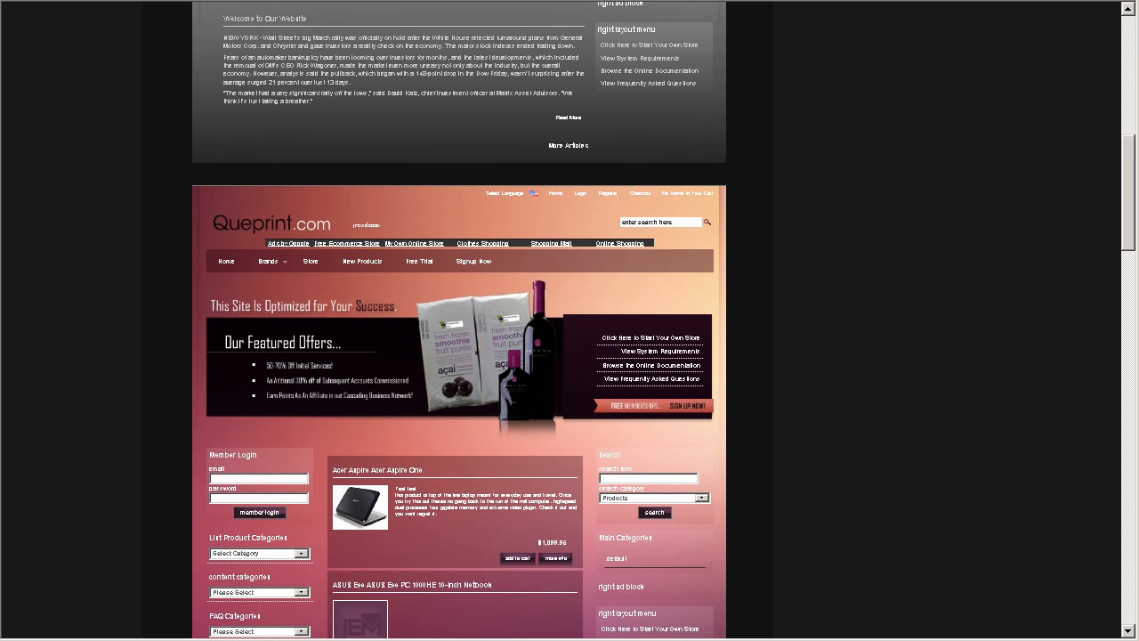
scroll("down", 3)
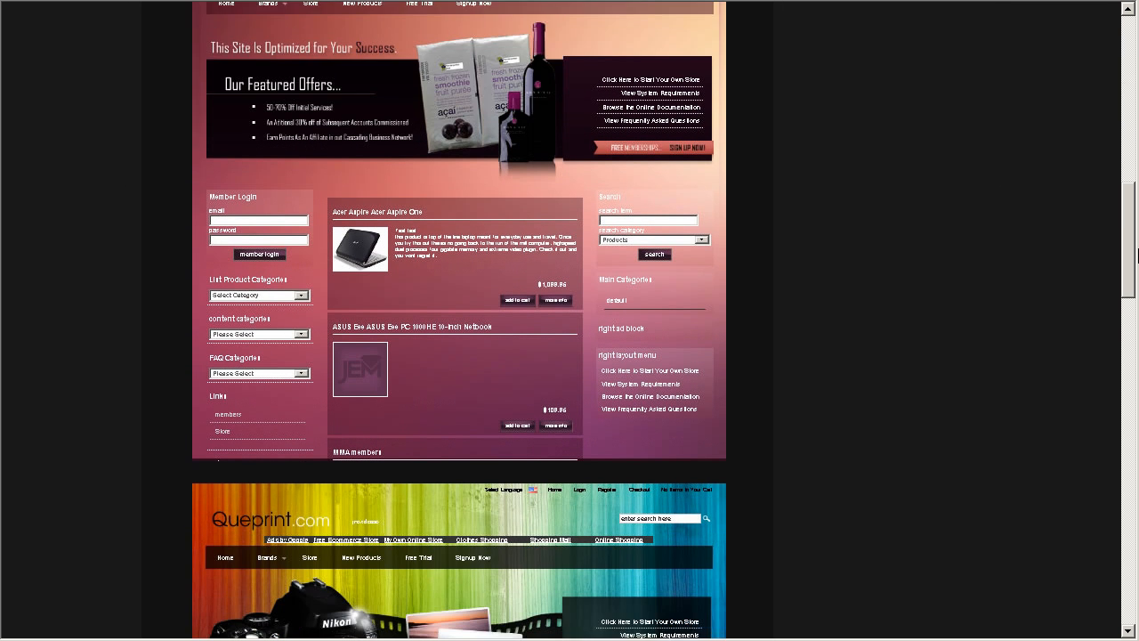
scroll("down", 3)
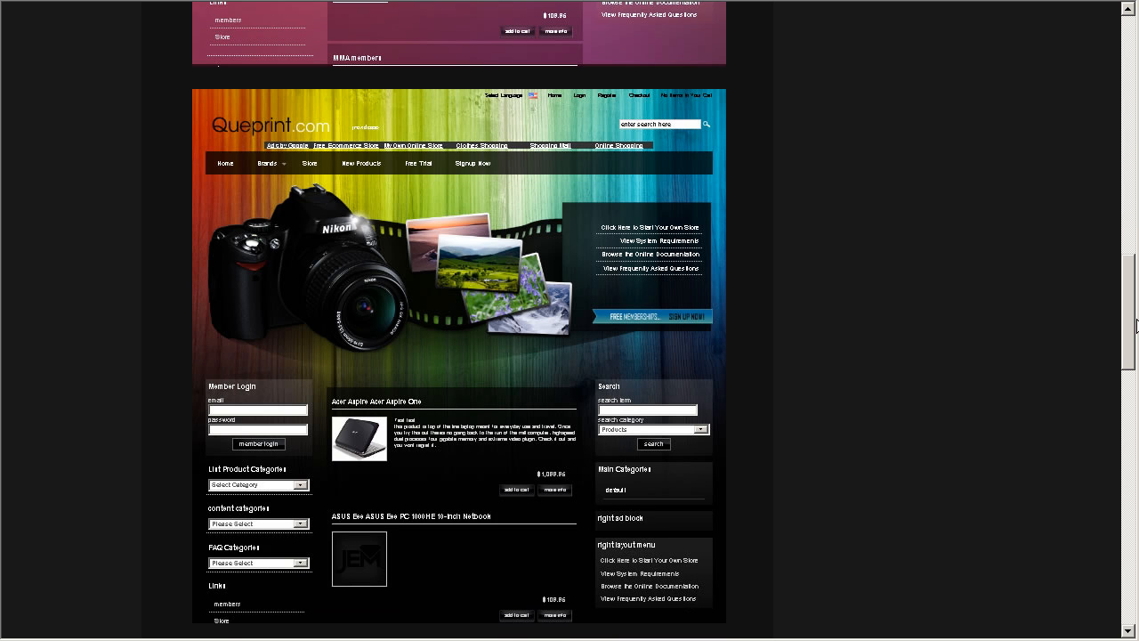
scroll("down", 3)
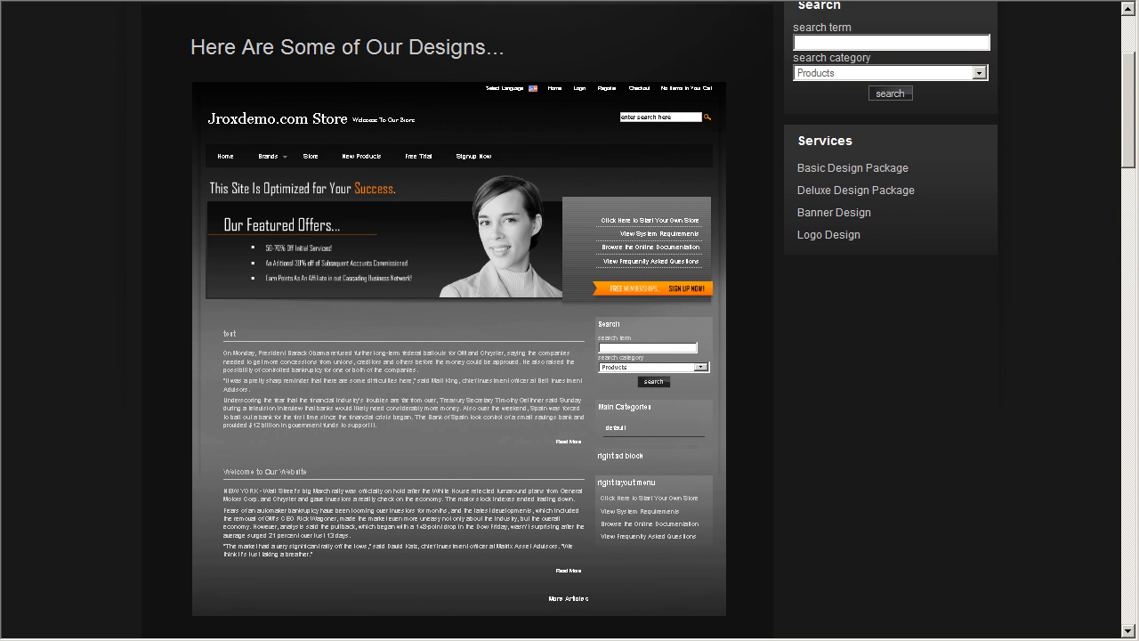
scroll("up", 3)
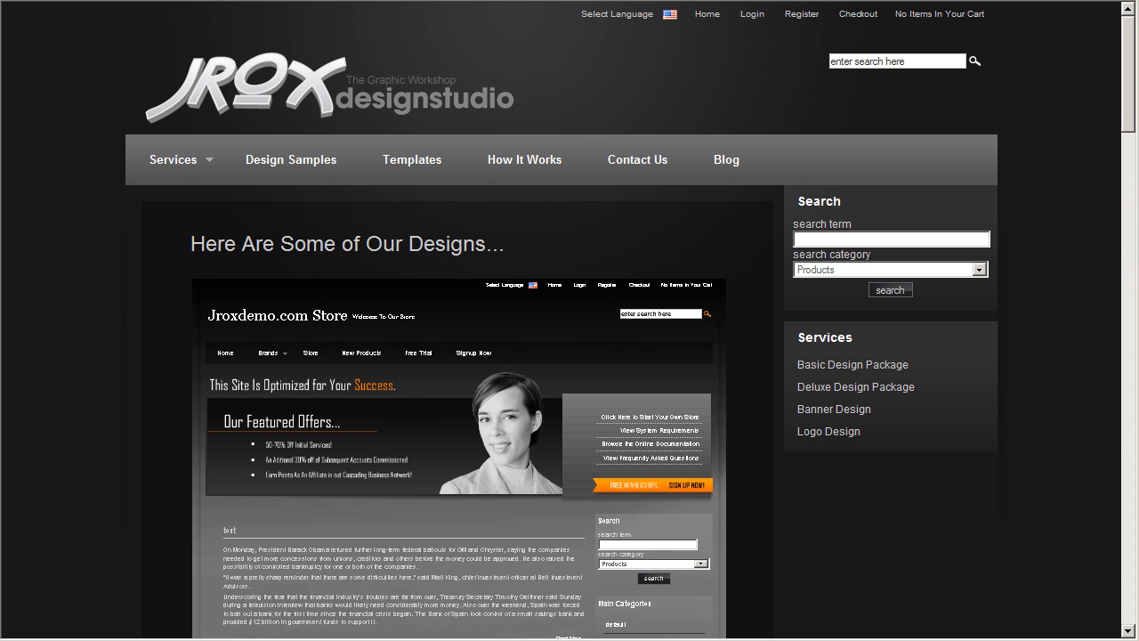
mouse_move(488, 224)
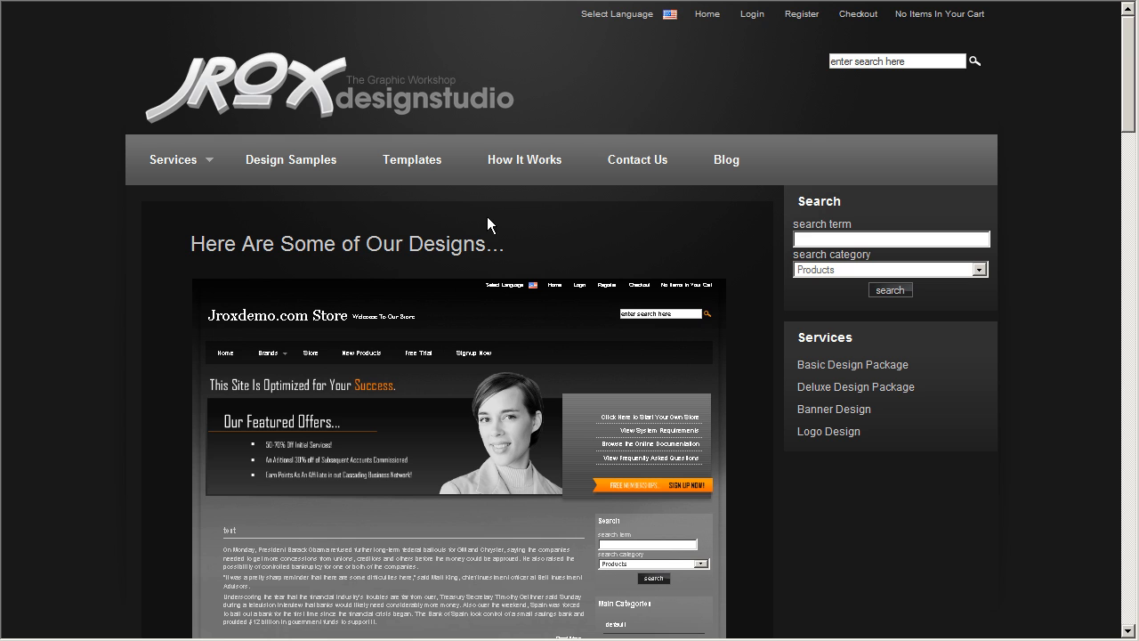
mouse_move(514, 270)
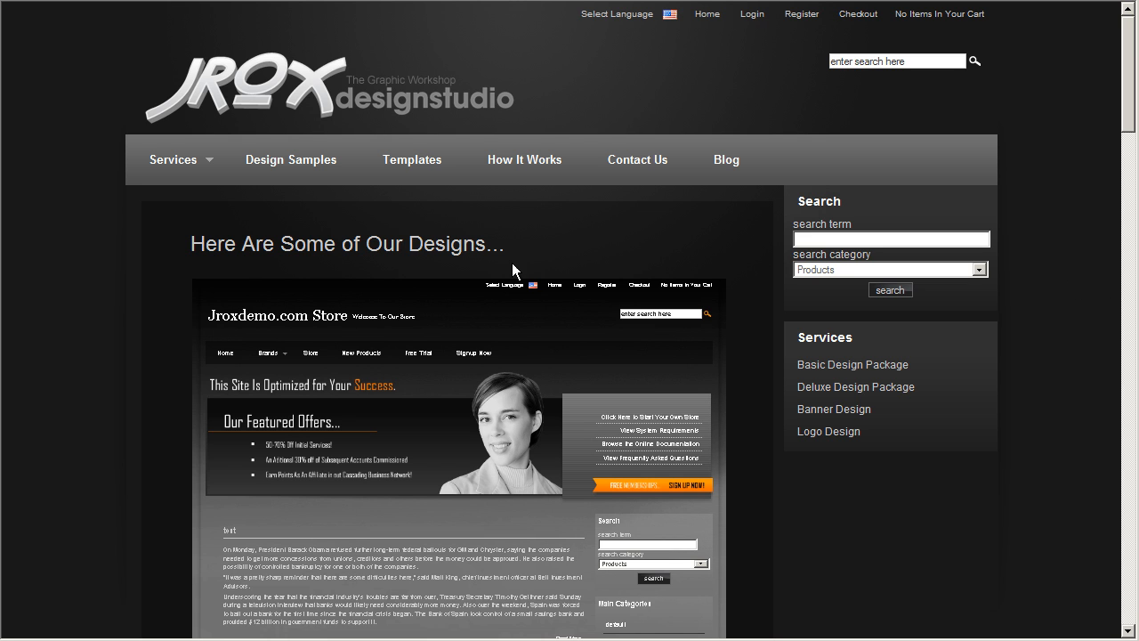
mouse_move(1079, 295)
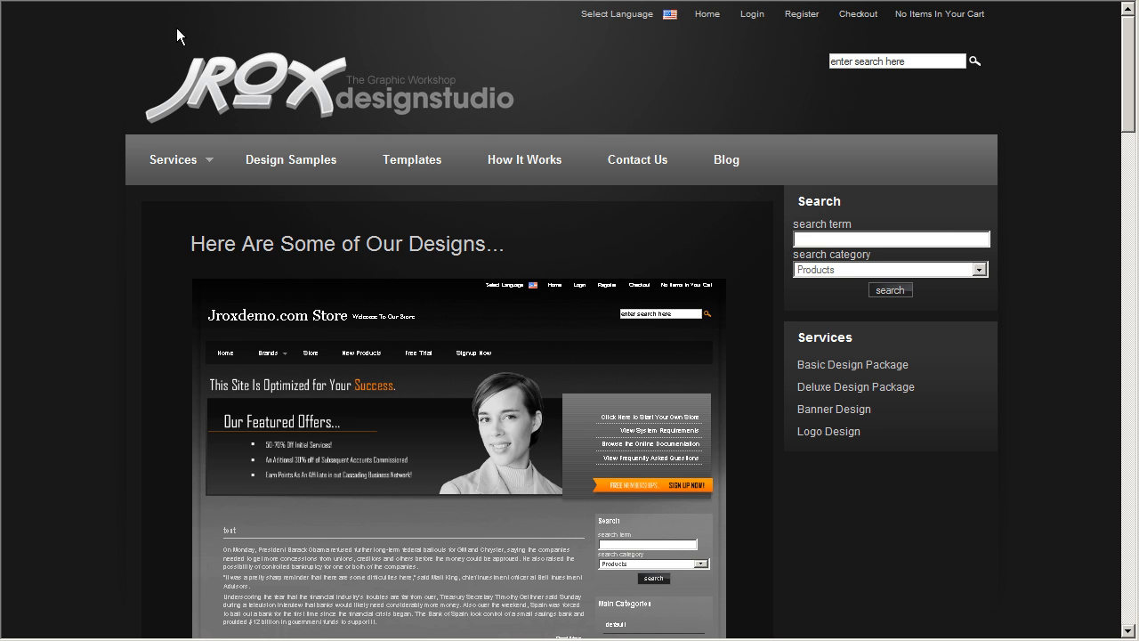
mouse_move(1021, 456)
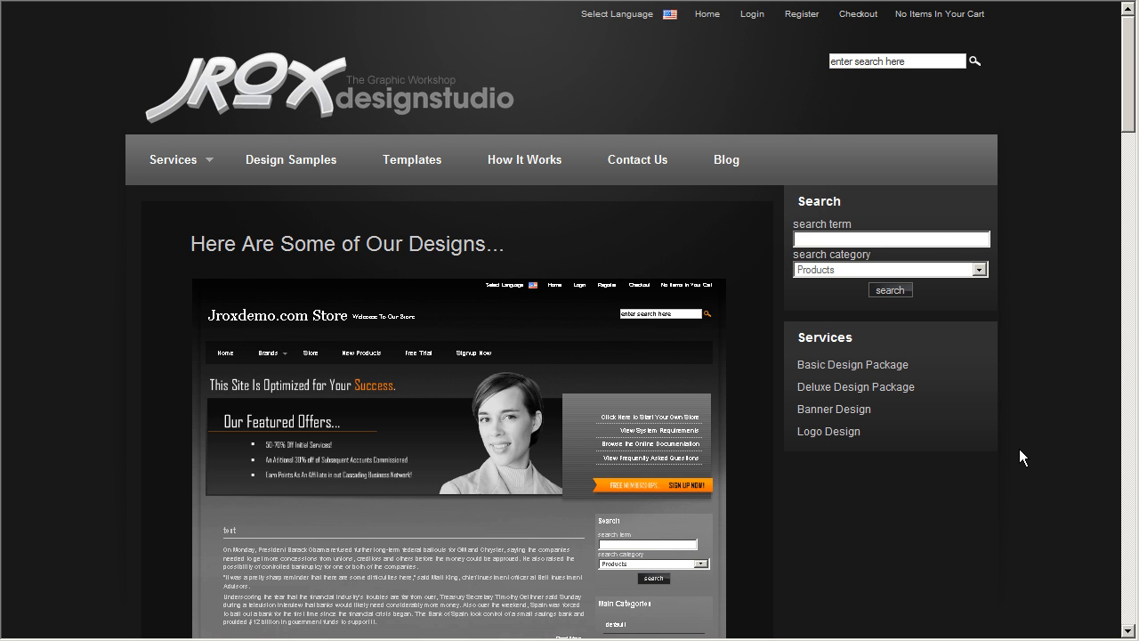